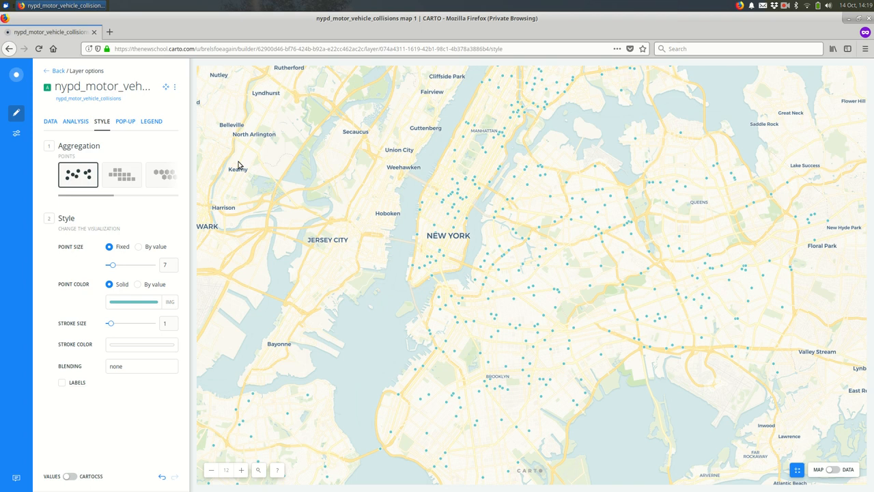
{"action": "mouse_move", "coordinate": [61, 140]}
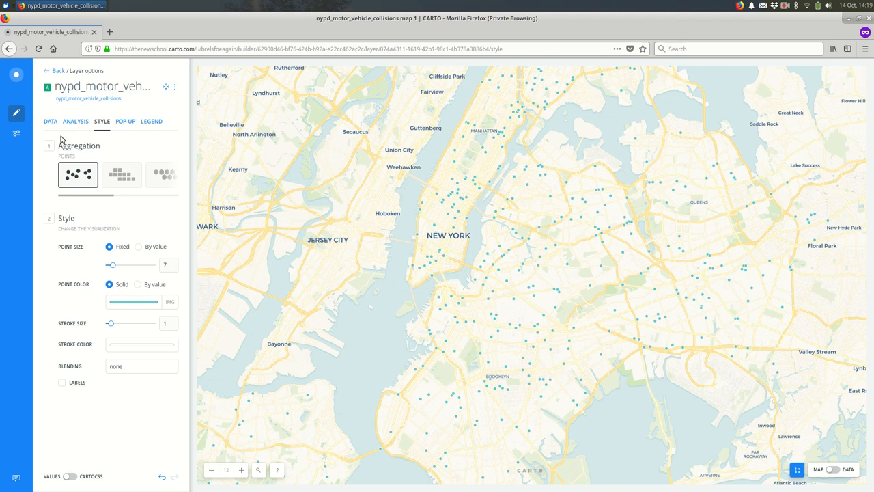
{"action": "mouse_move", "coordinate": [153, 258]}
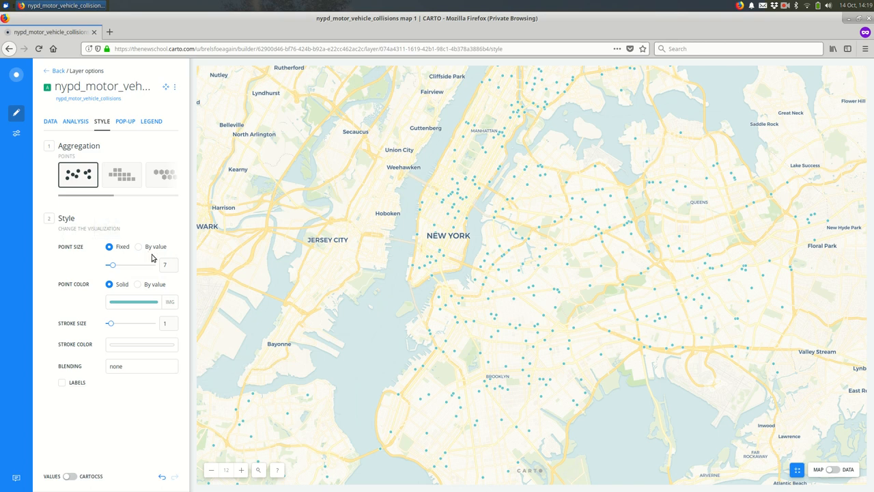
{"action": "mouse_move", "coordinate": [143, 327]}
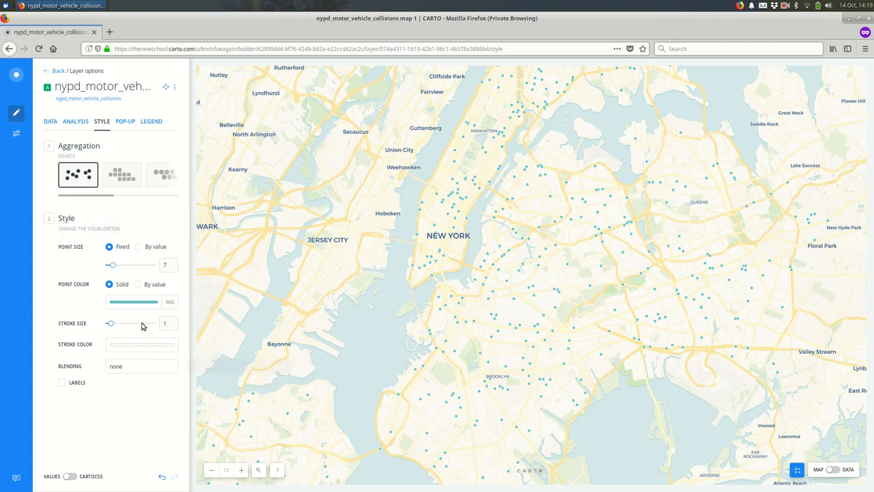
- Try colour-by-value, revert to solid colour, then edit the collisions CartoCSS for outline width 0
{"action": "left_click", "coordinate": [138, 284]}
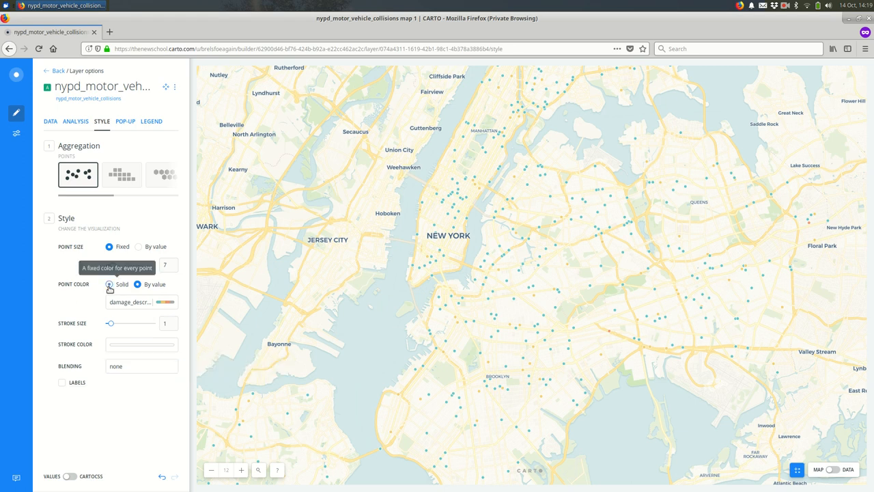
{"action": "left_click", "coordinate": [109, 284]}
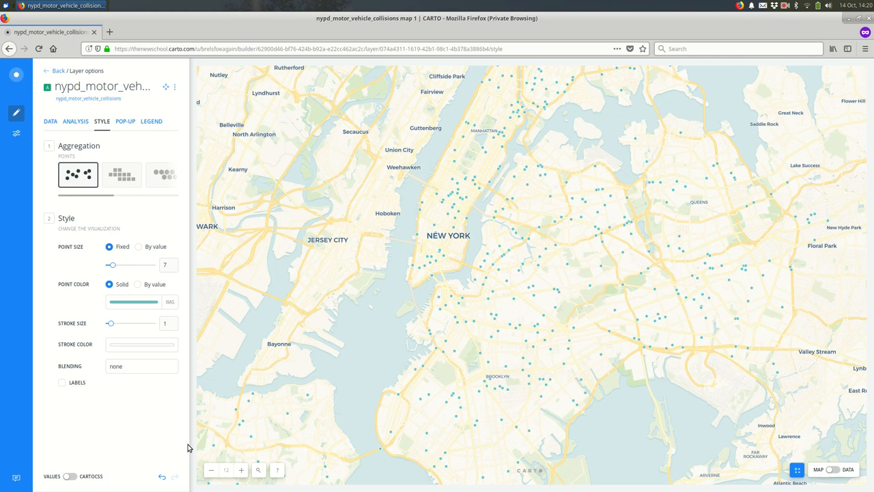
{"action": "mouse_move", "coordinate": [69, 476]}
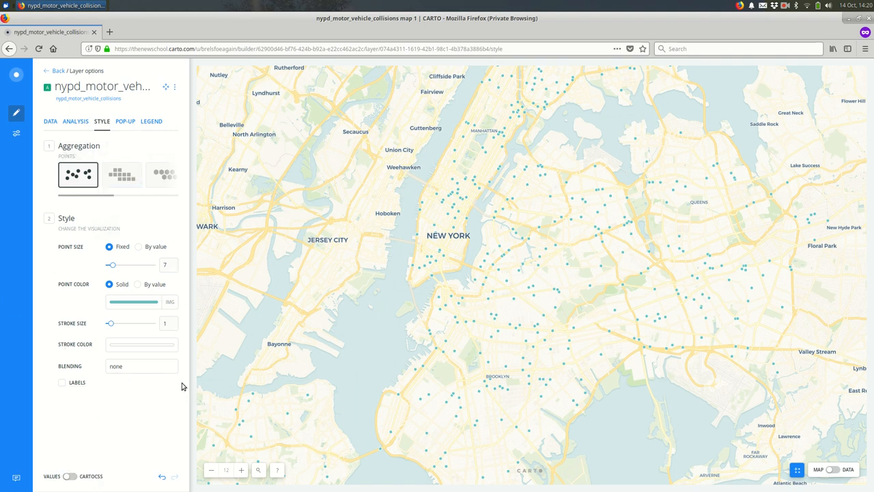
{"action": "mouse_move", "coordinate": [5, 392]}
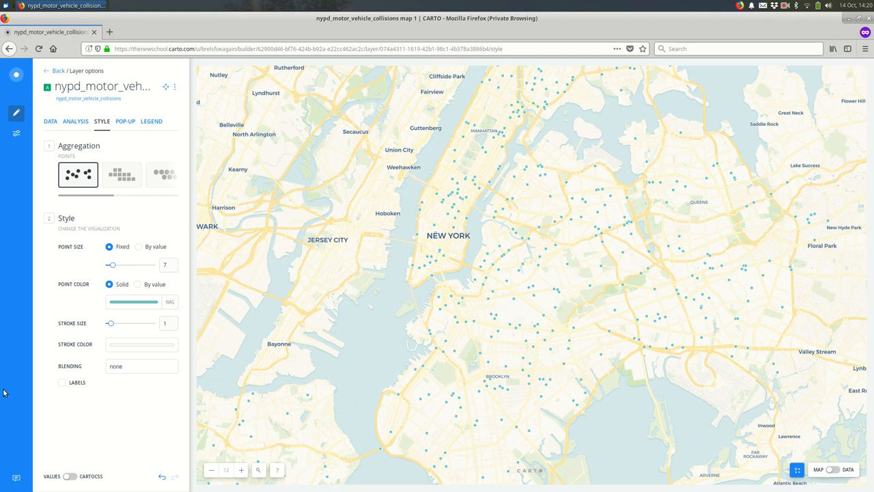
{"action": "mouse_move", "coordinate": [69, 475]}
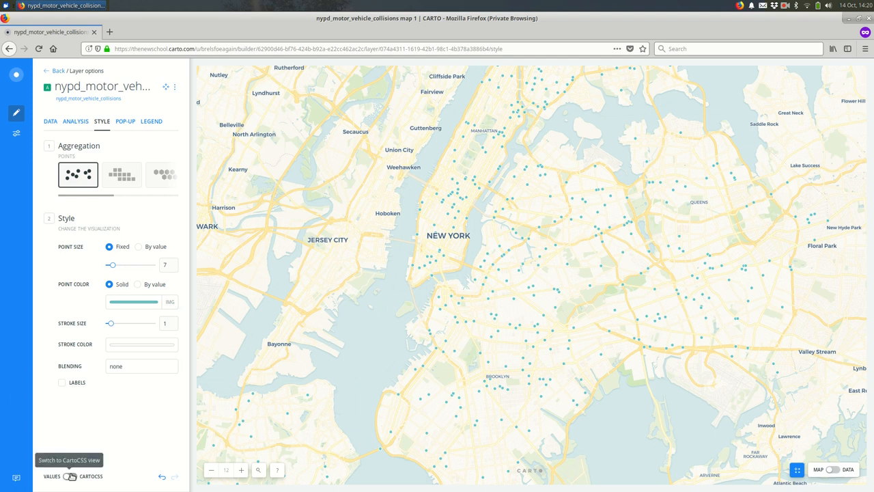
{"action": "left_click", "coordinate": [70, 476]}
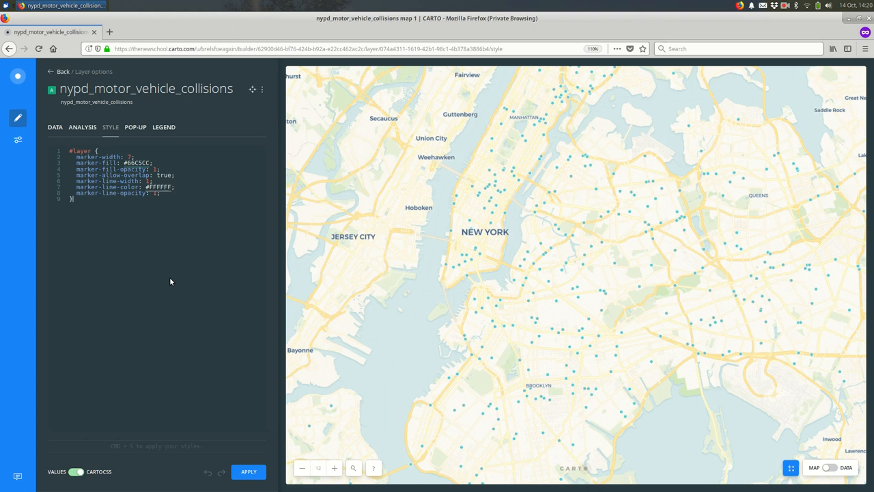
{"action": "mouse_move", "coordinate": [61, 171]}
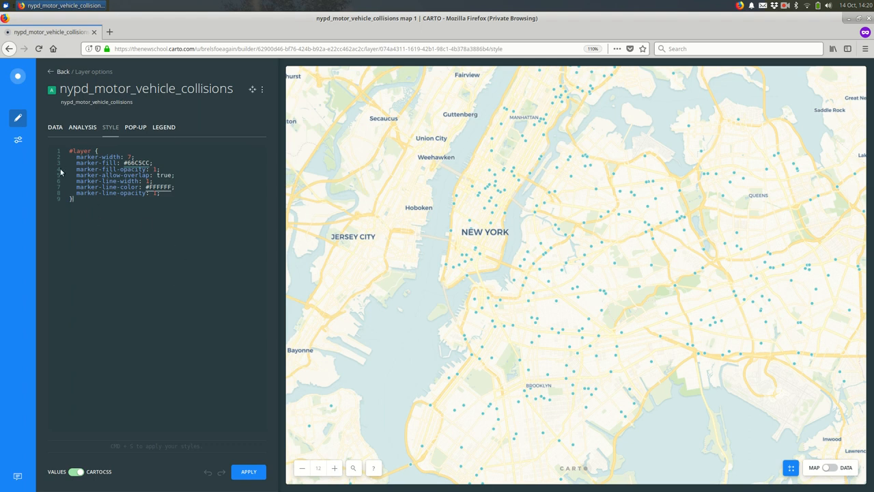
{"action": "mouse_move", "coordinate": [528, 254]}
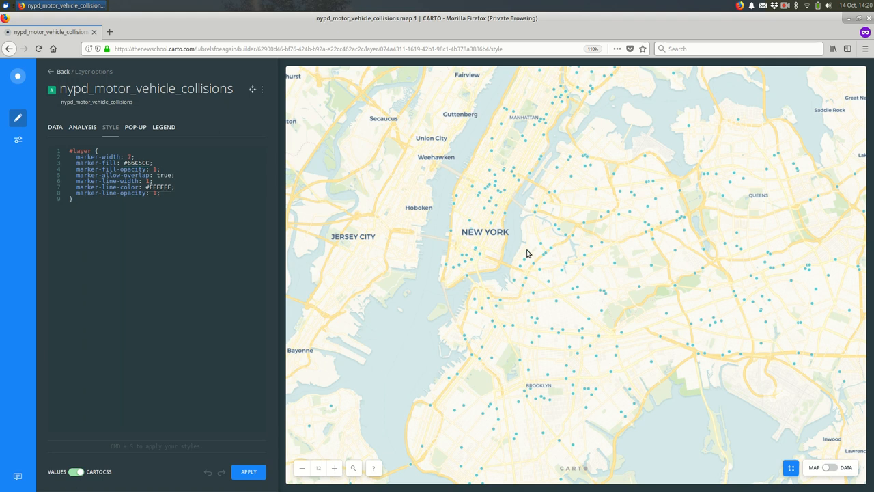
{"action": "left_click", "coordinate": [135, 157]}
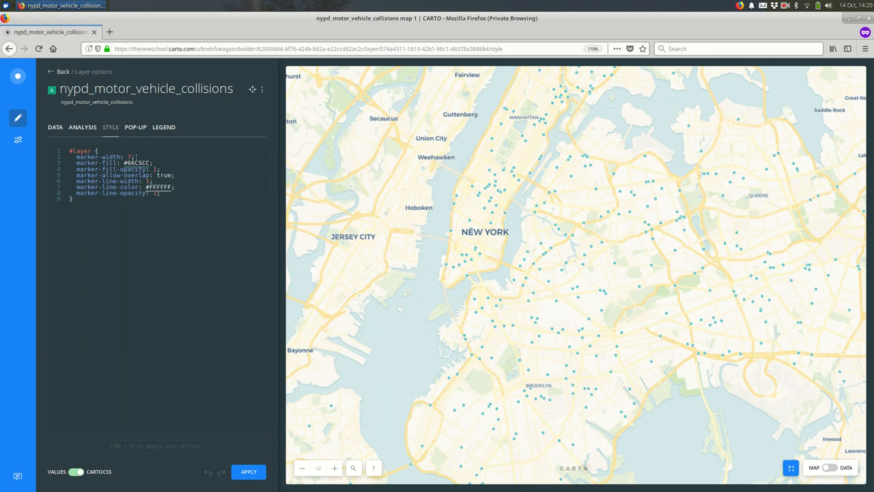
{"action": "mouse_move", "coordinate": [545, 259]}
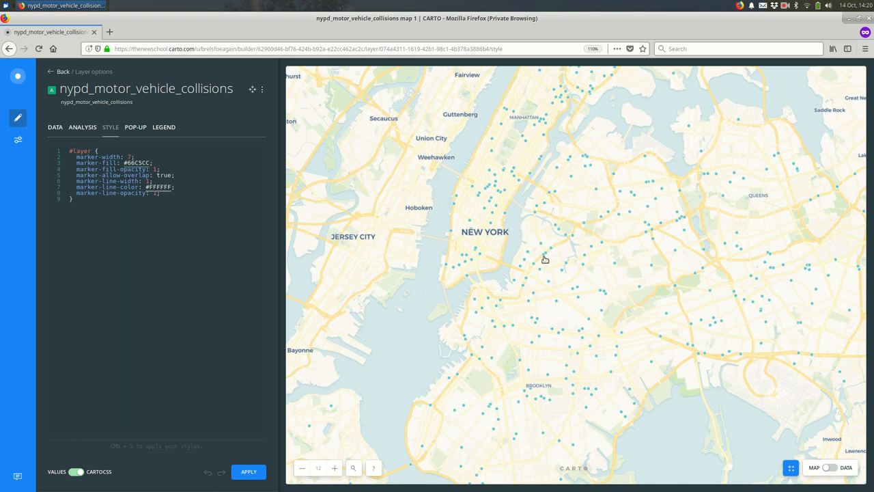
{"action": "mouse_move", "coordinate": [552, 254]}
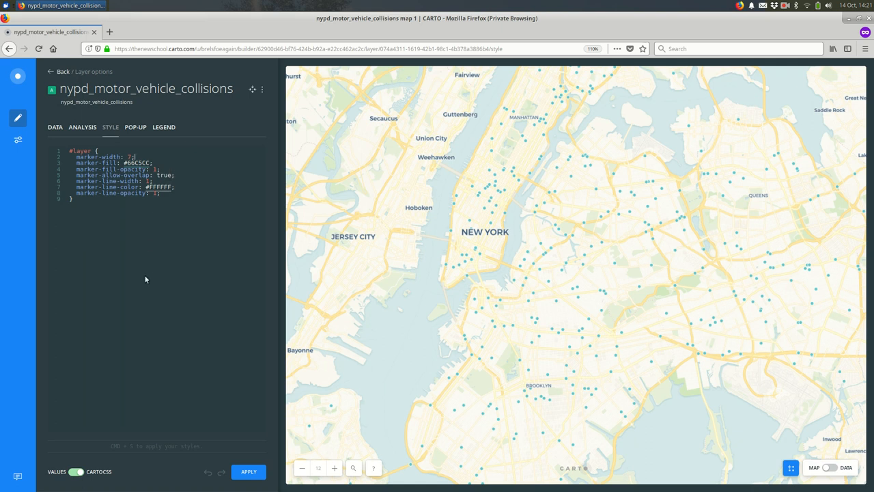
{"action": "mouse_move", "coordinate": [195, 263]}
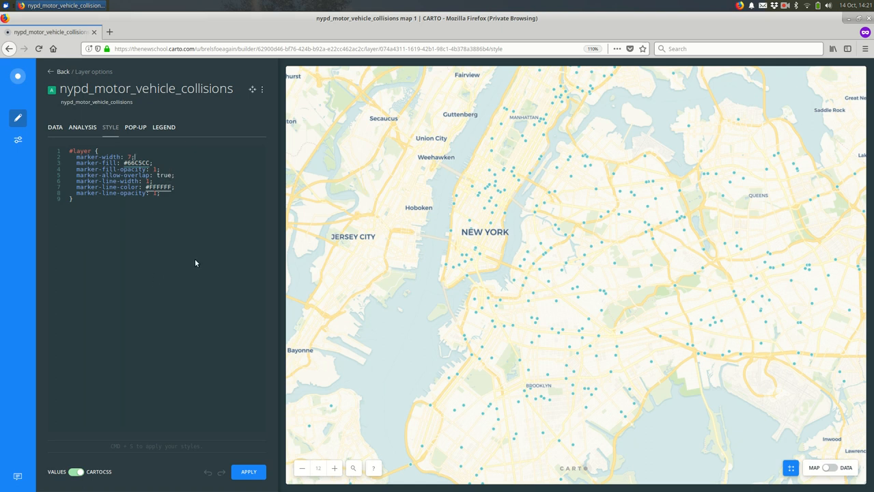
{"action": "mouse_move", "coordinate": [221, 273]}
{"action": "type", "text": "0"}
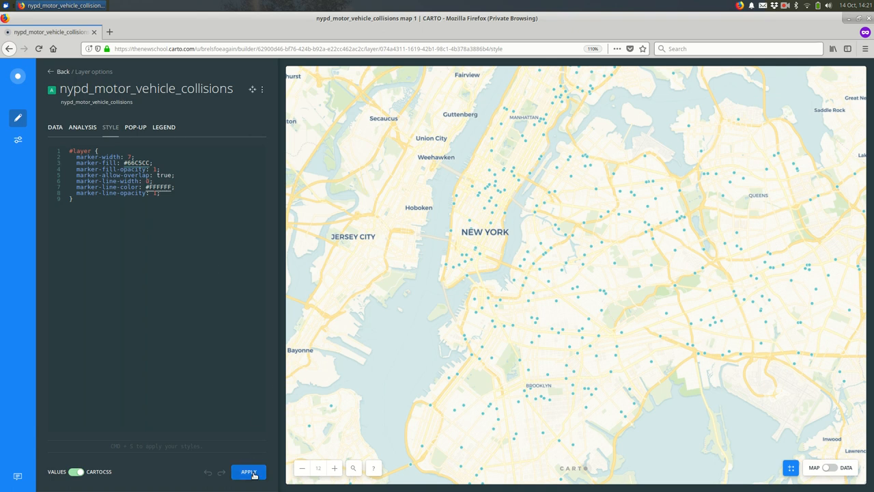
- Apply outline width 0, try marker-width 15, then revert it to 7
{"action": "left_click", "coordinate": [248, 471]}
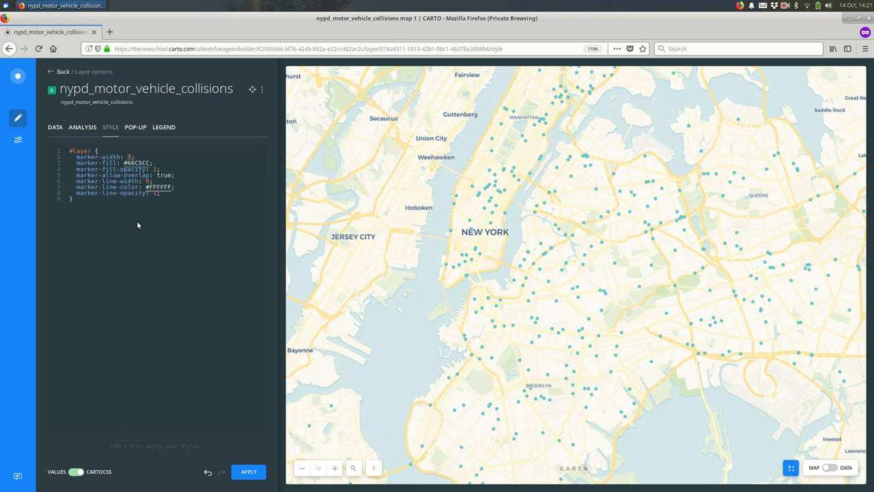
{"action": "type", "text": "15"}
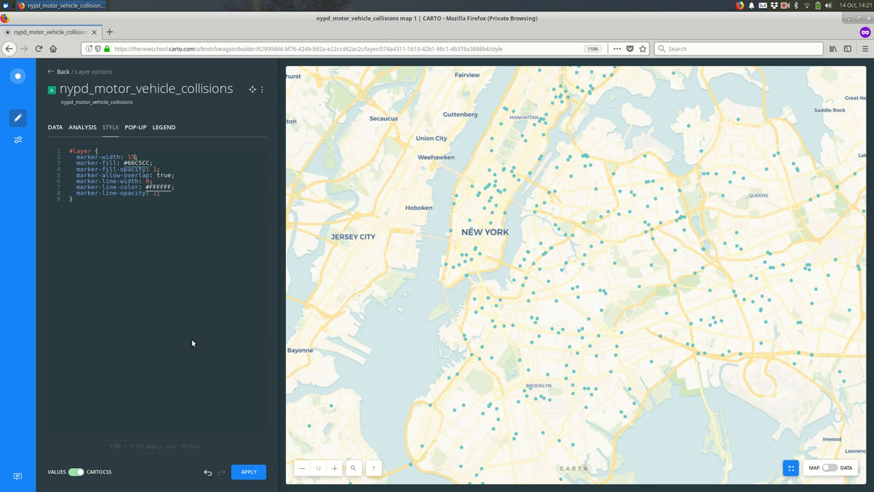
{"action": "left_click", "coordinate": [249, 471]}
{"action": "type", "text": "7"}
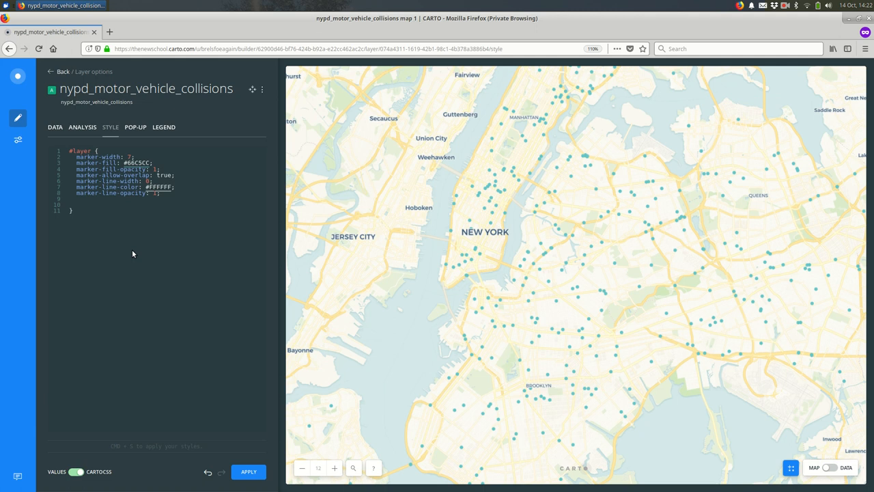
- Type a [zoom >= 13] { marker-width: 15; } rule inside the #layer block
{"action": "type", "text": "[]"}
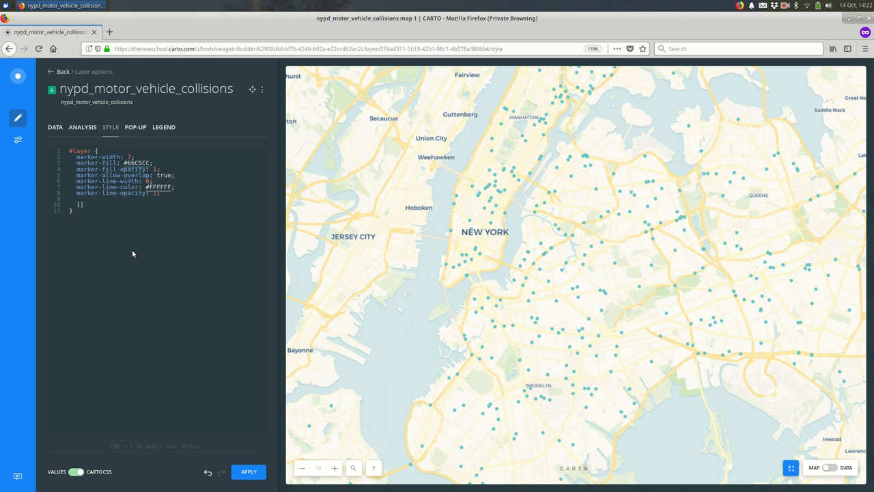
{"action": "type", "text": "{"}
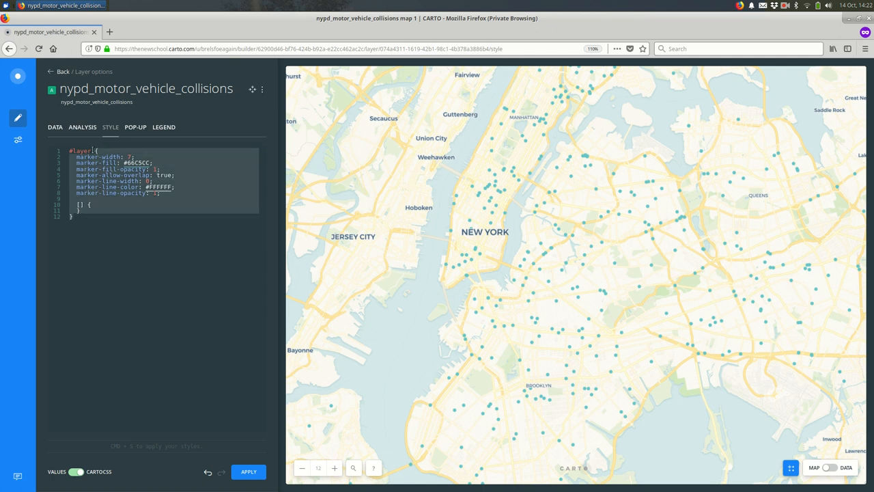
{"action": "left_click", "coordinate": [111, 204]}
{"action": "type", "text": "zoom "}
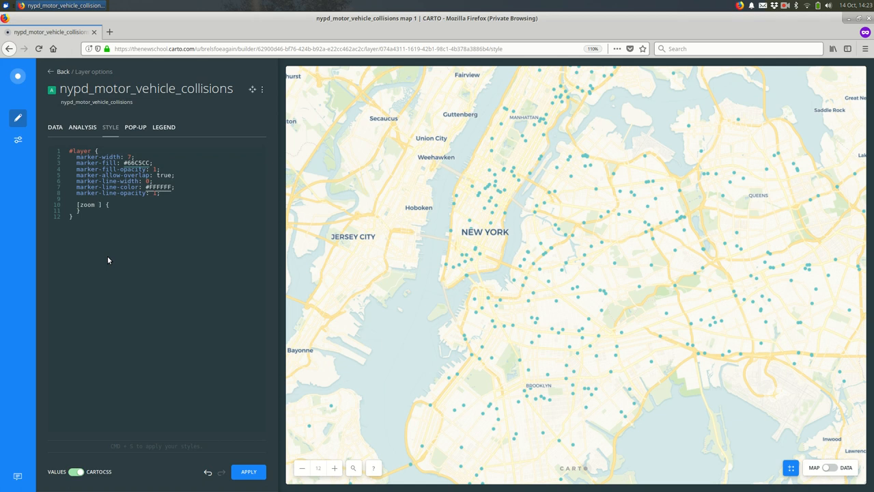
{"action": "type", "text": ">"}
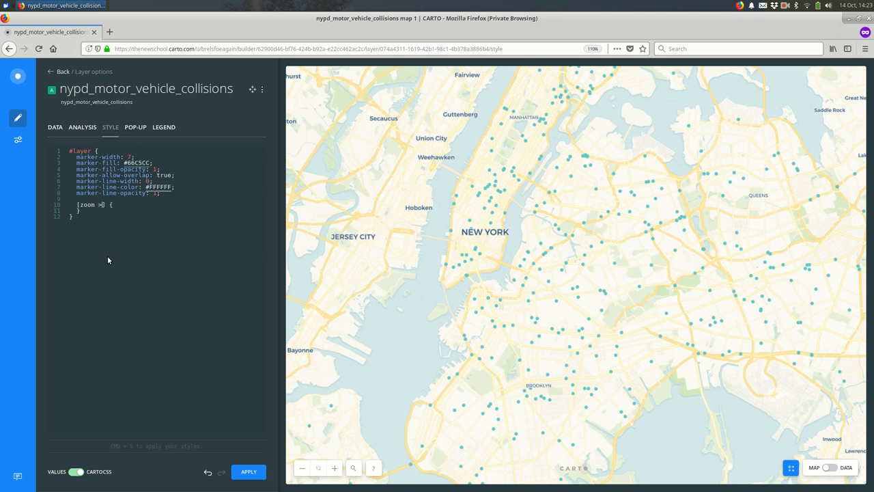
{"action": "type", "text": "="}
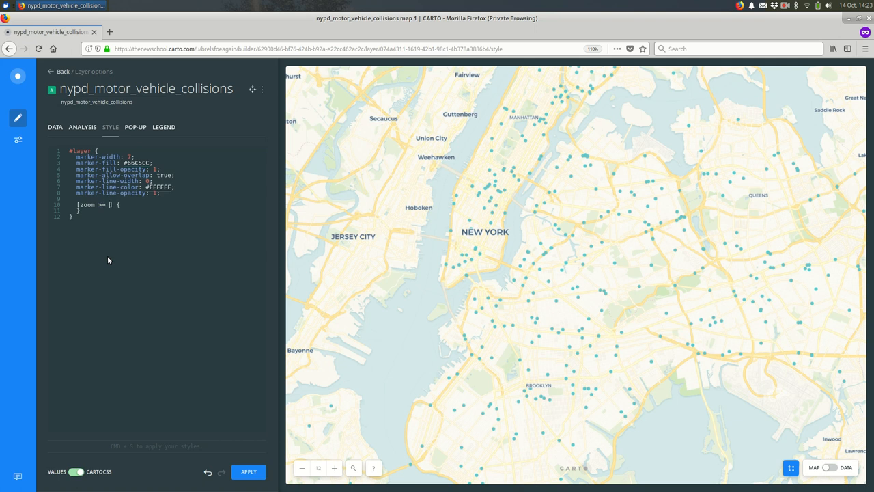
{"action": "type", "text": "13"}
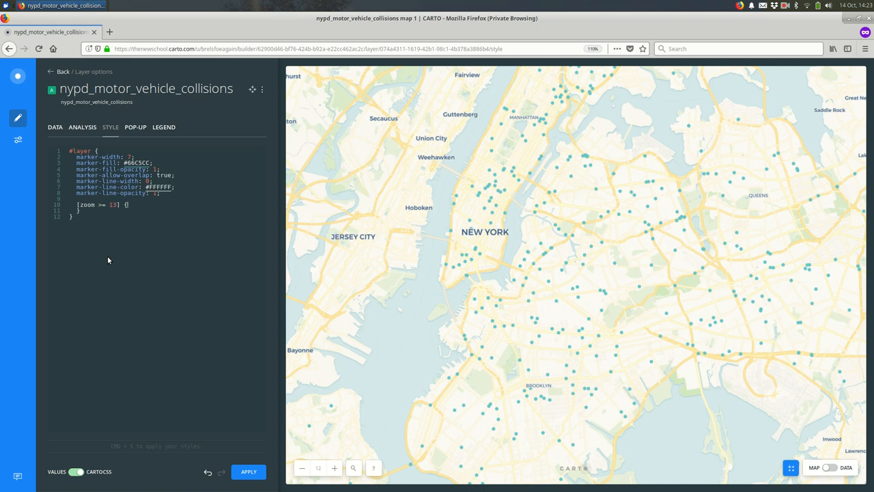
{"action": "type", "text": "marker-"}
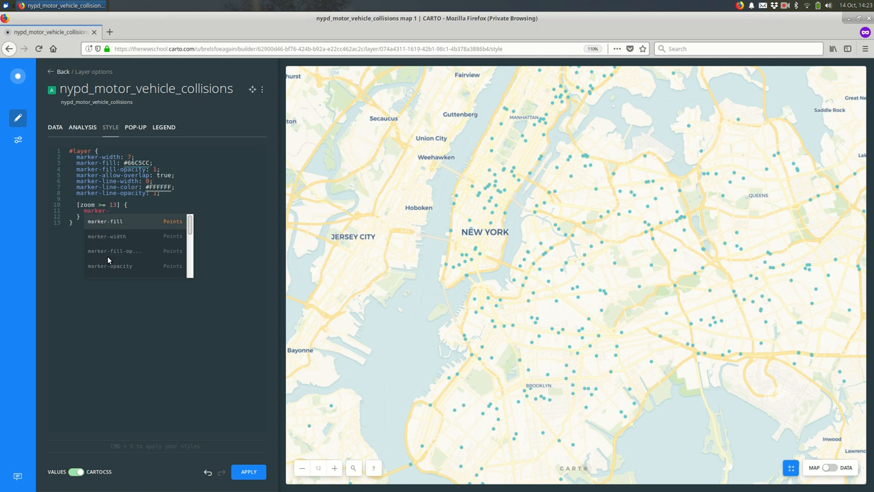
{"action": "mouse_move", "coordinate": [164, 262]}
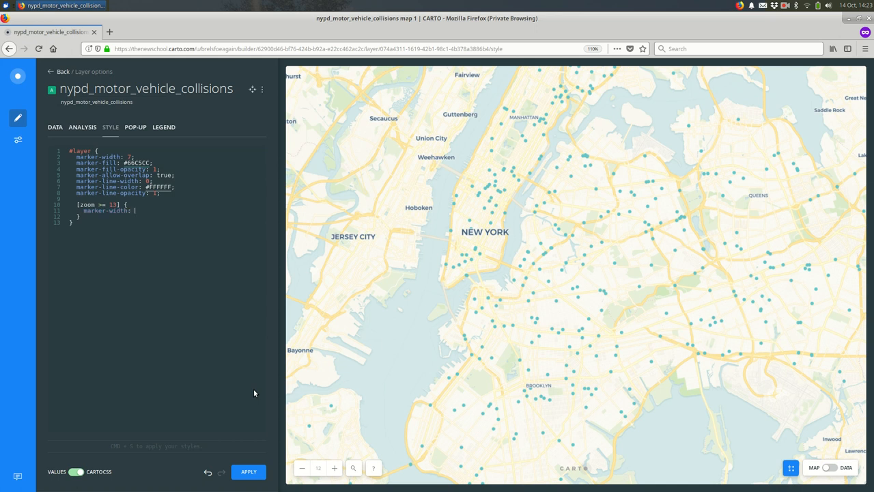
{"action": "type", "text": "15;"}
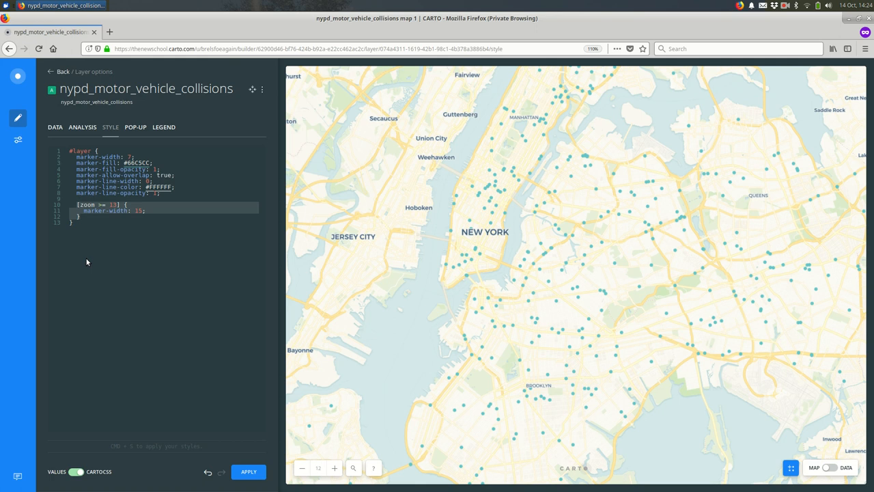
- Apply the enlarged zoom-13 marker width and zoom the map in to level 13
{"action": "left_click", "coordinate": [249, 471]}
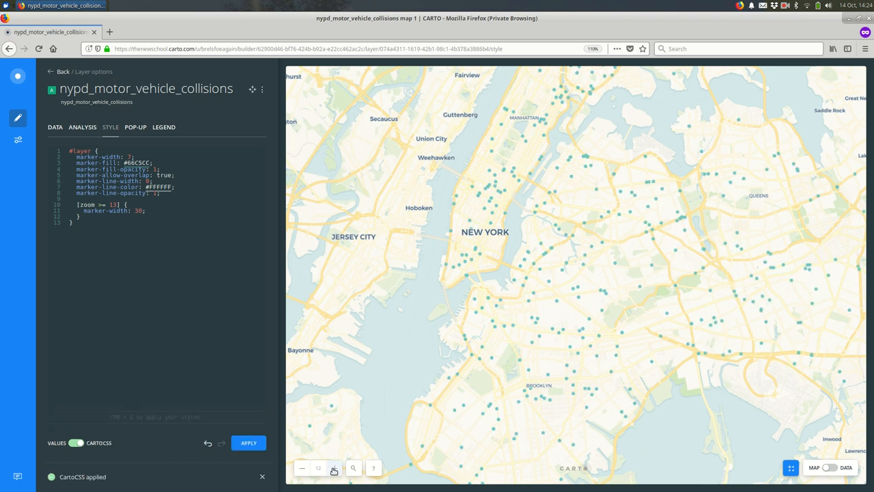
{"action": "left_click", "coordinate": [334, 468]}
{"action": "type", "text": "1"}
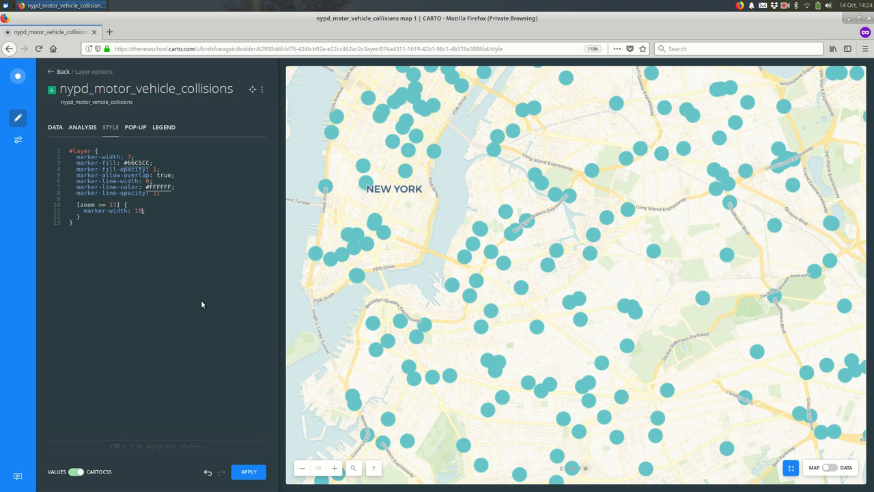
- Set zoom-13 marker width to 10, add a zoom ≥ 15 rule with width 15, and apply
{"action": "left_click", "coordinate": [248, 471]}
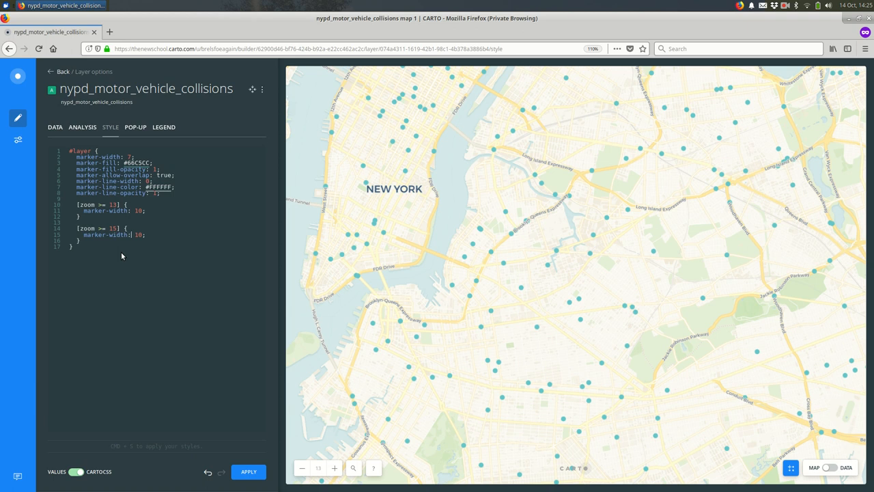
{"action": "type", "text": "5"}
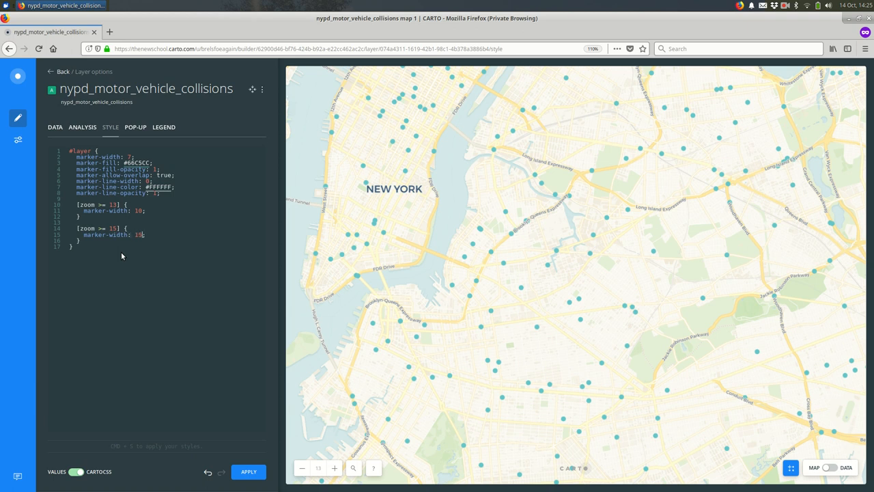
{"action": "left_click", "coordinate": [248, 471]}
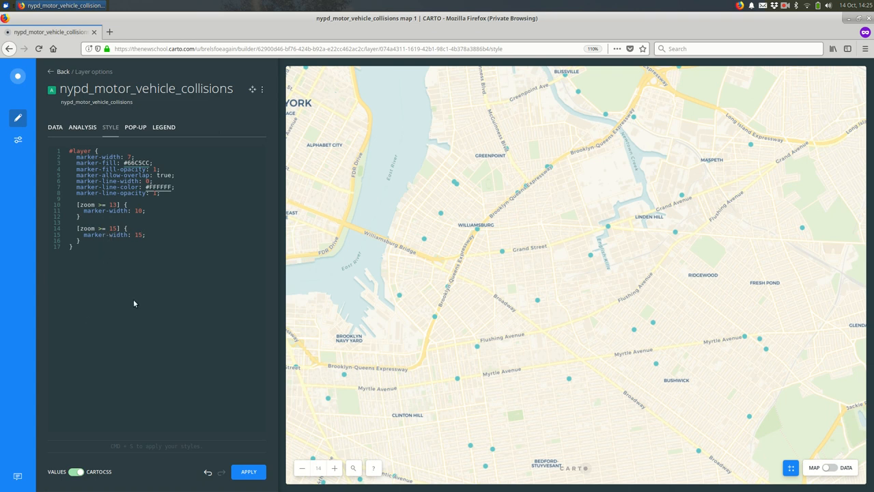
{"action": "mouse_move", "coordinate": [353, 253]}
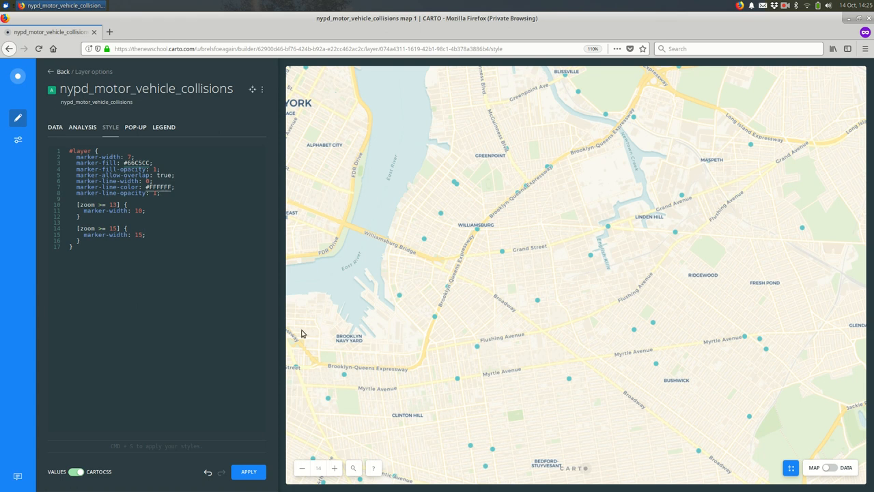
{"action": "left_click", "coordinate": [75, 156]}
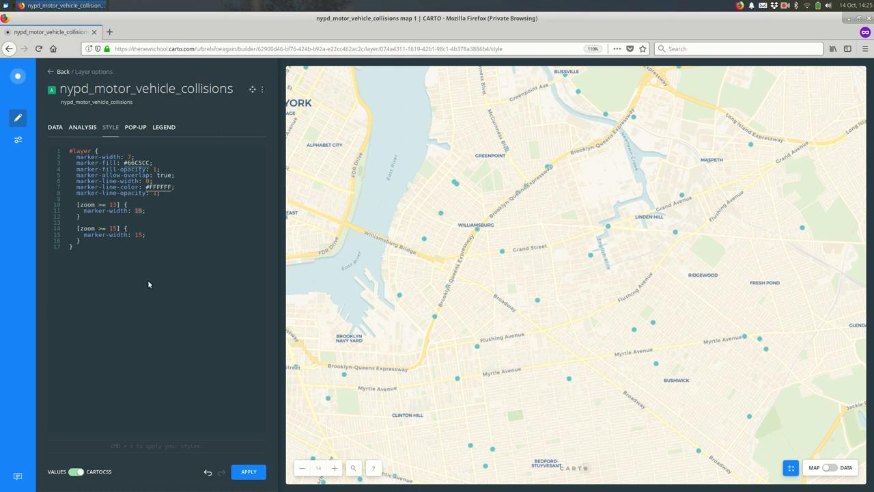
{"action": "mouse_move", "coordinate": [158, 222]}
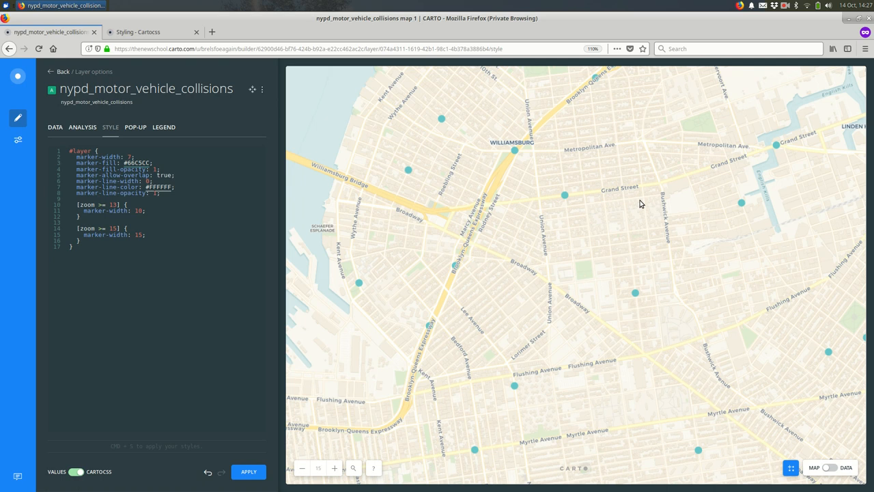
- Read the Markers reference entries for marker-width and marker-height in the CartoCSS docs
{"action": "left_click", "coordinate": [150, 32]}
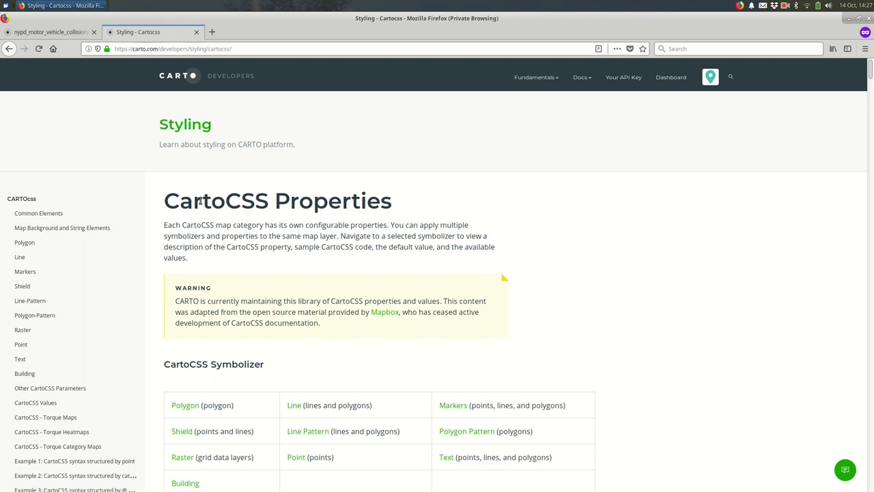
{"action": "mouse_move", "coordinate": [482, 361]}
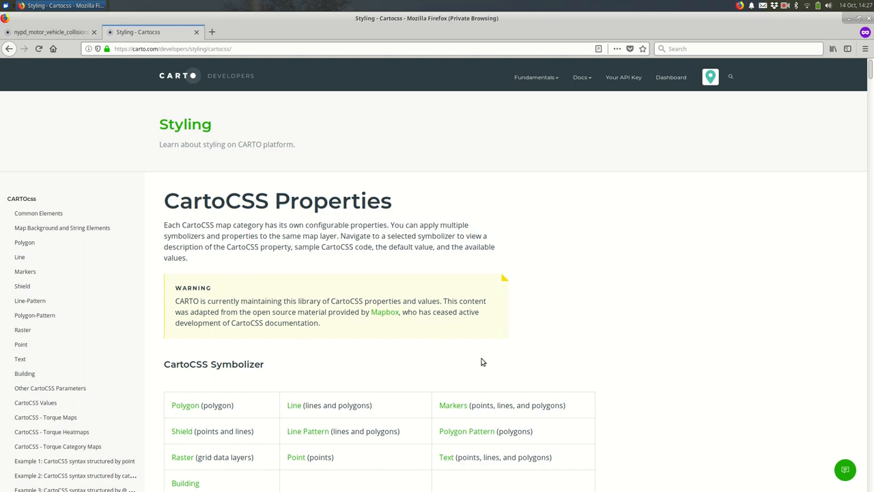
{"action": "scroll", "scroll_direction": "down", "scroll_amount": 3}
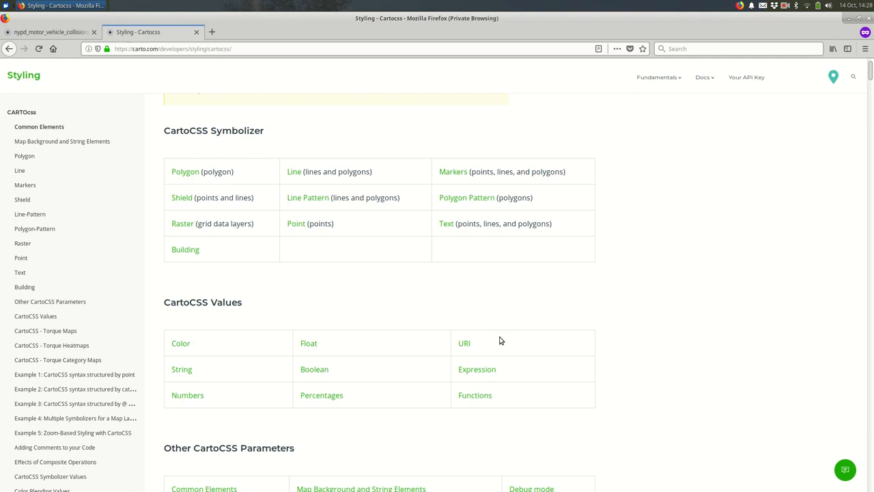
{"action": "mouse_move", "coordinate": [453, 171]}
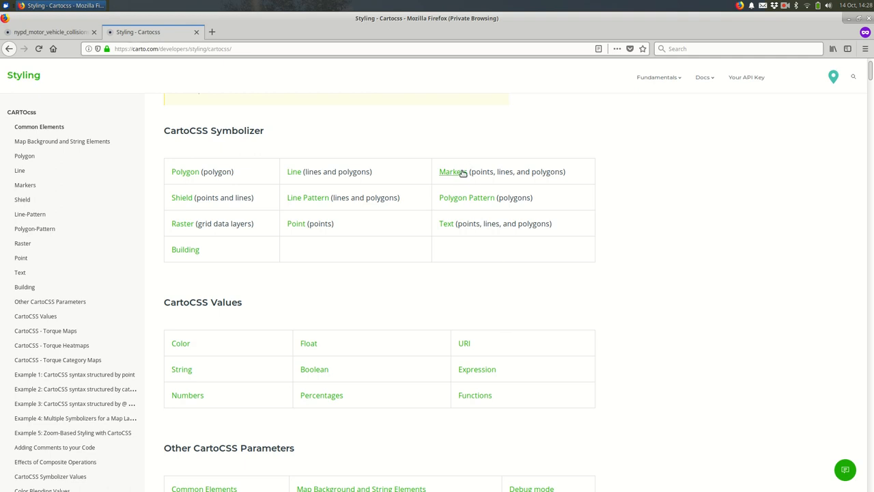
{"action": "left_click", "coordinate": [452, 171]}
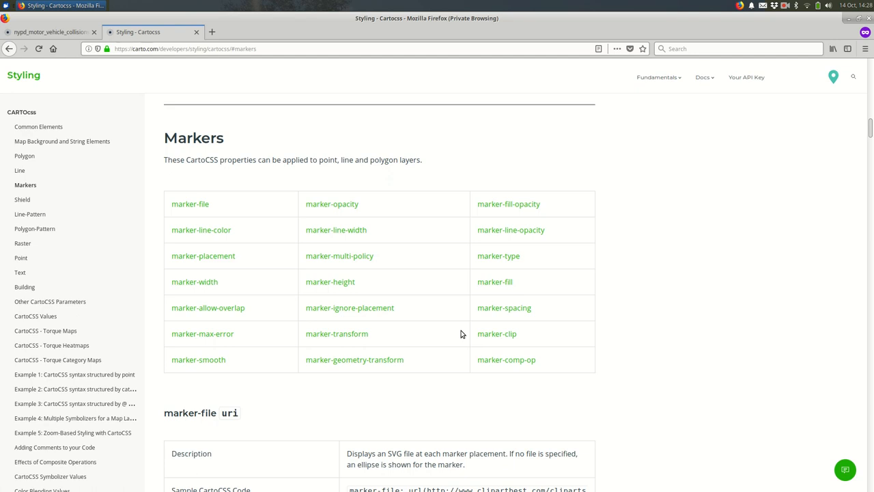
{"action": "left_click", "coordinate": [195, 282]}
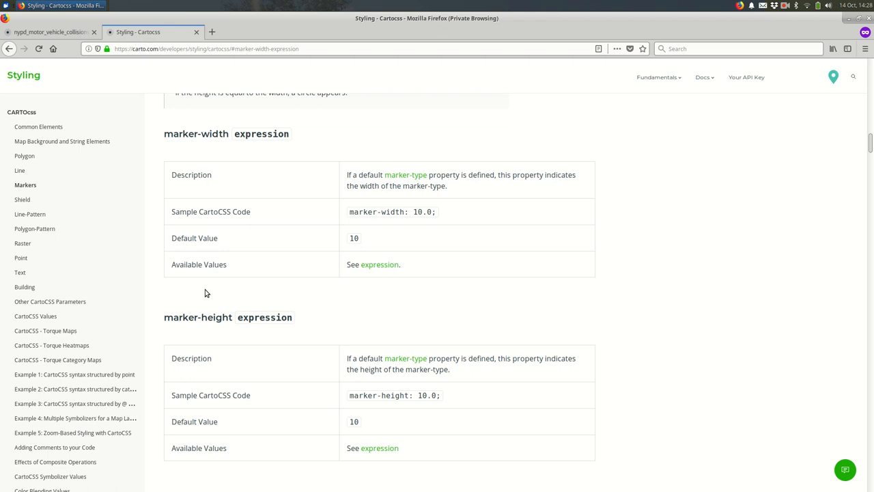
{"action": "mouse_move", "coordinate": [209, 289]}
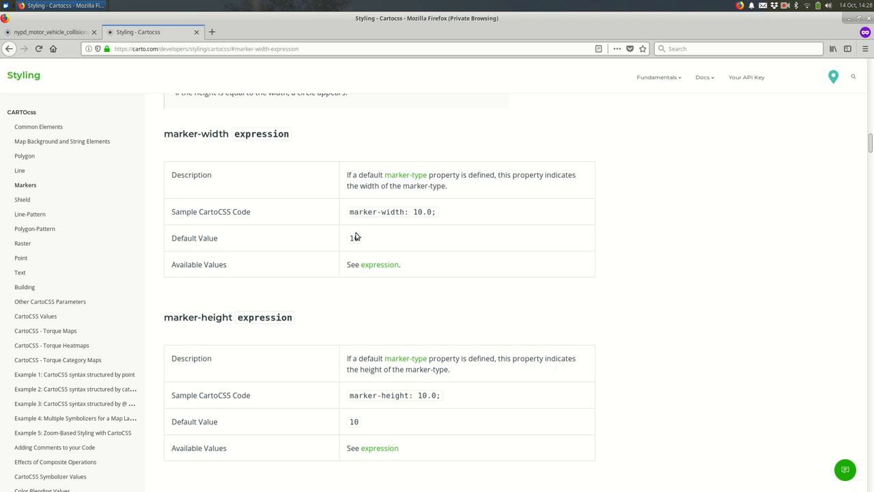
{"action": "mouse_move", "coordinate": [453, 225]}
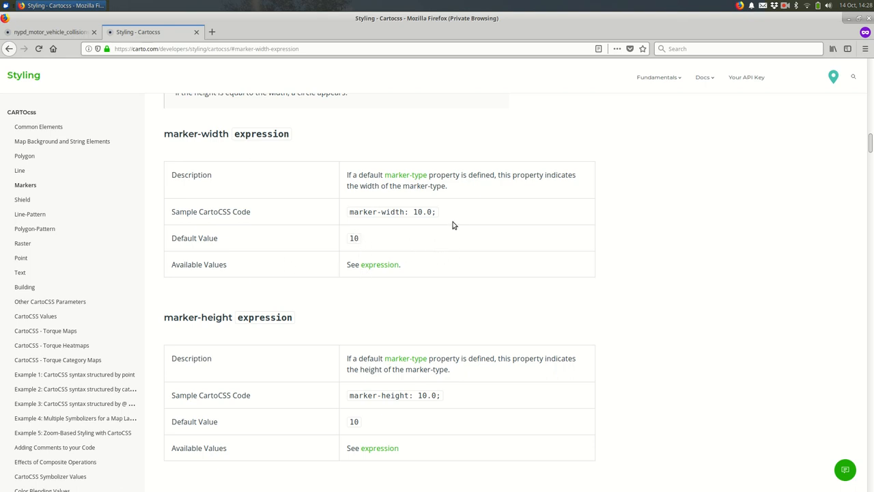
{"action": "scroll", "scroll_direction": "down", "scroll_amount": 3}
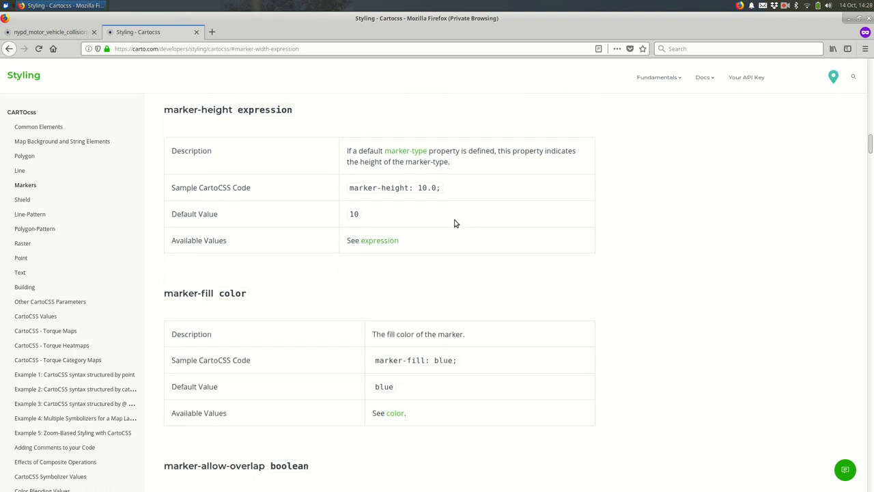
{"action": "left_click", "coordinate": [47, 32]}
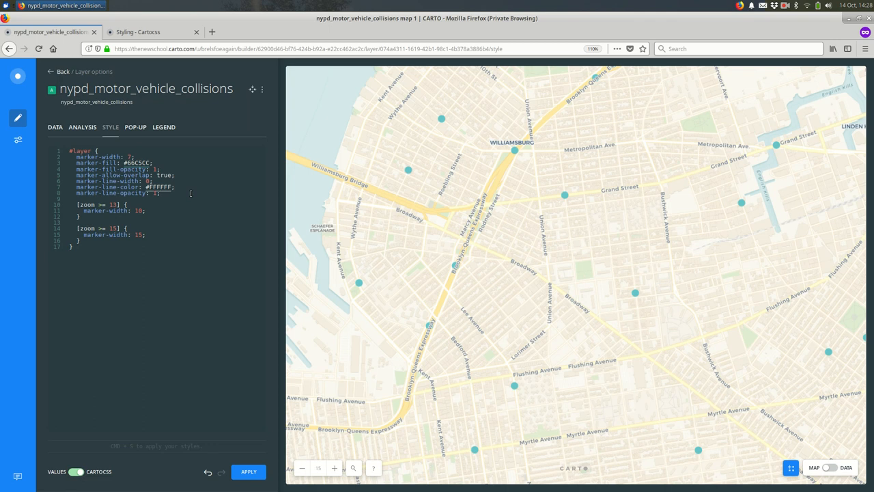
- Add marker-height: 25 to #layer and apply it, stretching markers into ovals
{"action": "type", "text": "marker-height: 25;"}
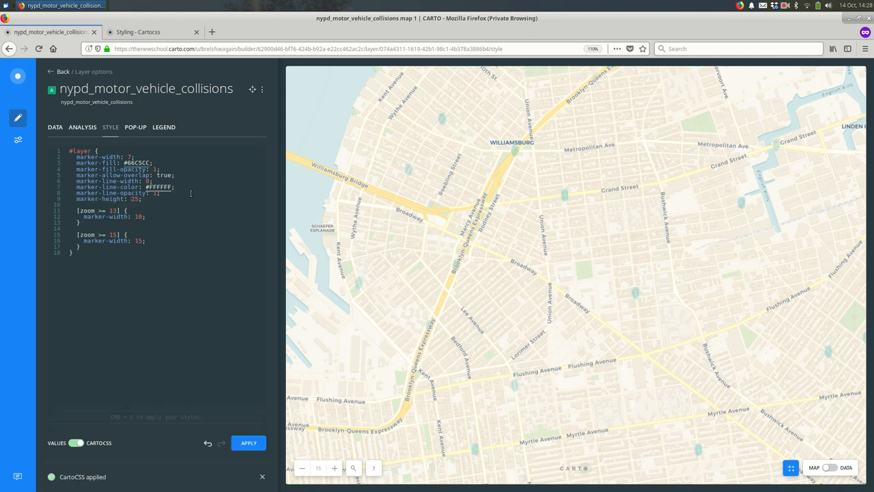
{"action": "left_click", "coordinate": [248, 442]}
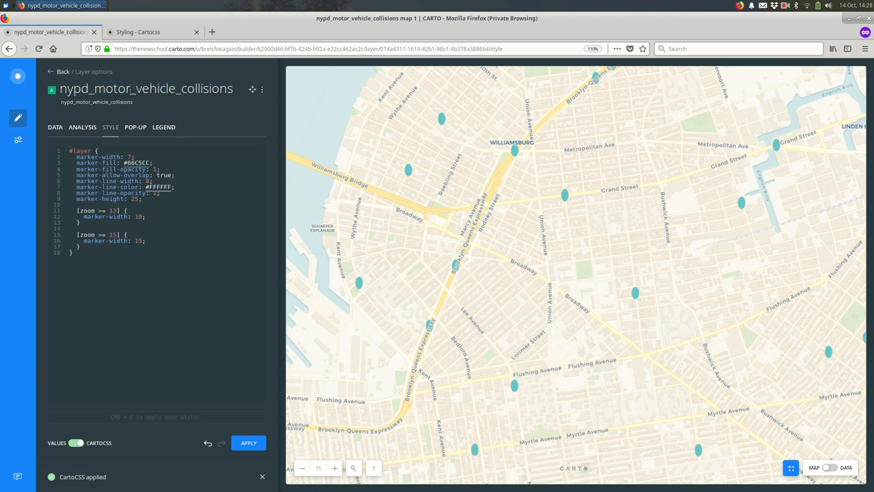
{"action": "left_click", "coordinate": [138, 32]}
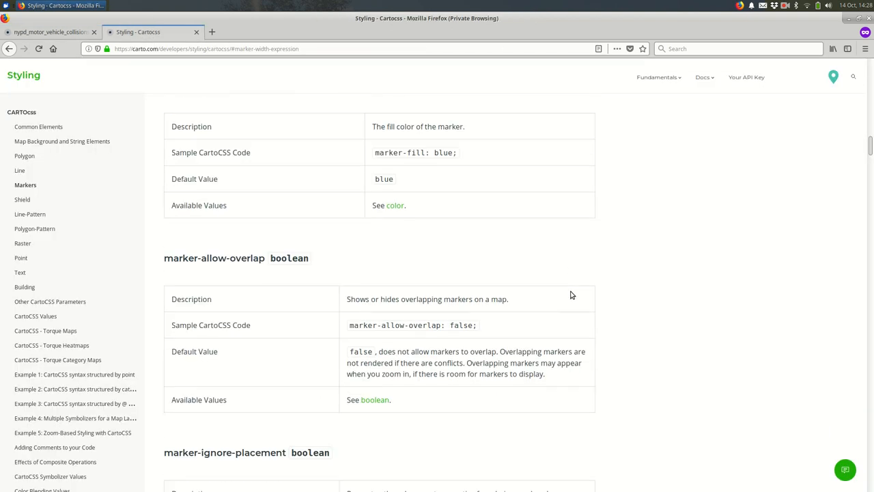
- Scroll the Markers reference to the marker-allow-overlap and marker-ignore-placement entries
{"action": "scroll", "scroll_direction": "down", "scroll_amount": 3}
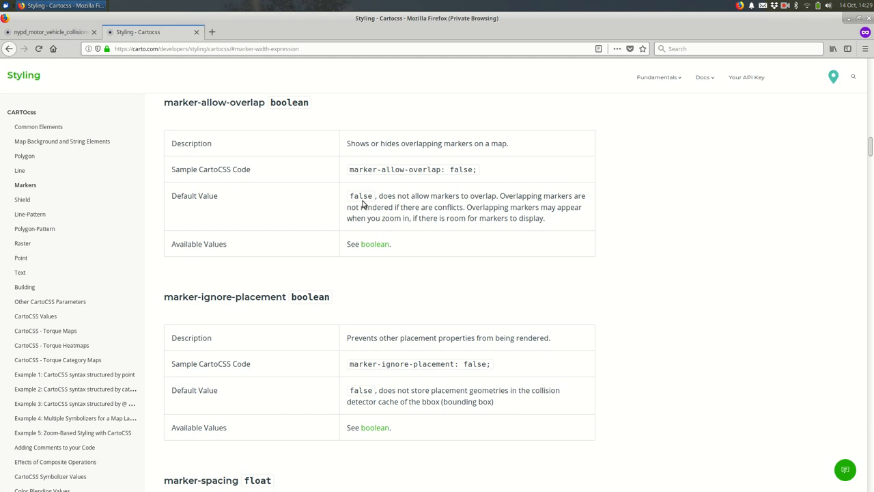
{"action": "mouse_move", "coordinate": [118, 127]}
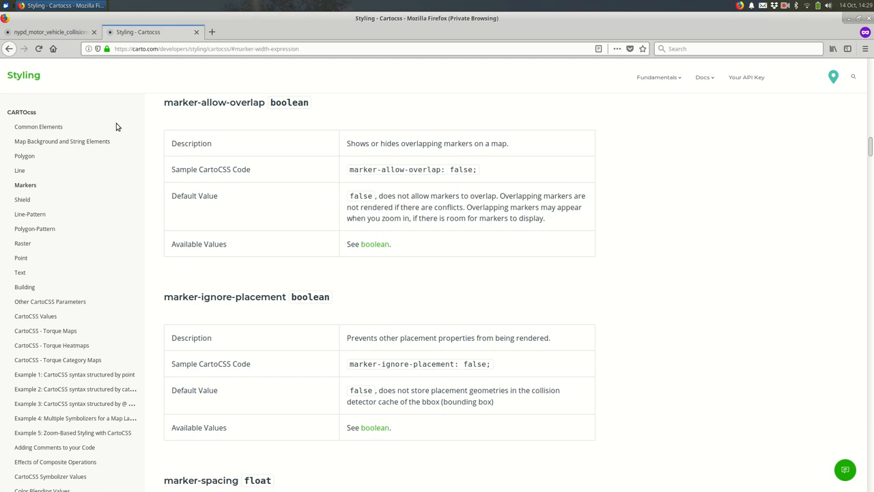
{"action": "mouse_move", "coordinate": [146, 197]}
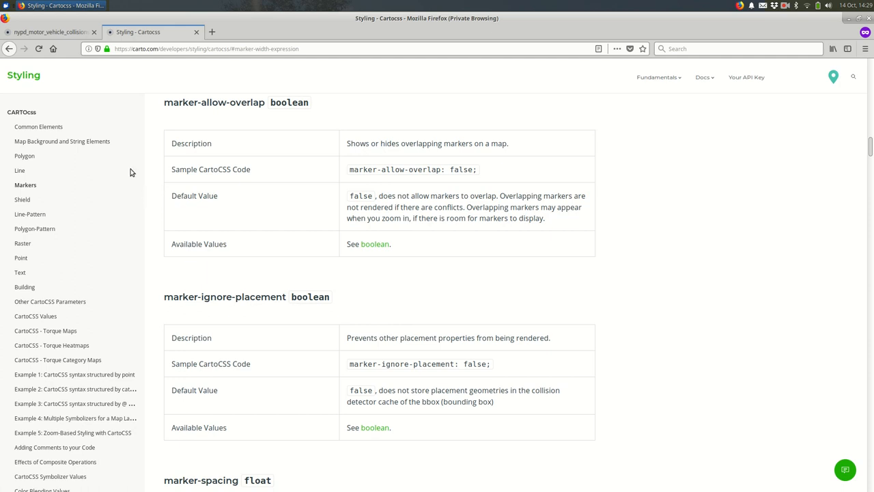
- Return to the style editor and begin changing marker-allow-overlap on line 5 to false
{"action": "left_click", "coordinate": [52, 32]}
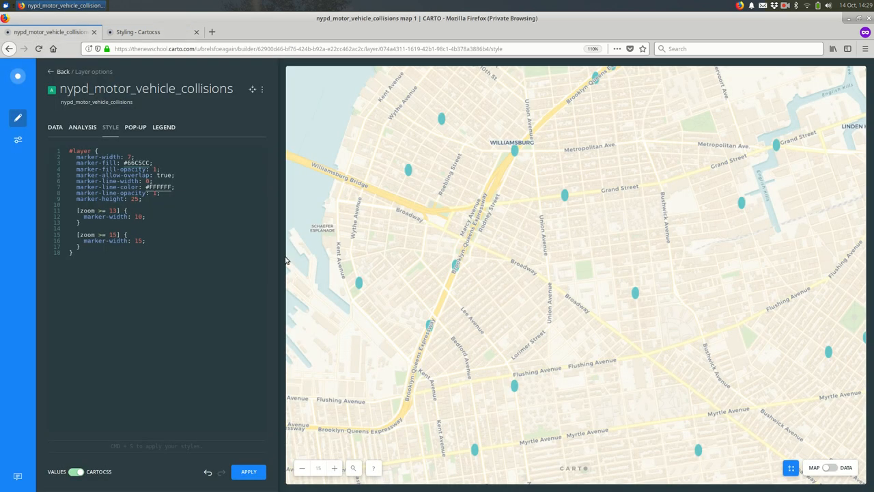
{"action": "left_click", "coordinate": [123, 175]}
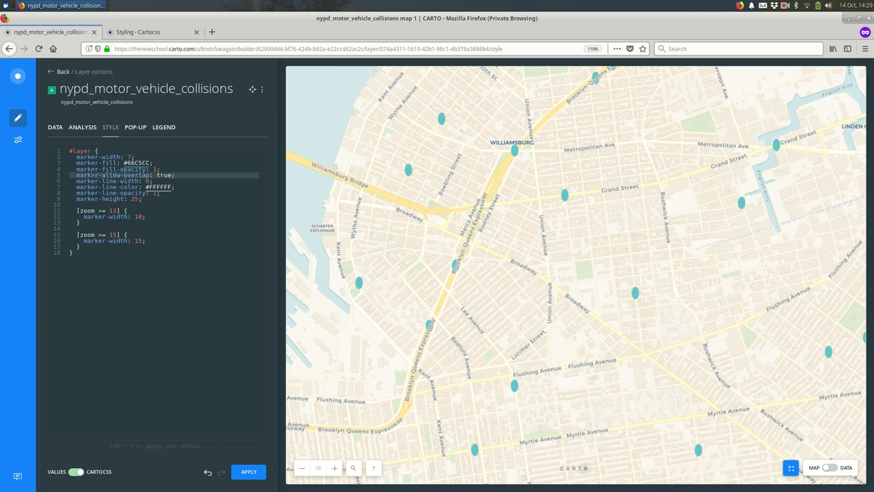
{"action": "mouse_move", "coordinate": [233, 320]}
{"action": "type", "text": "fals"}
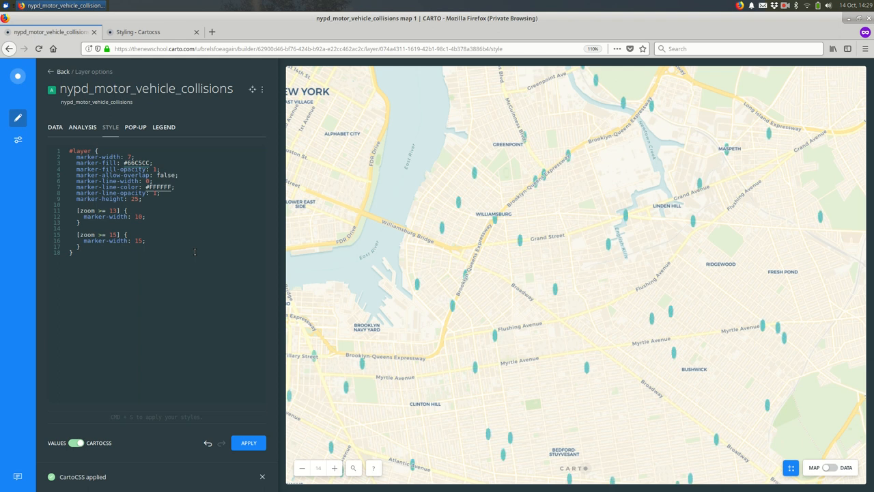
{"action": "mouse_move", "coordinate": [479, 396]}
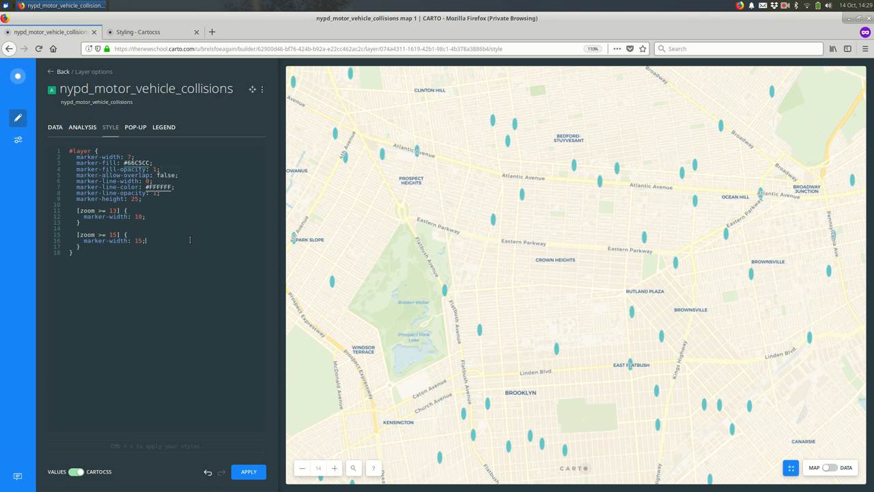
- Add marker-allow-overlap: true inside the zoom ≥ 15 rule and apply it
{"action": "type", "text": "marker-allow-overlap: false;"}
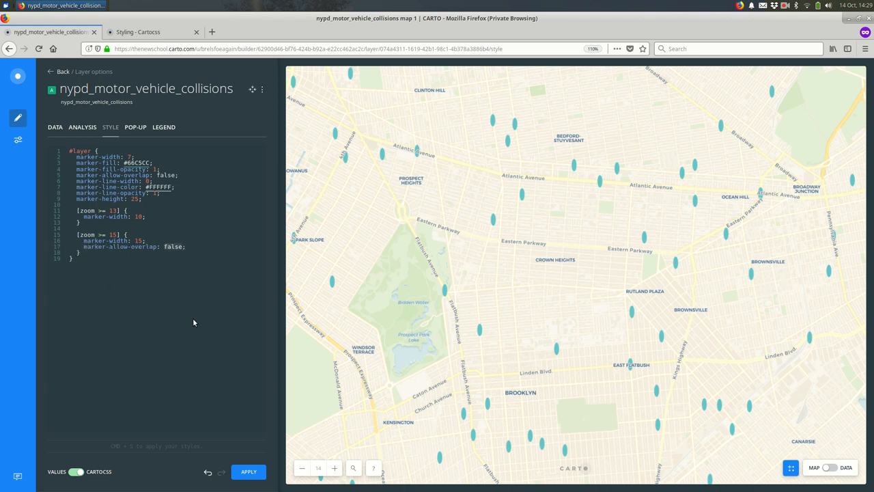
{"action": "type", "text": "try"}
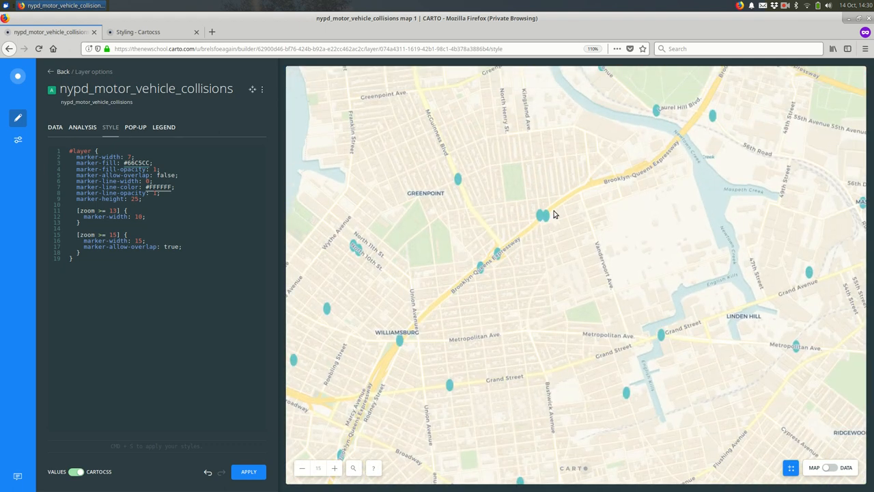
{"action": "left_click", "coordinate": [301, 467]}
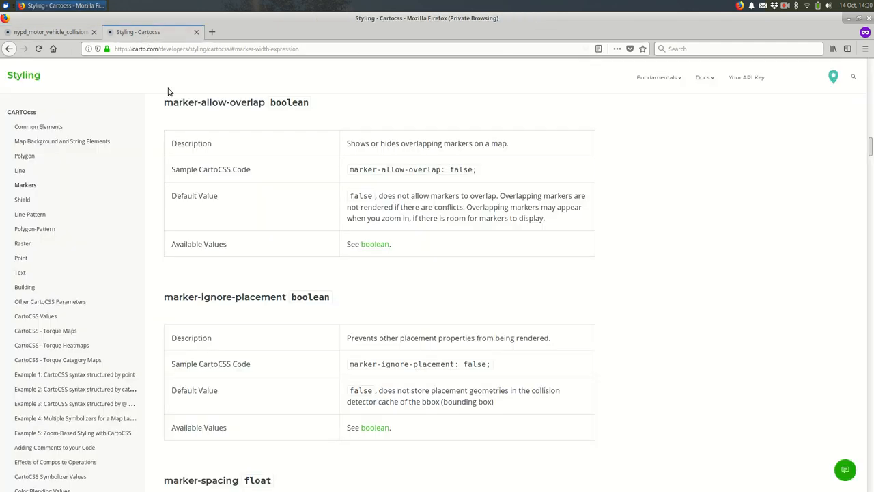
- Scroll the Markers documentation down to the marker-file and marker-opacity entries
{"action": "scroll", "scroll_direction": "down", "scroll_amount": 3}
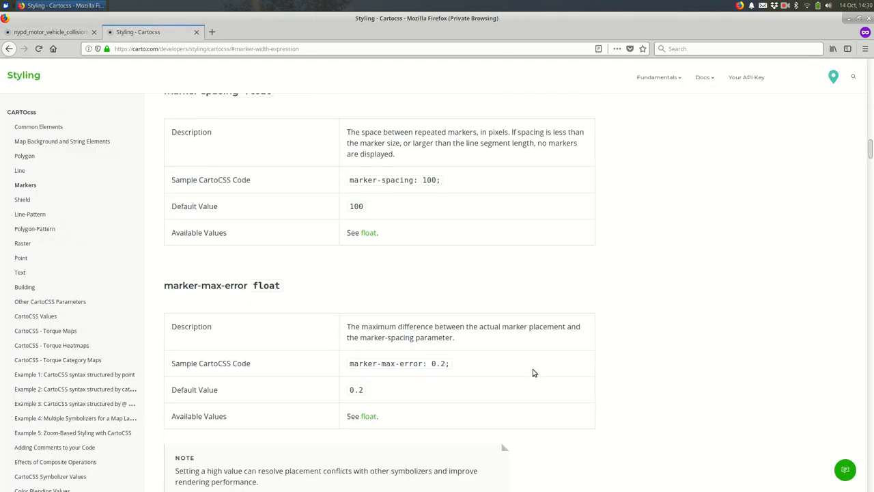
{"action": "scroll", "scroll_direction": "down", "scroll_amount": 3}
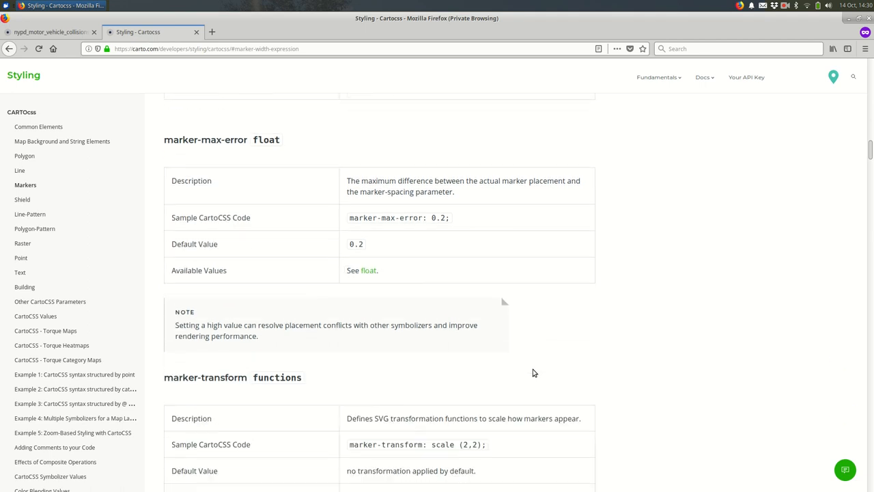
{"action": "scroll", "scroll_direction": "down", "scroll_amount": 3}
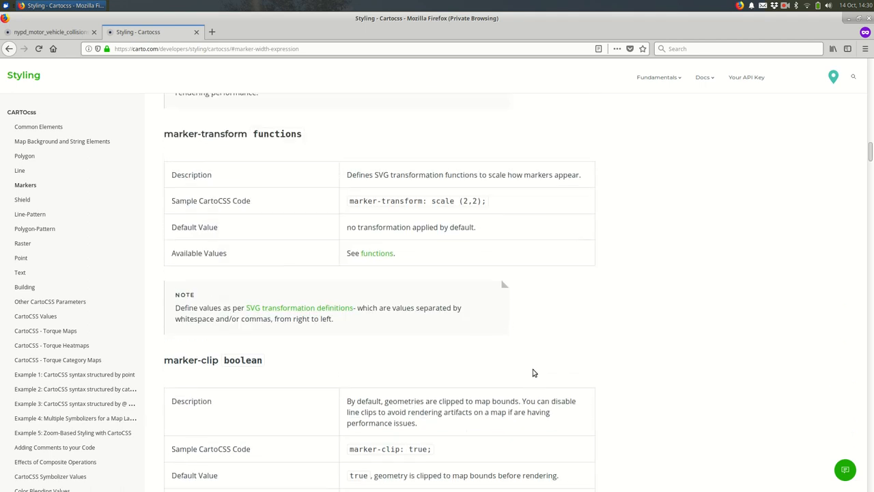
{"action": "mouse_move", "coordinate": [393, 333]}
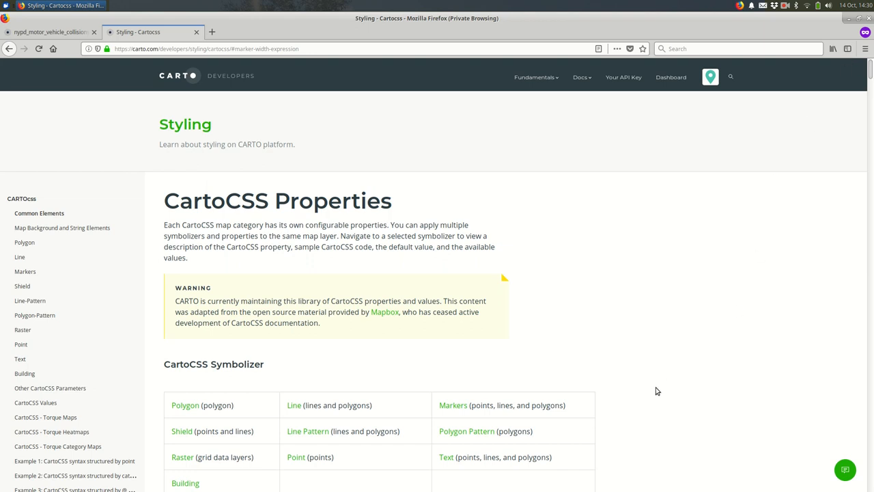
{"action": "scroll", "scroll_direction": "down", "scroll_amount": 3}
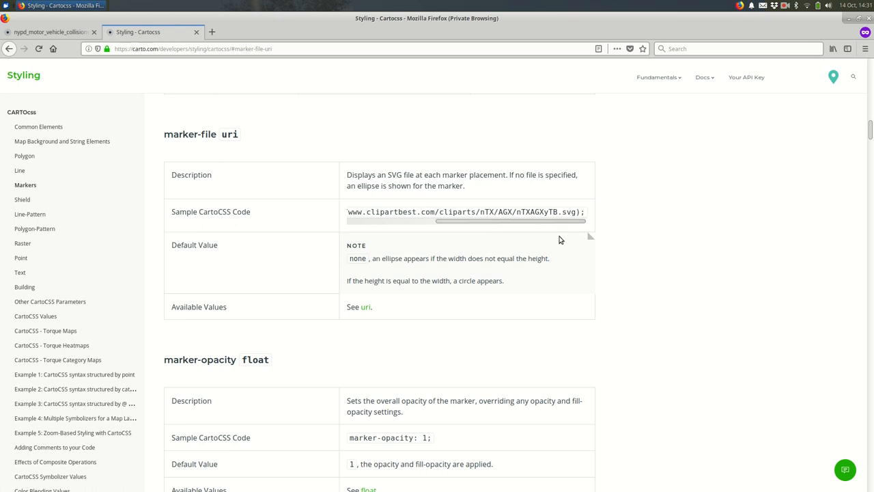
{"action": "mouse_move", "coordinate": [123, 168]}
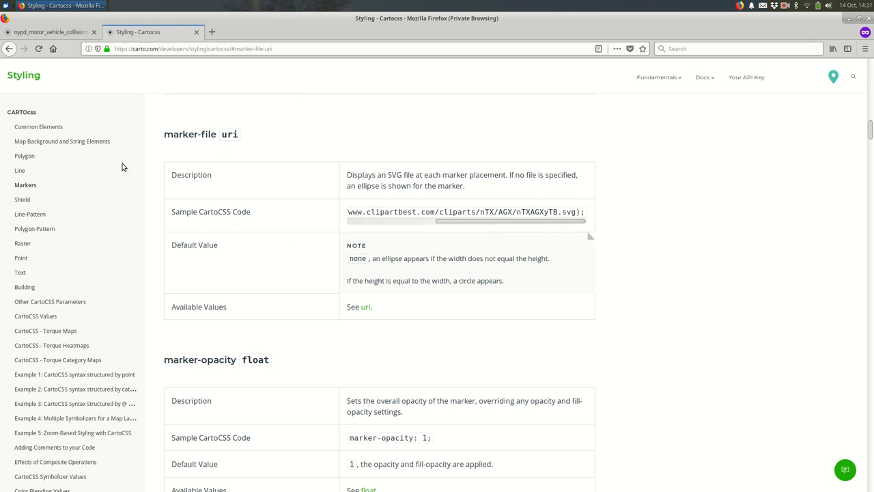
- Return to the collisions map, show the data table and scroll to the injuries column
{"action": "left_click", "coordinate": [51, 32]}
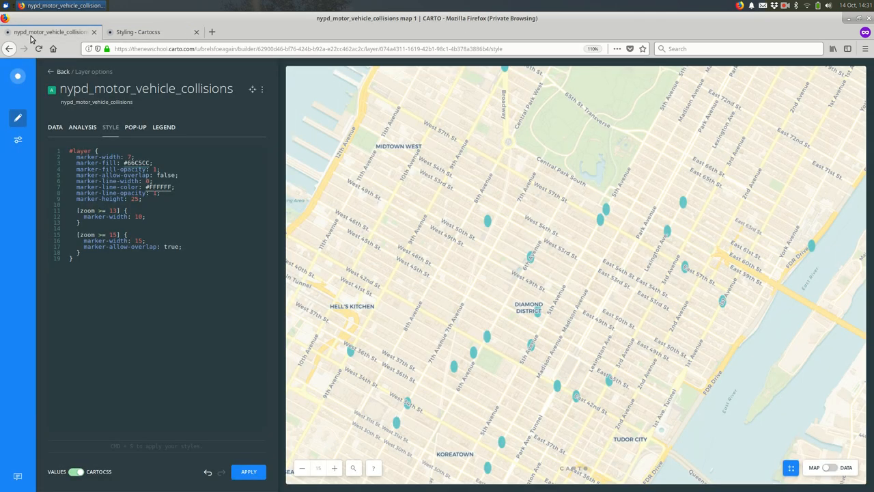
{"action": "mouse_move", "coordinate": [401, 242]}
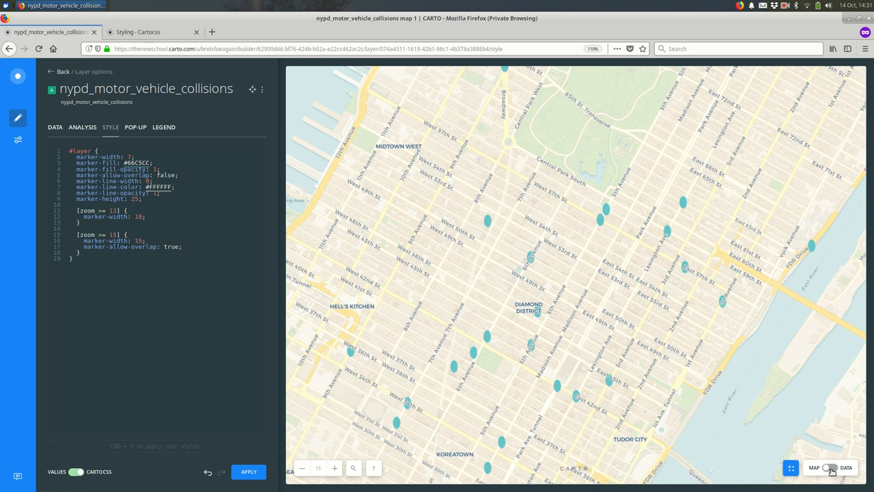
{"action": "left_click", "coordinate": [846, 468]}
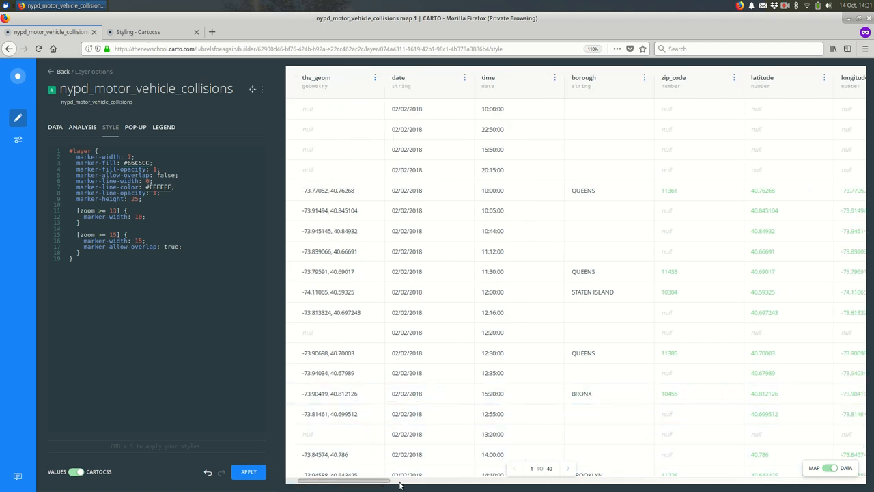
{"action": "scroll", "scroll_direction": "right", "scroll_amount": 3}
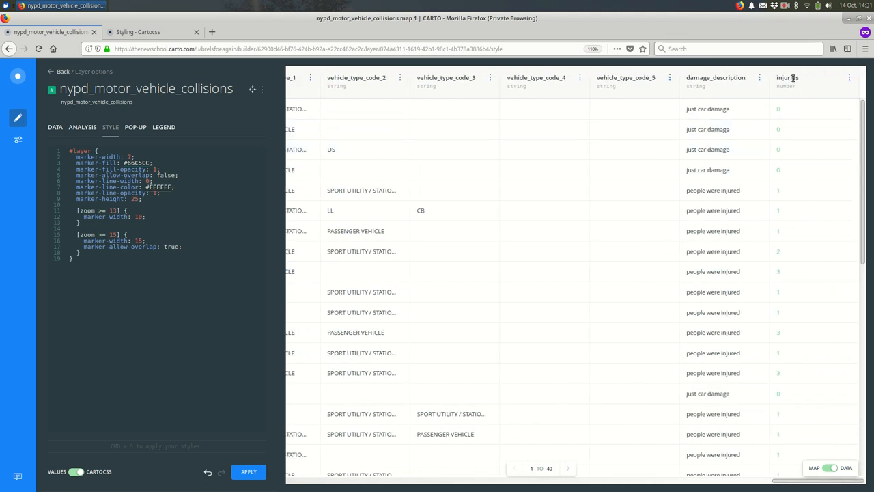
{"action": "scroll", "scroll_direction": "down", "scroll_amount": 3}
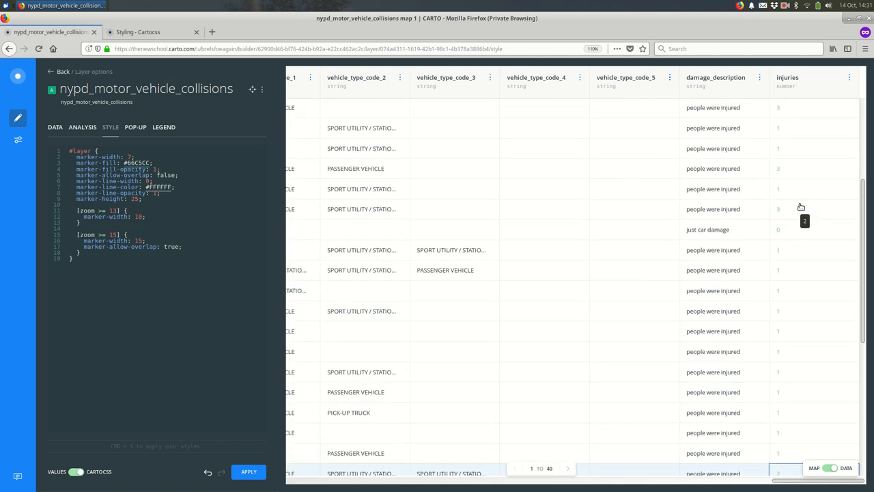
{"action": "scroll", "scroll_direction": "down", "scroll_amount": 3}
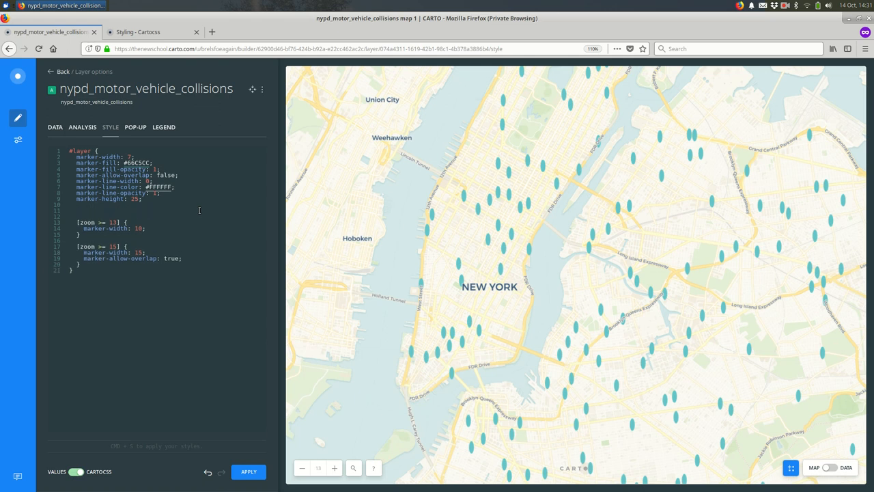
- Add an [injuries > 0] rule setting marker-fill to red
{"action": "type", "text": "[int]"}
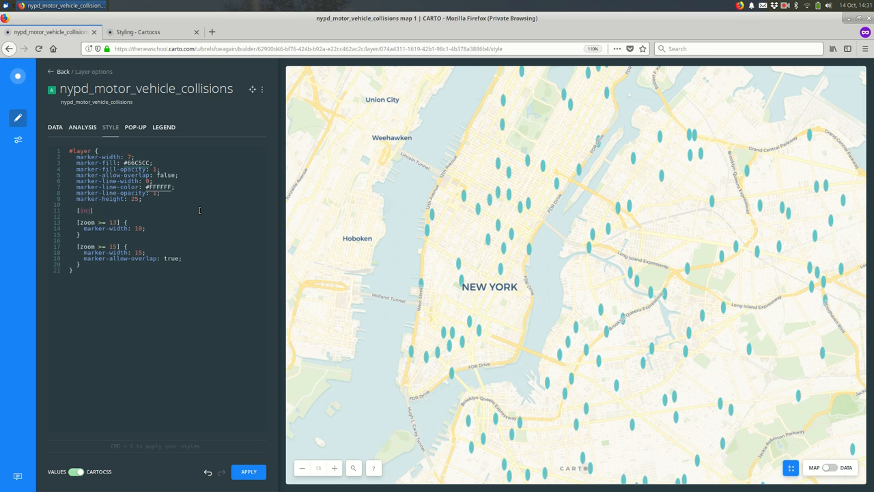
{"action": "type", "text": "injuries"}
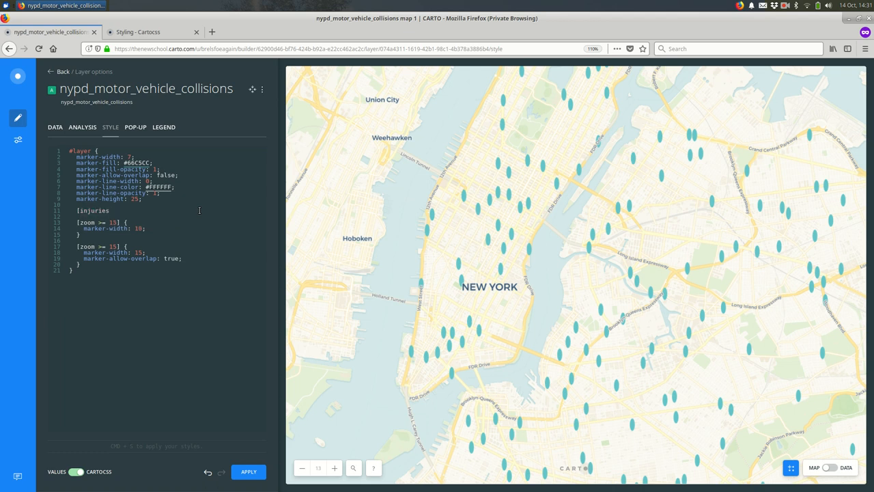
{"action": "type", "text": "> 0"}
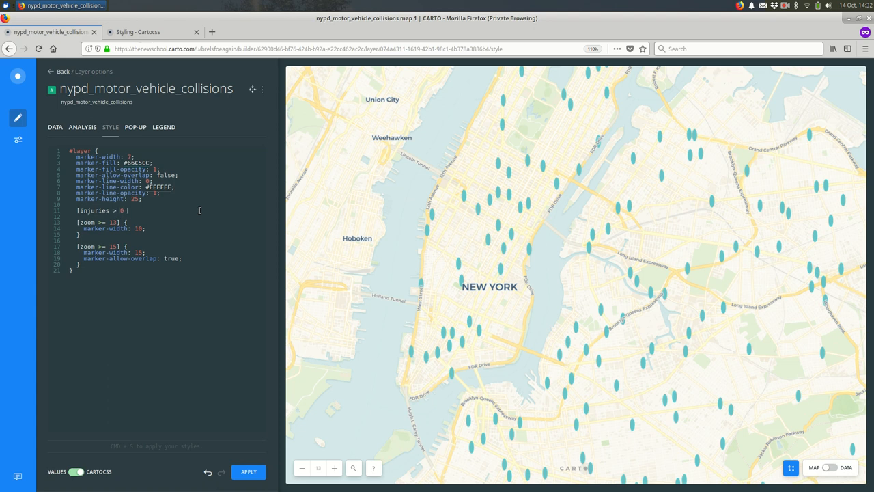
{"action": "type", "text": "{"}
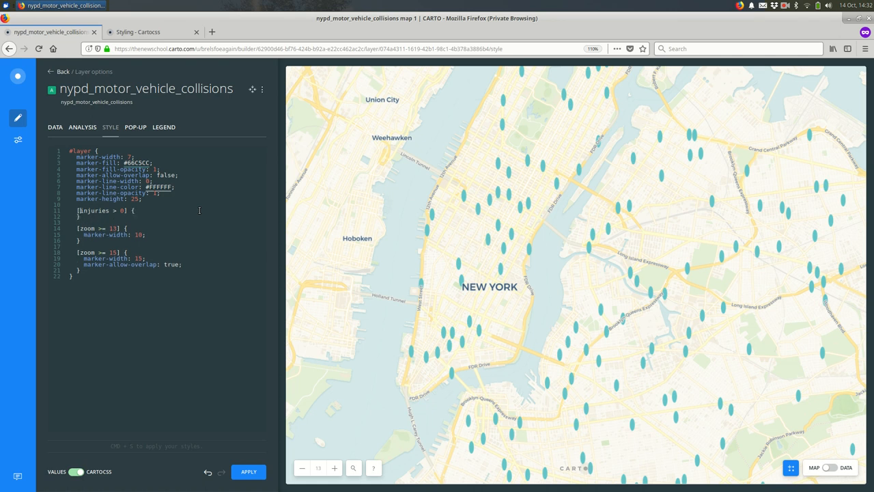
{"action": "type", "text": "mar"}
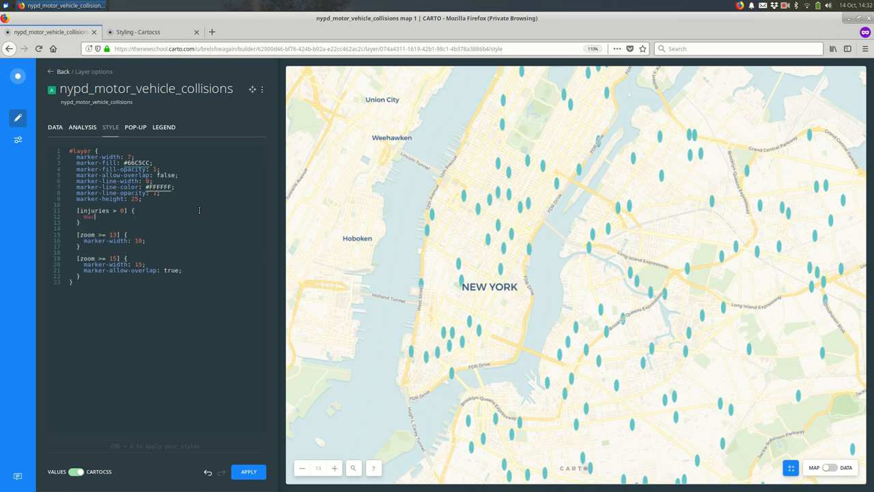
{"action": "type", "text": "marker-fill"}
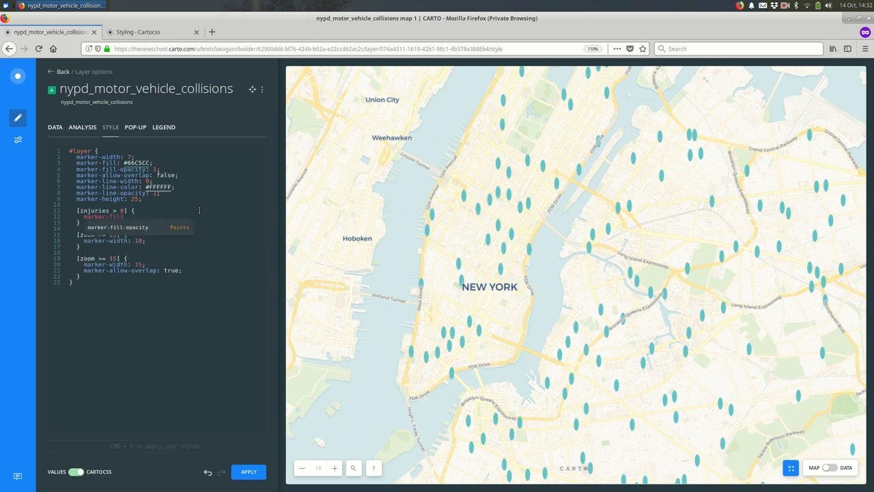
{"action": "type", "text": "red;"}
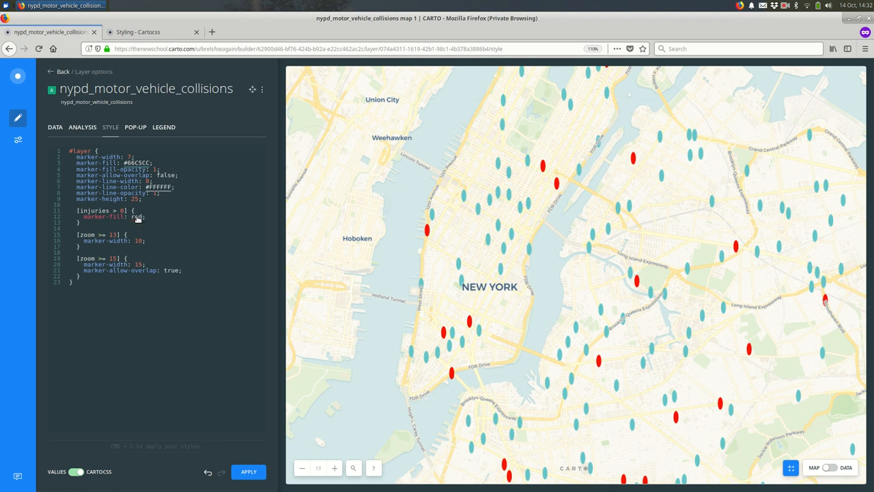
{"action": "mouse_move", "coordinate": [136, 218]}
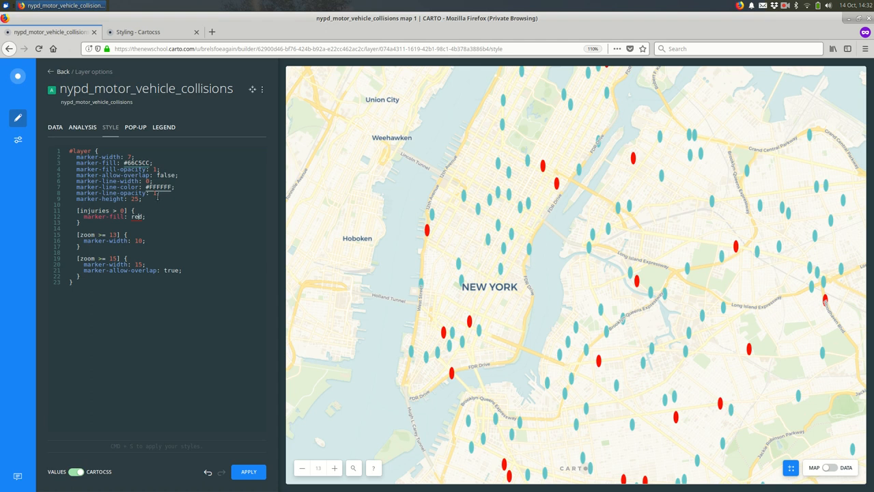
- Change the injuries fill to #f00 and apply the style
{"action": "left_click", "coordinate": [159, 187]}
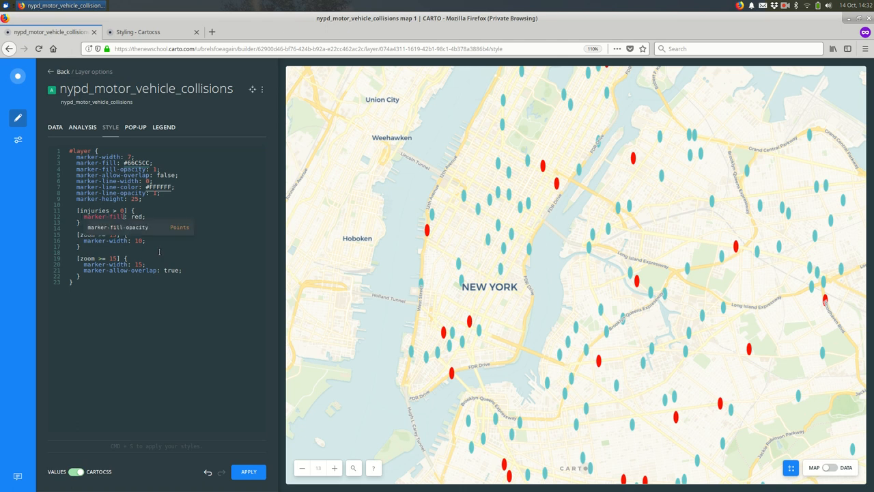
{"action": "type", "text": "#f0"}
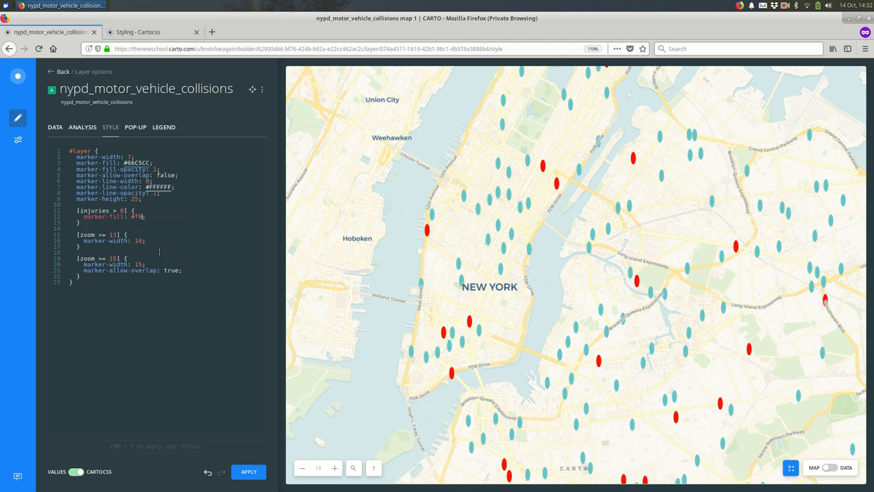
{"action": "left_click", "coordinate": [248, 471]}
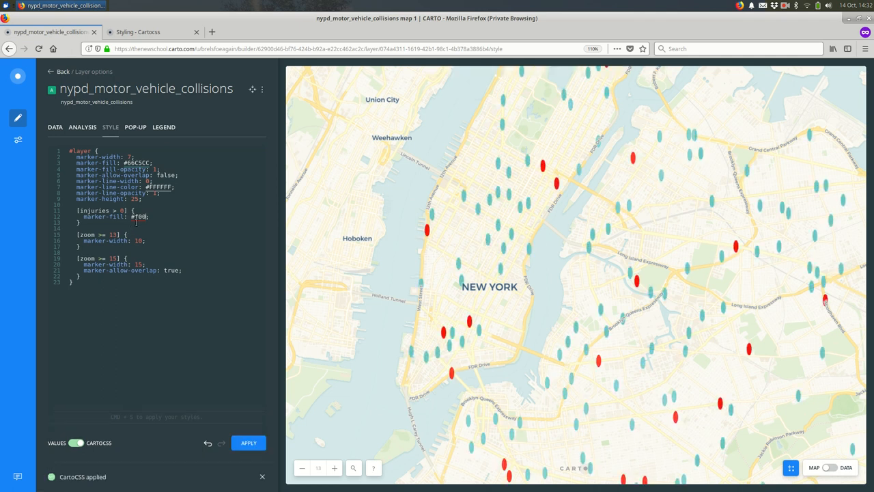
- Pick the lighter red #f96262 for the injuries fill in the color picker and apply it
{"action": "left_click", "coordinate": [138, 216]}
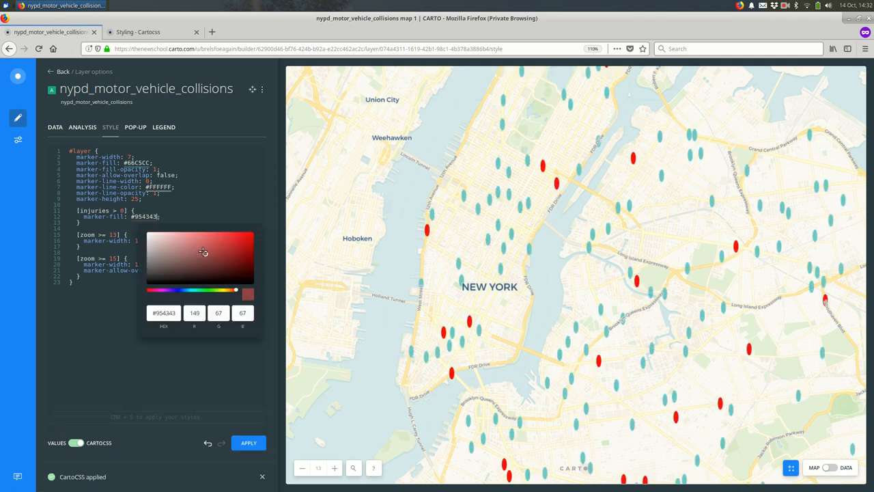
{"action": "left_click", "coordinate": [215, 248]}
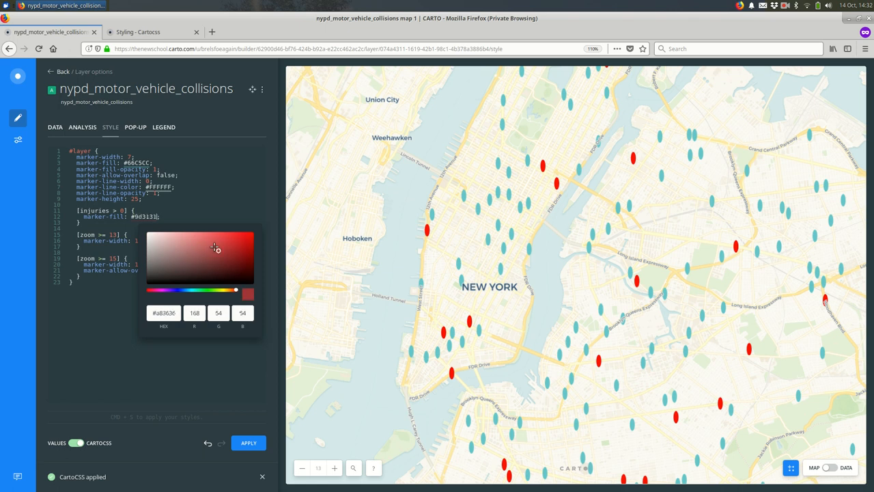
{"action": "left_click", "coordinate": [212, 236]}
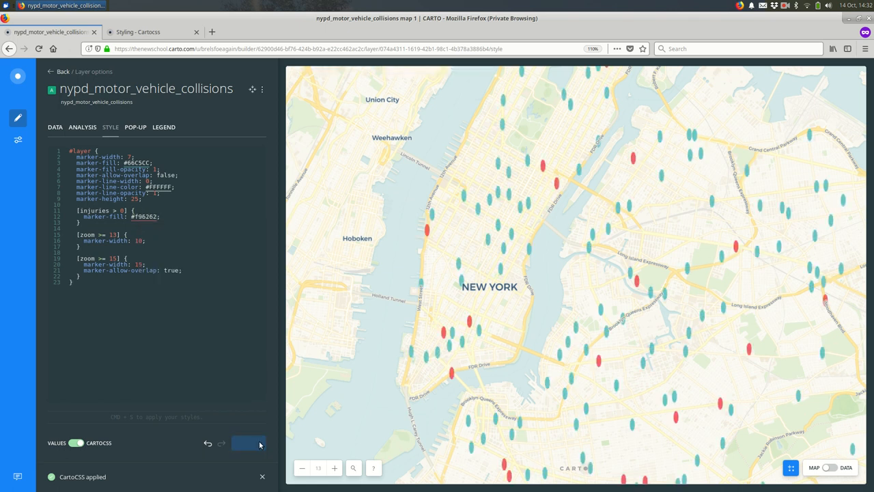
{"action": "left_click", "coordinate": [248, 442]}
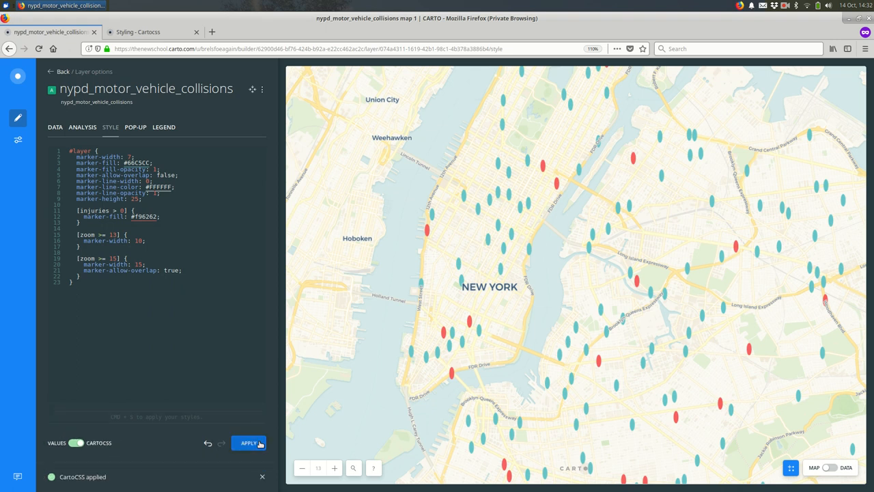
{"action": "mouse_move", "coordinate": [395, 309]}
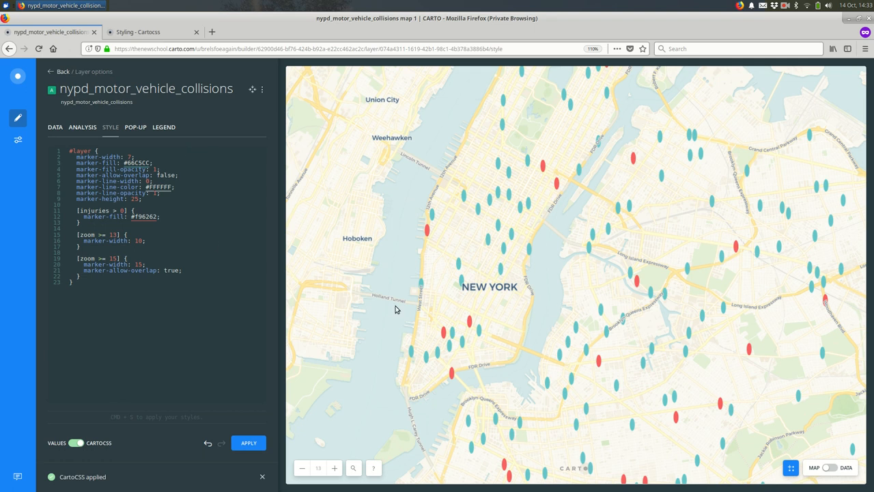
{"action": "left_click", "coordinate": [183, 214]}
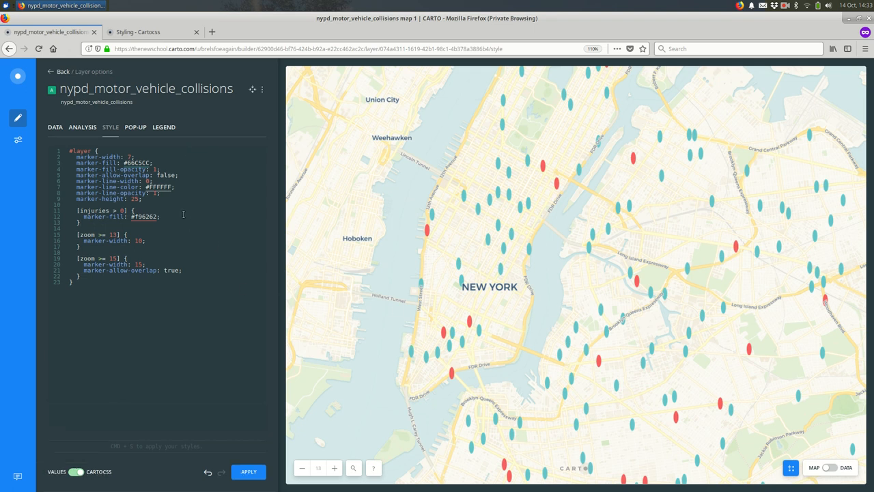
- Set marker-fill-opacity to 0.5 in #layer and 1 for injury markers, then apply
{"action": "left_click", "coordinate": [161, 217]}
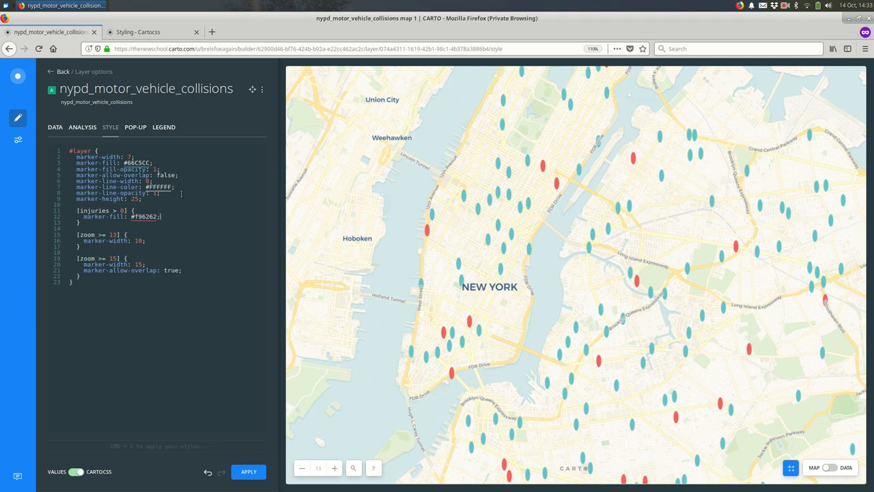
{"action": "mouse_move", "coordinate": [189, 186]}
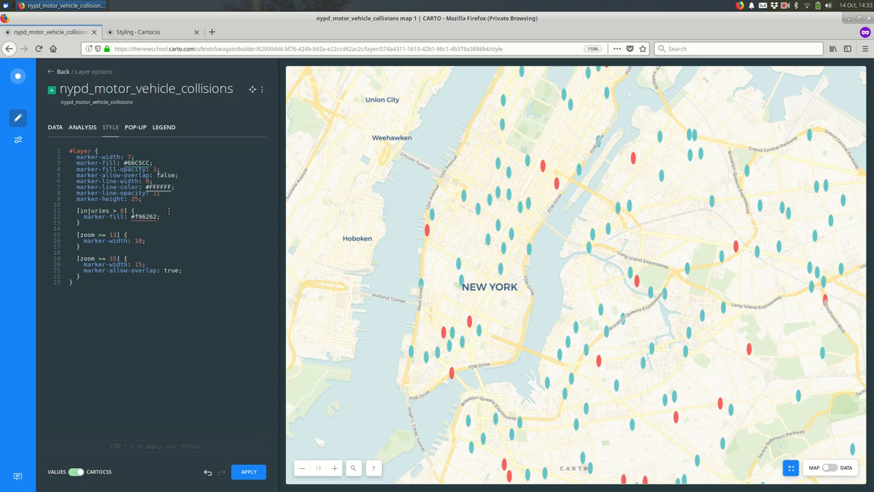
{"action": "left_click", "coordinate": [248, 471]}
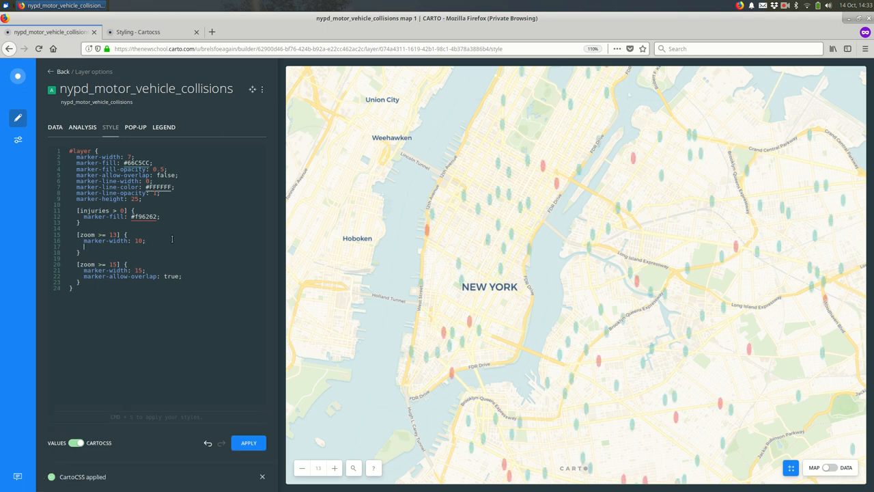
{"action": "type", "text": "marker-fill-opacity"}
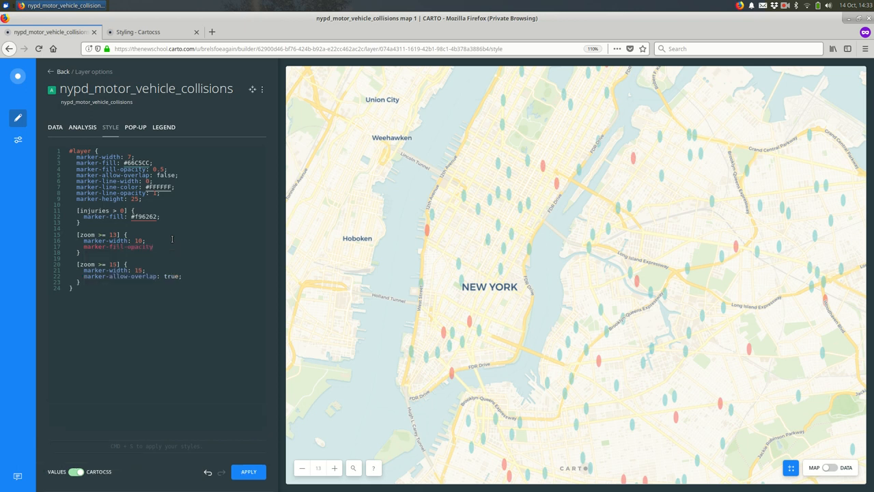
{"action": "type", "text": "0.8"}
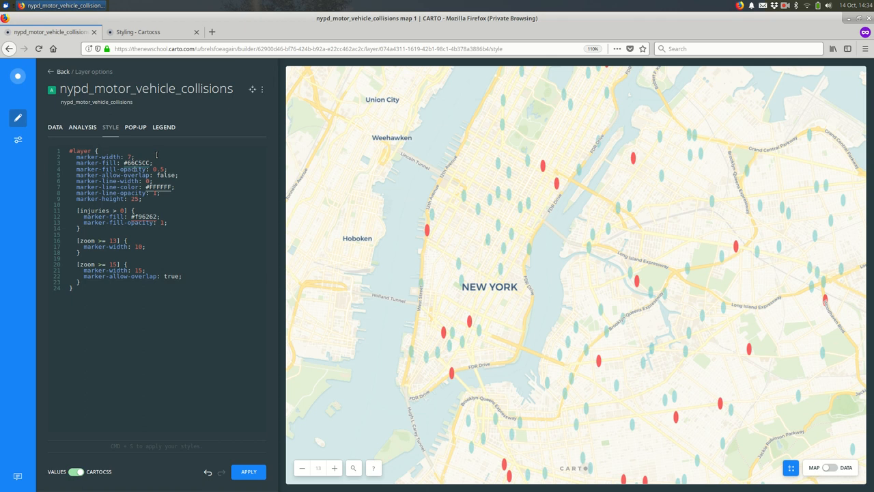
- Test a zoom 15-and-up rule with marker-width 100, then delete the trial lines
{"action": "type", "text": "marker-width: 7;"}
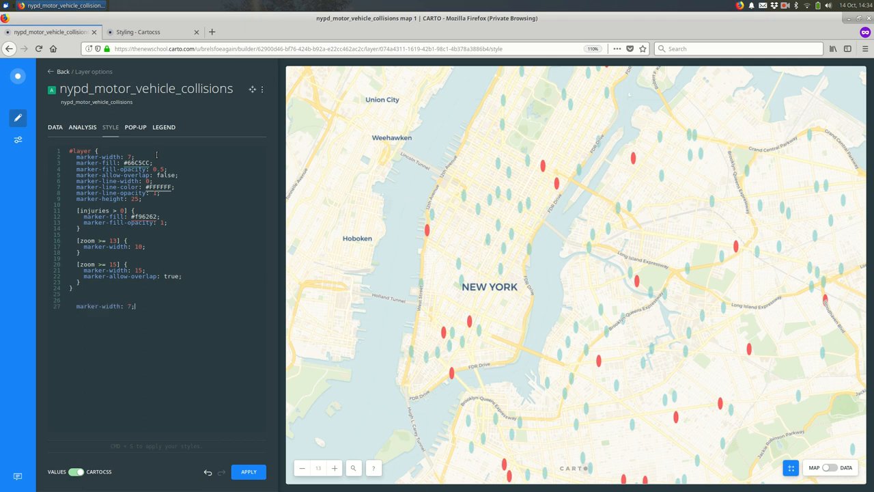
{"action": "type", "text": "100"}
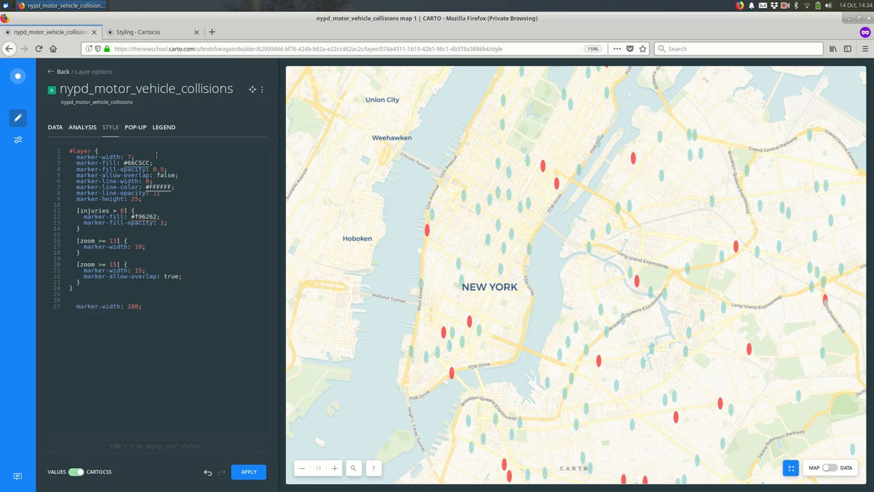
{"action": "left_click", "coordinate": [249, 471]}
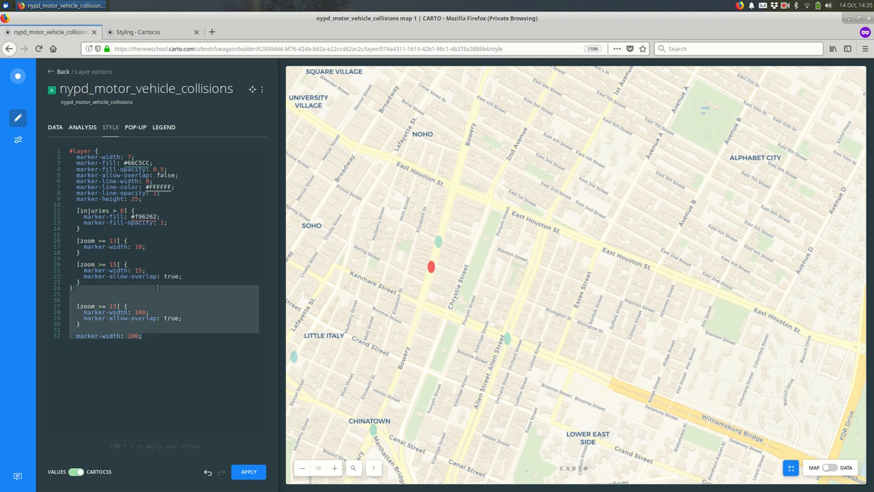
{"action": "key", "text": "Delete"}
{"action": "type", "text": "/* Style injuries differently */"}
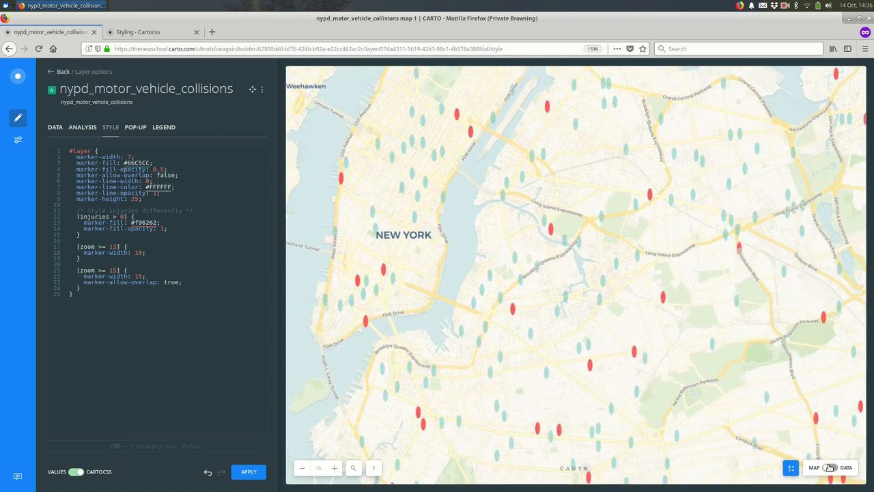
- Check borough values in the data, then add a [borough = 'QUEENS'] rule with marker-width 20
{"action": "left_click", "coordinate": [845, 468]}
{"action": "type", "text": "[borough = ] {"}
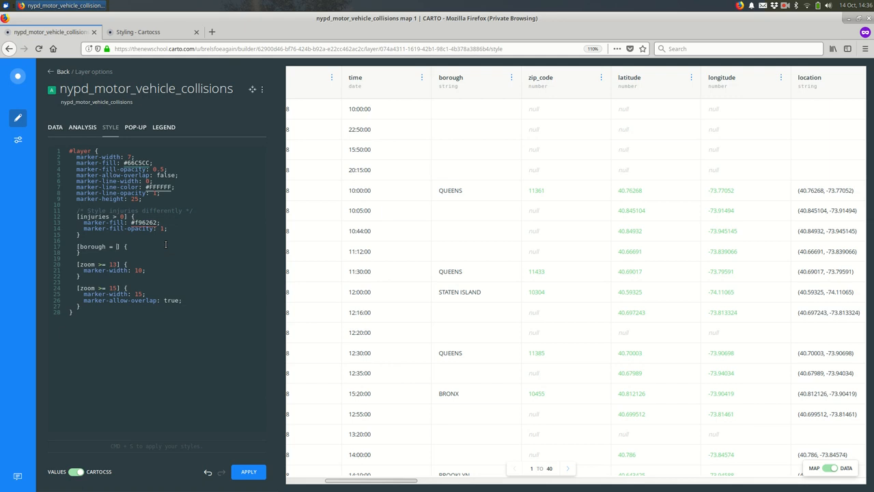
{"action": "type", "text": "''"}
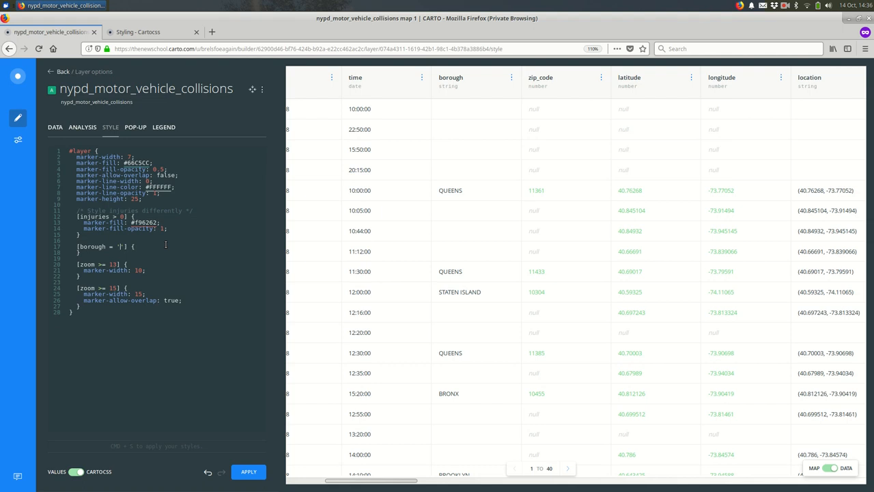
{"action": "type", "text": "QUEENS"}
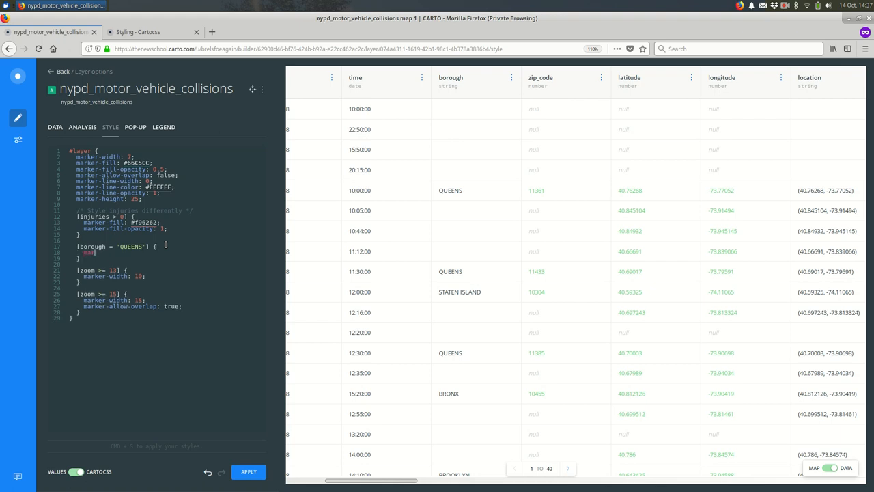
{"action": "type", "text": "marker-width"}
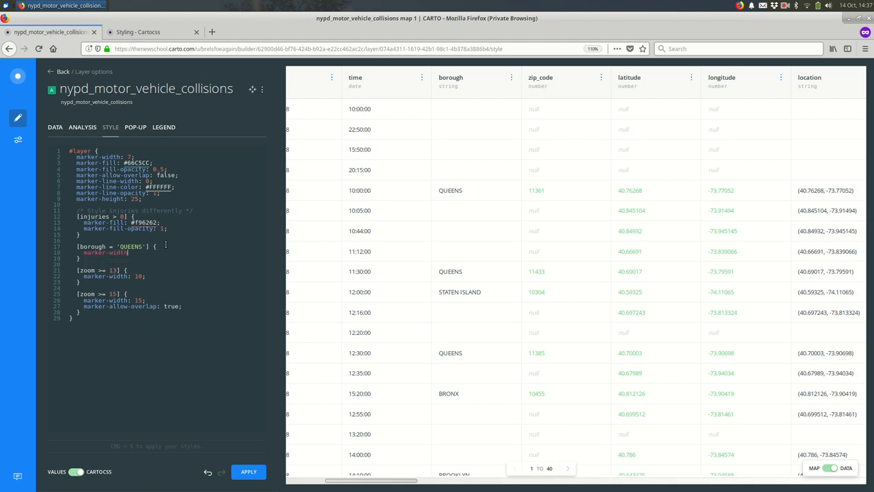
{"action": "type", "text": "20;"}
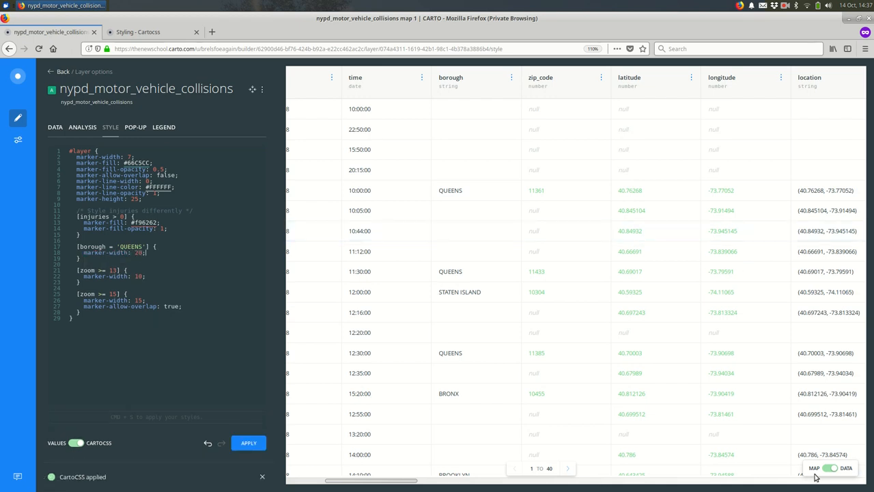
{"action": "left_click", "coordinate": [814, 467]}
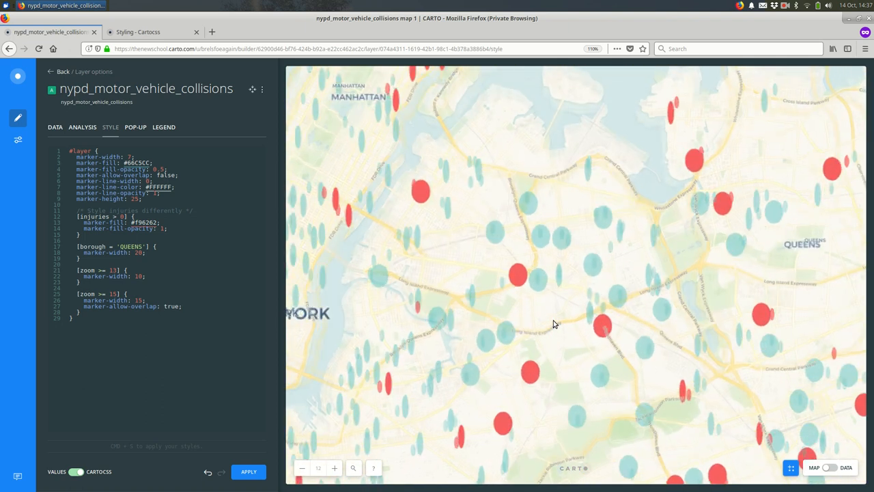
- Zoom the map in one level to compare Queens marker widths
{"action": "left_click", "coordinate": [333, 468]}
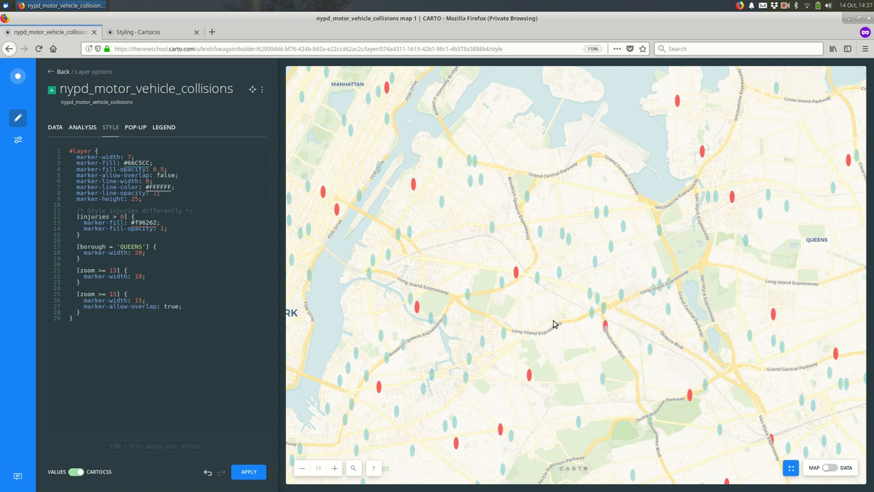
{"action": "mouse_move", "coordinate": [292, 441]}
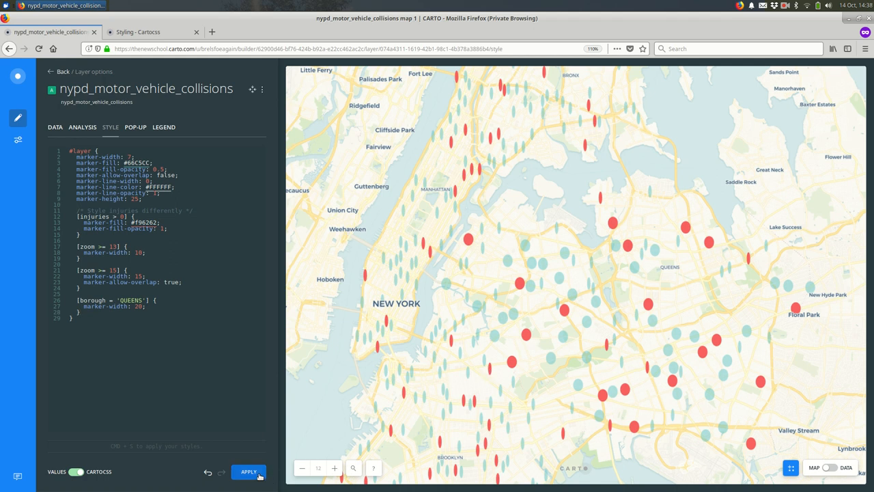
- Apply the reordered style and view the collisions and boroughs layers together
{"action": "left_click", "coordinate": [249, 471]}
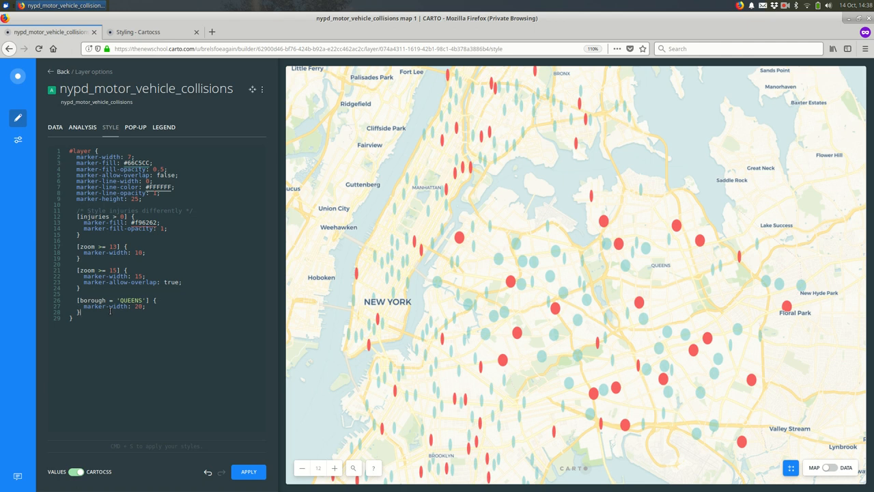
{"action": "left_click", "coordinate": [62, 71]}
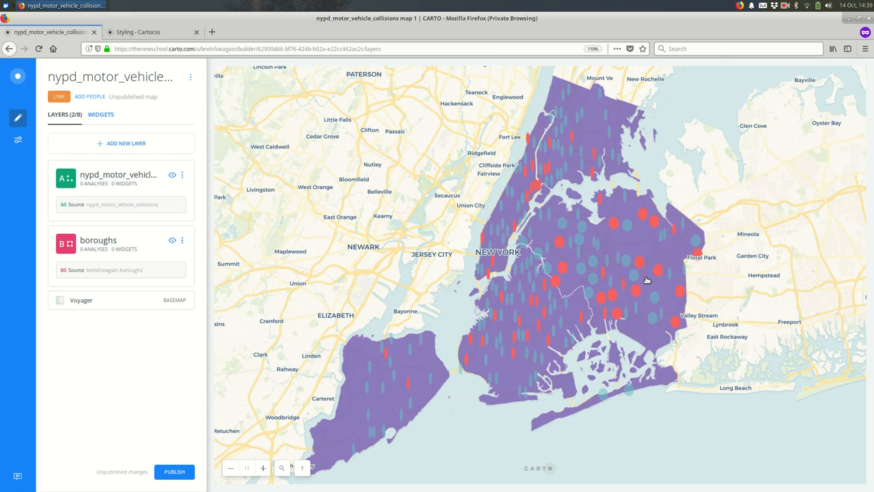
{"action": "mouse_move", "coordinate": [486, 221]}
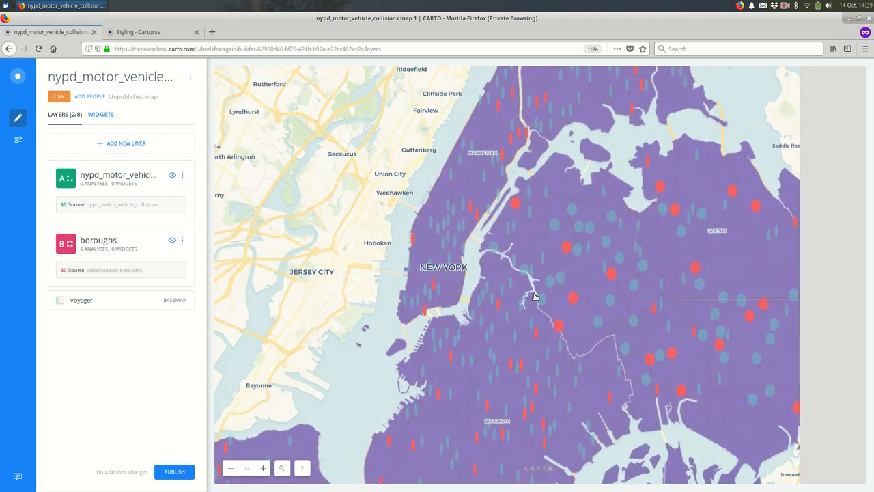
{"action": "mouse_move", "coordinate": [250, 291]}
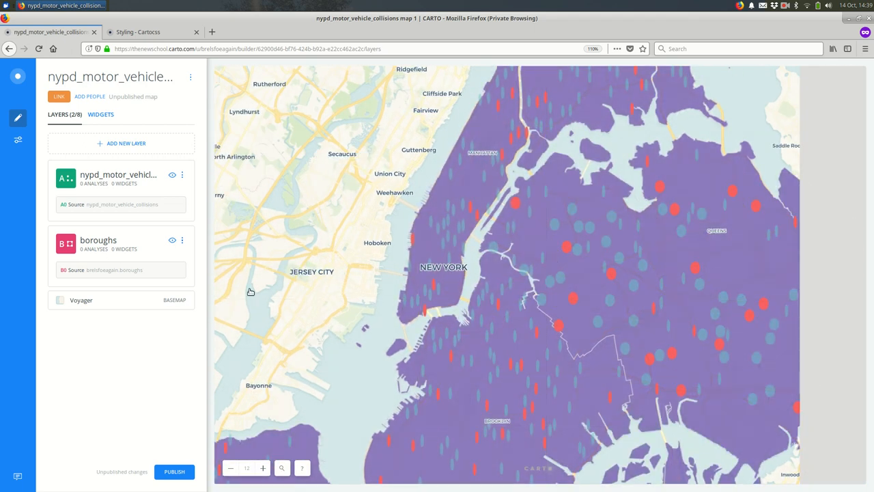
- Set the boroughs polygon fill to light grey #c6c6c6 from the style color swatch
{"action": "left_click", "coordinate": [98, 240]}
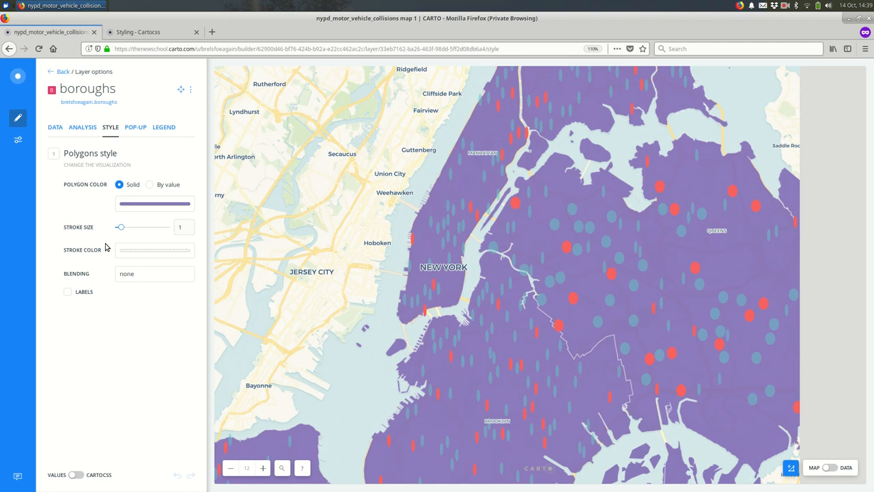
{"action": "mouse_move", "coordinate": [207, 233]}
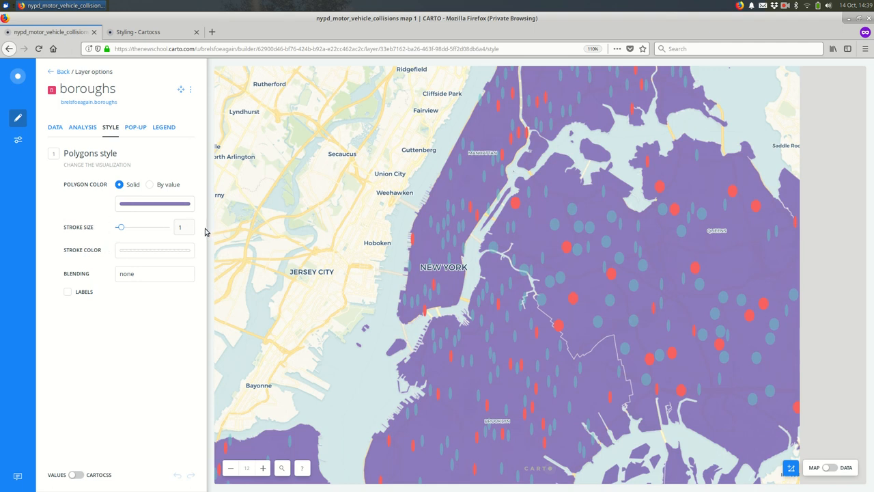
{"action": "left_click", "coordinate": [154, 203]}
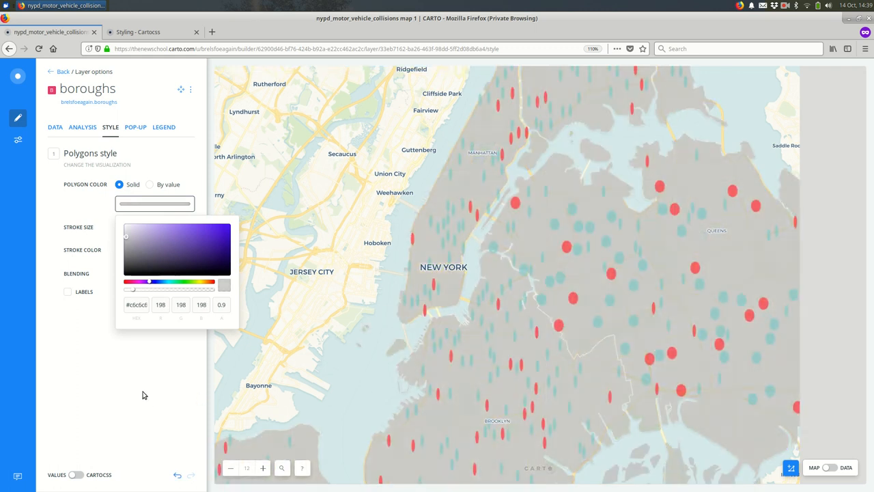
{"action": "left_click", "coordinate": [144, 394]}
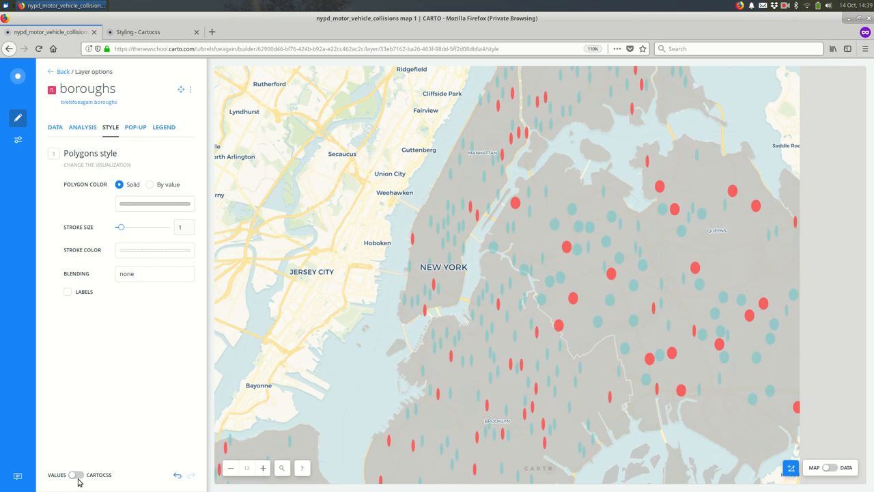
- Switch the boroughs style to CartoCSS and apply a line-width of 5 instead of 1
{"action": "left_click", "coordinate": [75, 471]}
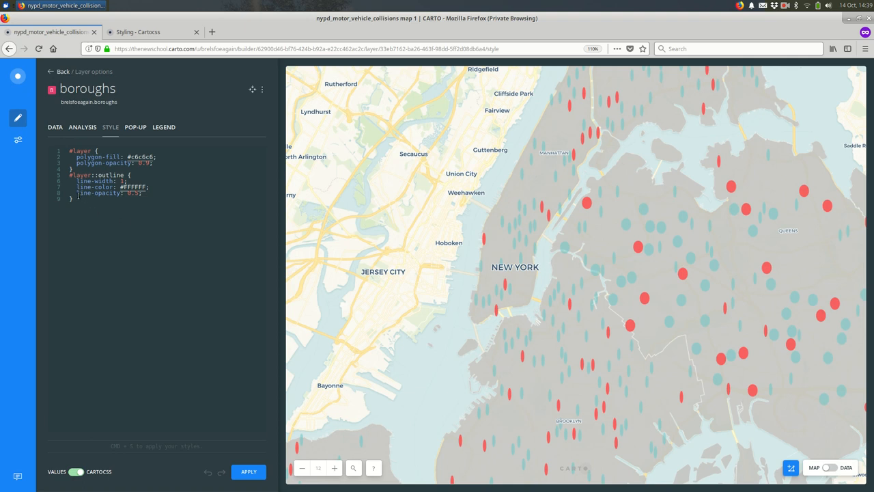
{"action": "mouse_move", "coordinate": [117, 251]}
{"action": "type", "text": "5"}
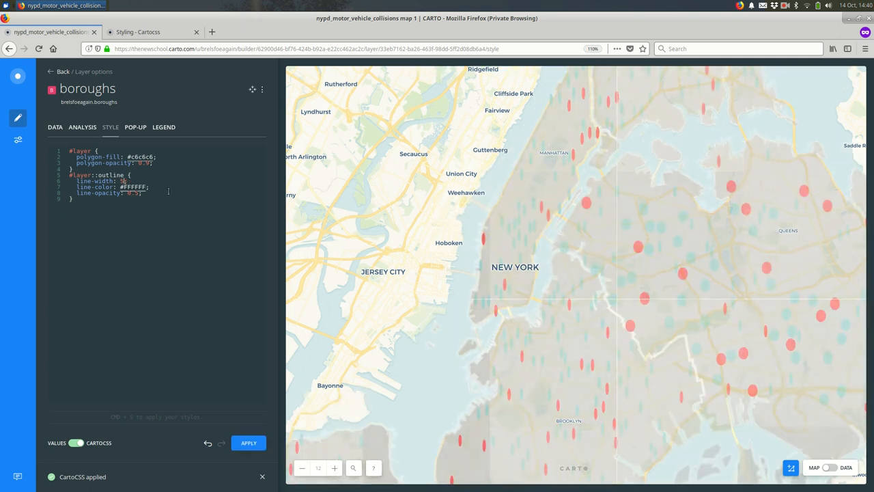
{"action": "left_click", "coordinate": [248, 442]}
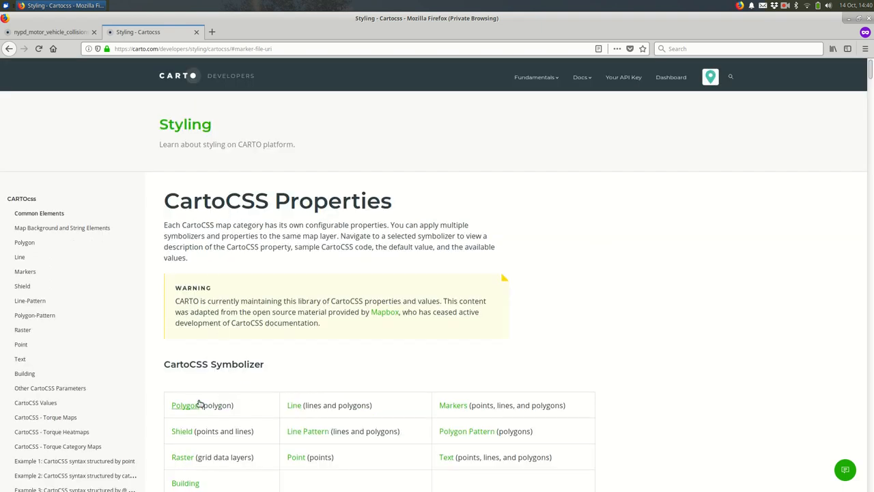
- Browse the CartoCSS reference from Polygon to Line down to line-smooth, then return to the code
{"action": "left_click", "coordinate": [181, 405]}
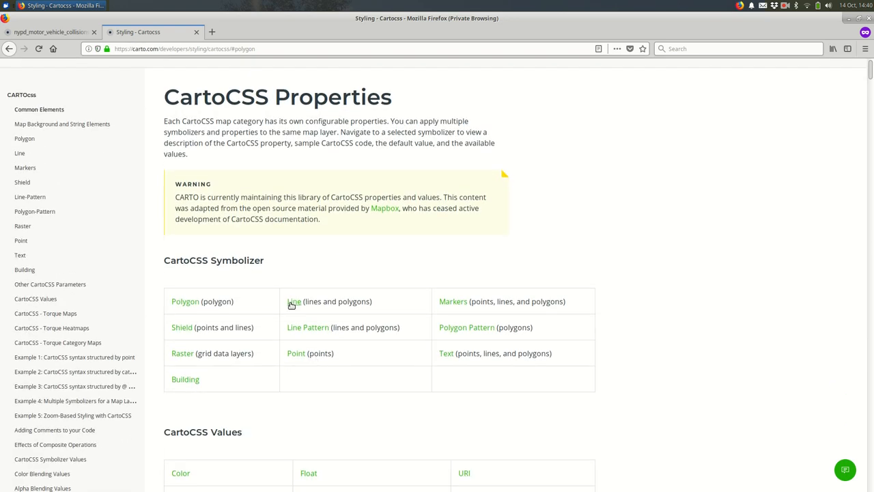
{"action": "left_click", "coordinate": [293, 301]}
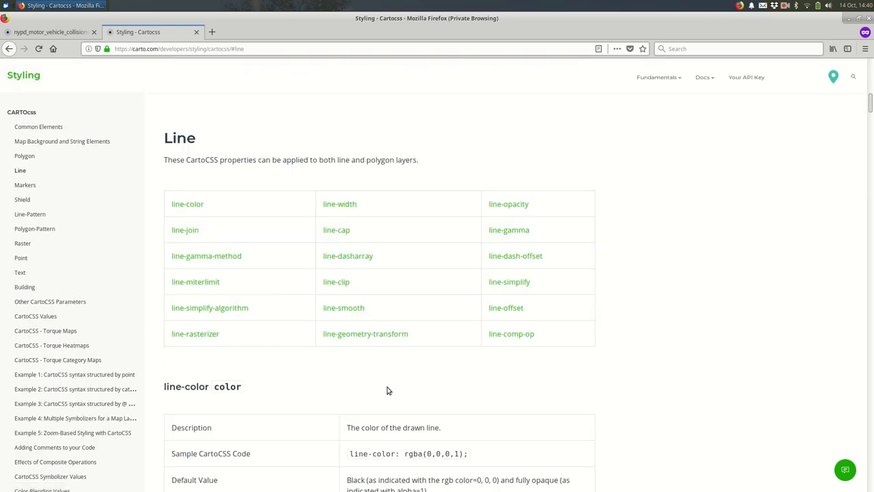
{"action": "scroll", "scroll_direction": "down", "scroll_amount": 3}
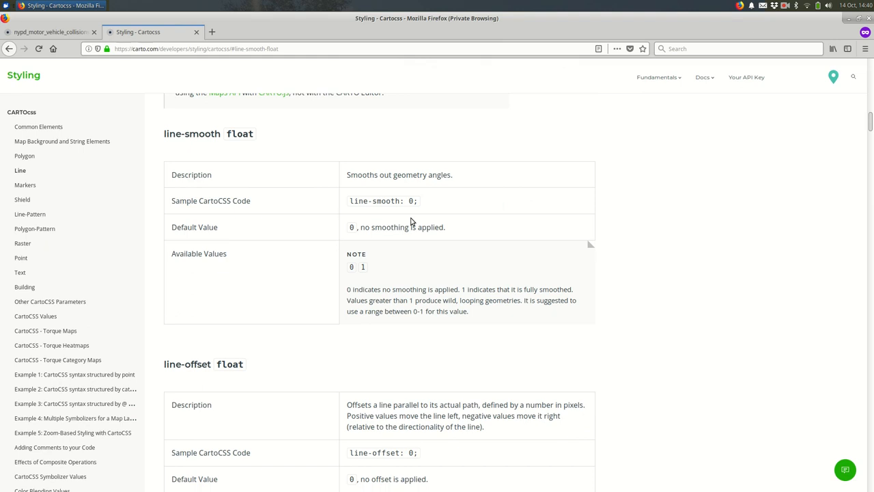
{"action": "mouse_move", "coordinate": [394, 309]}
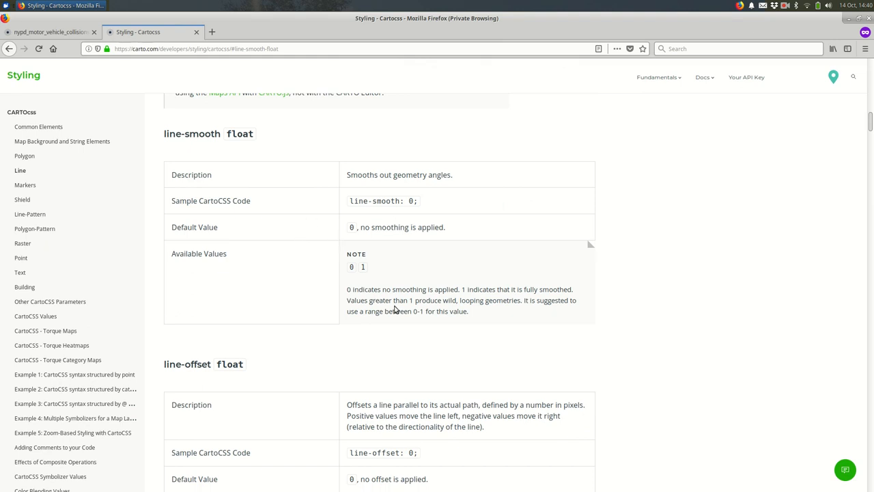
{"action": "left_click", "coordinate": [48, 31]}
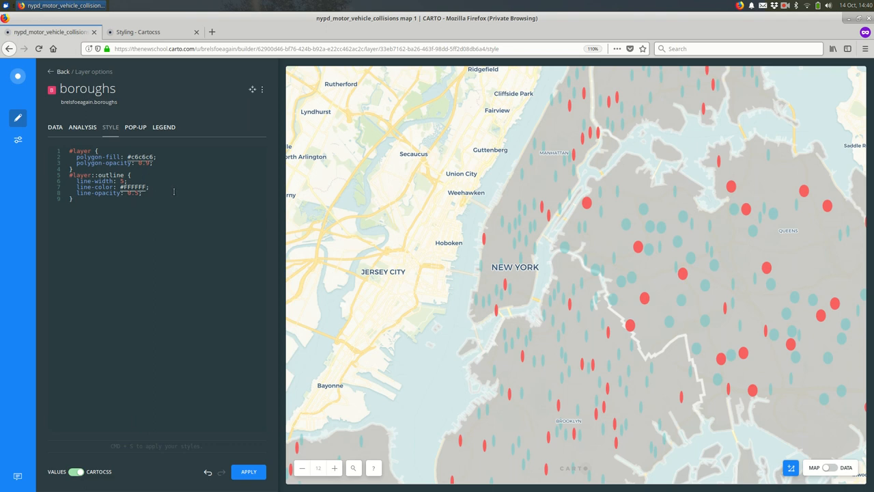
- Add line-smooth to the #layer::outline block, applying 0 and then 1 to compare
{"action": "type", "text": "line-smooth: 0;"}
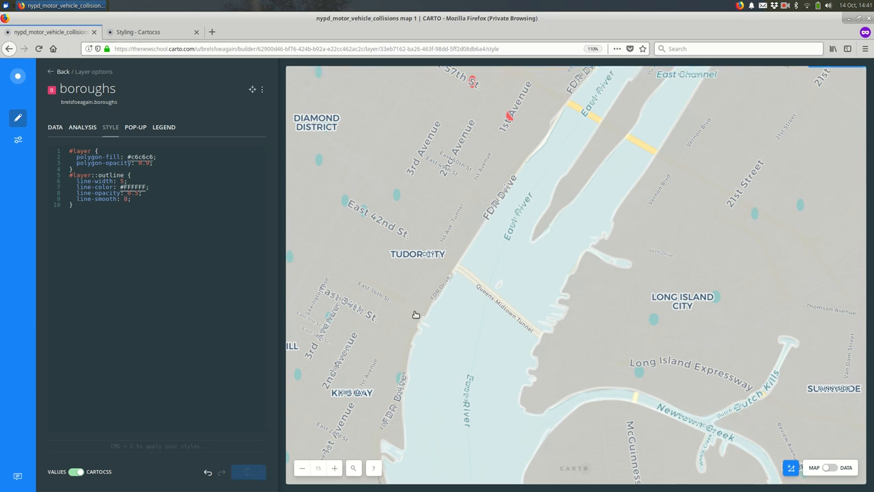
{"action": "mouse_move", "coordinate": [421, 316]}
{"action": "type", "text": "3"}
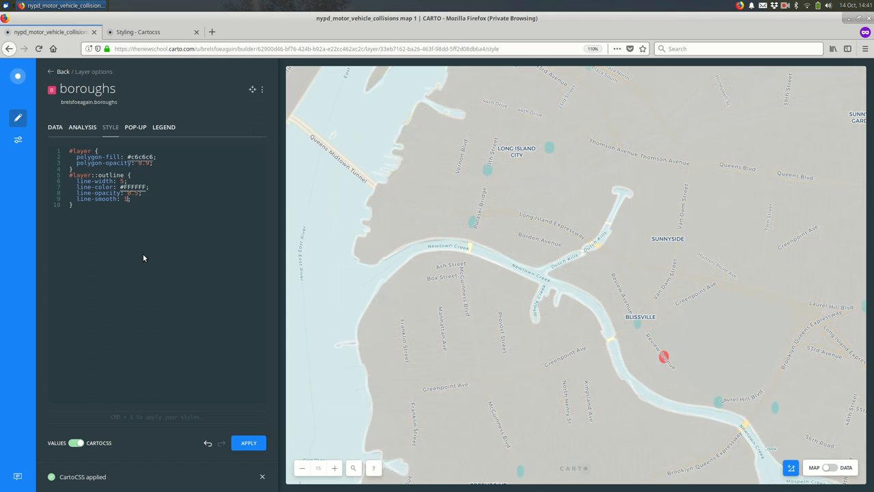
{"action": "mouse_move", "coordinate": [525, 296]}
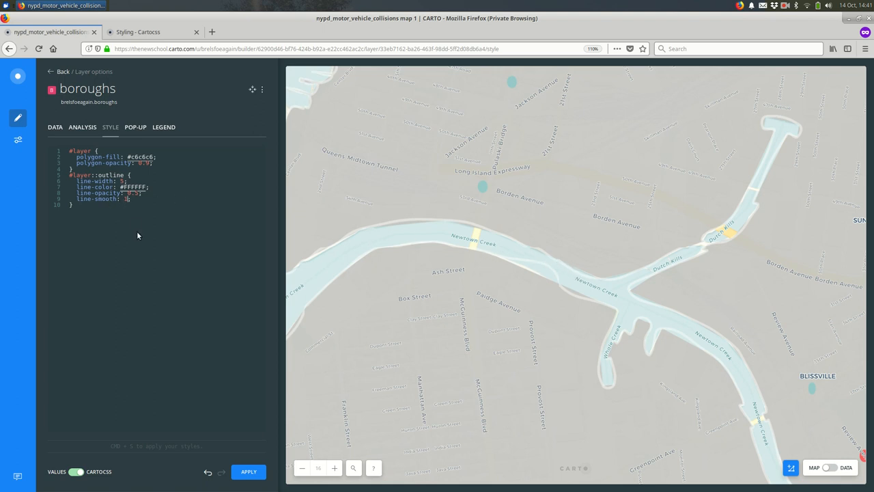
{"action": "left_click", "coordinate": [248, 471]}
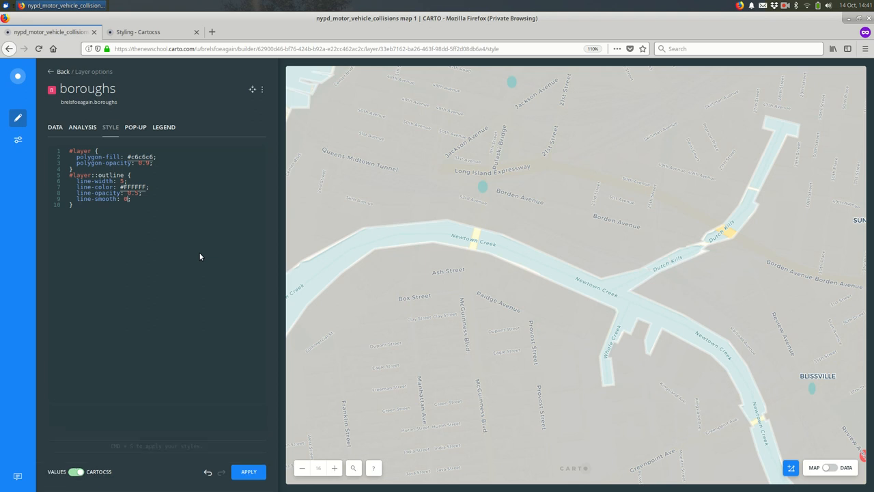
{"action": "left_click", "coordinate": [249, 442]}
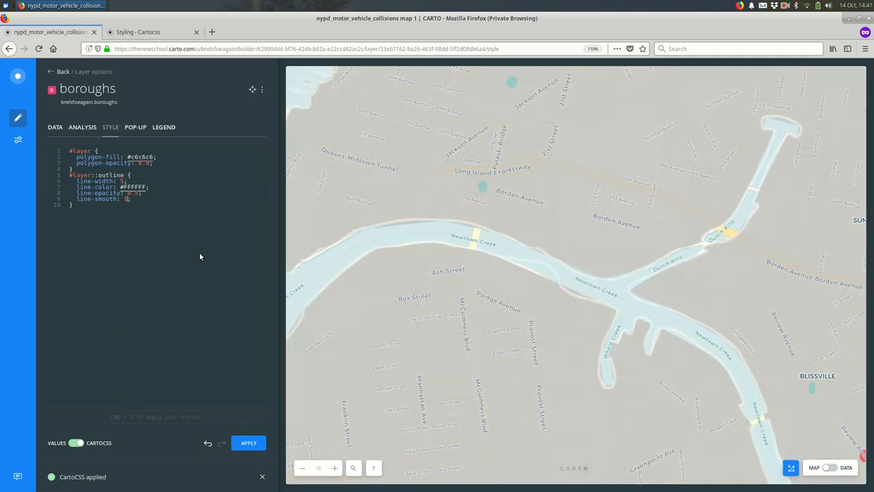
{"action": "mouse_move", "coordinate": [347, 304]}
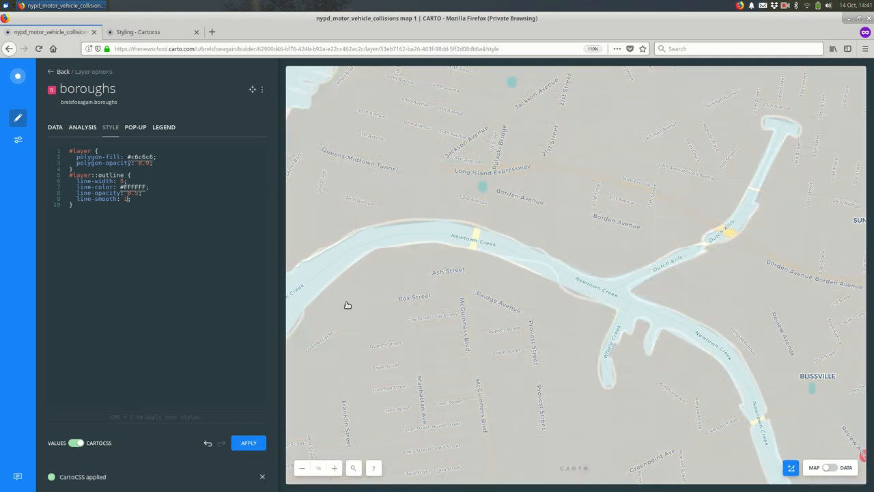
{"action": "left_click", "coordinate": [137, 31]}
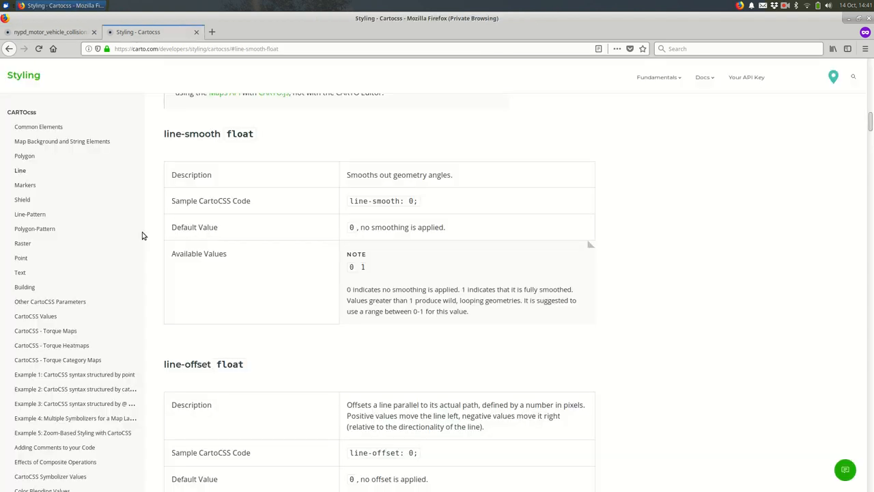
{"action": "mouse_move", "coordinate": [405, 309]}
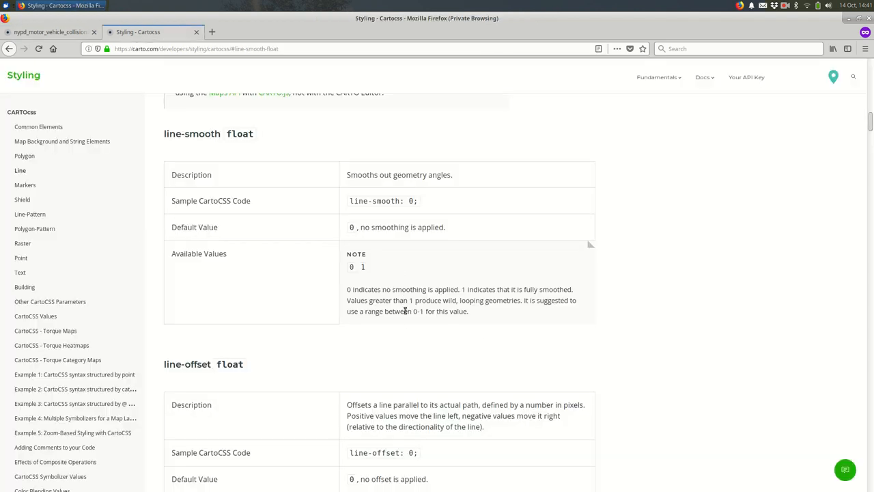
{"action": "mouse_move", "coordinate": [430, 311]}
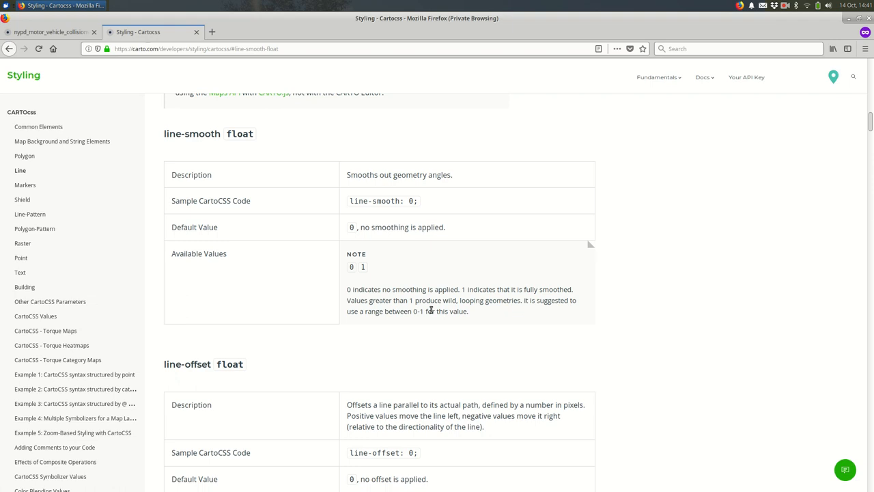
- Return to the boroughs style code after reading the 0–1 line-smooth note
{"action": "left_click", "coordinate": [51, 31]}
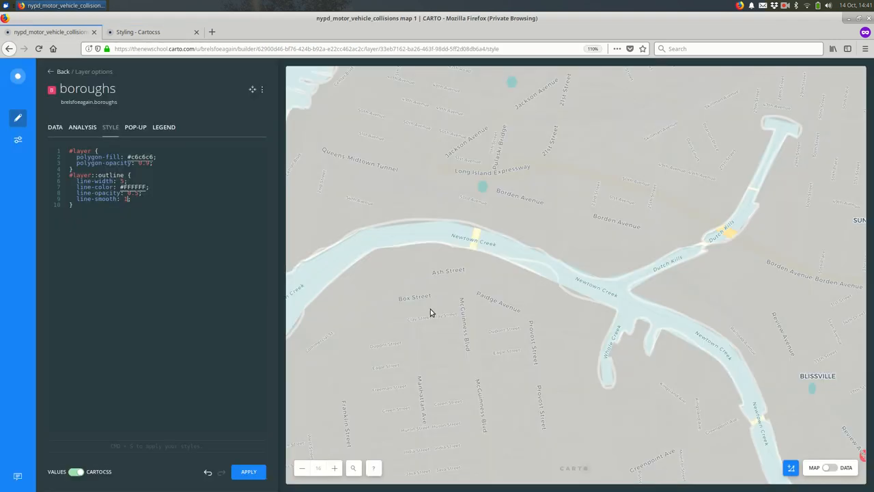
{"action": "mouse_move", "coordinate": [300, 268]}
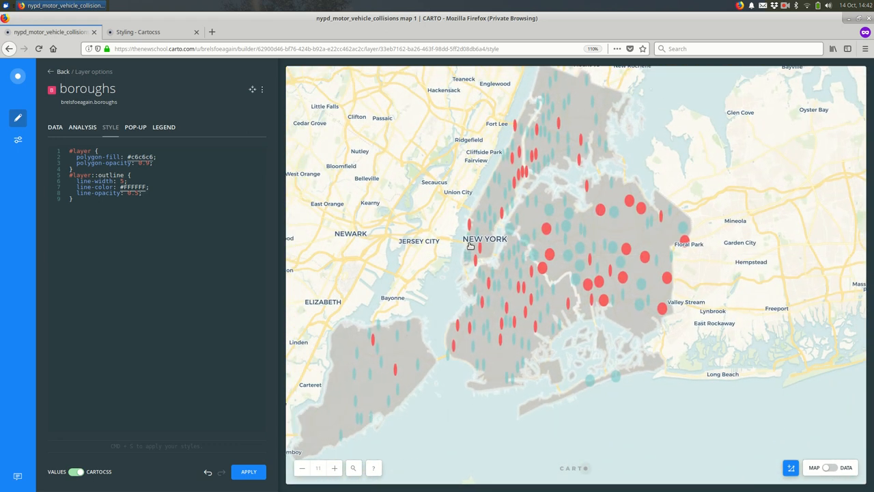
{"action": "mouse_move", "coordinate": [472, 286]}
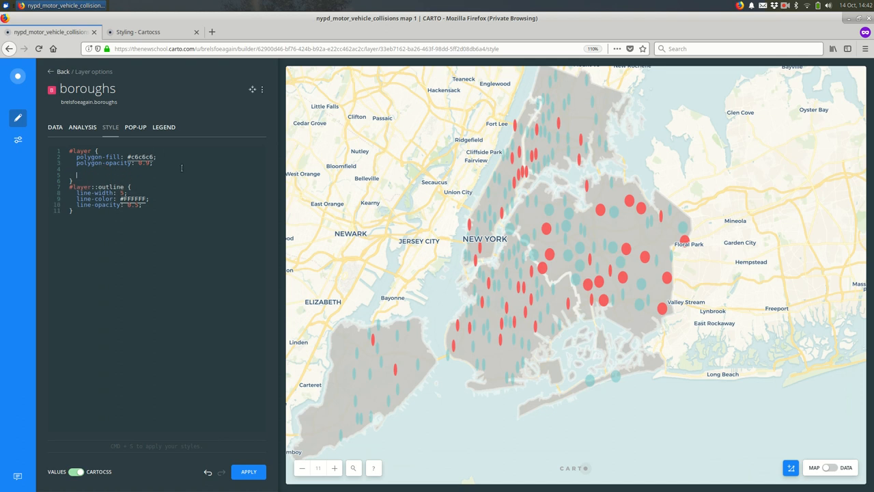
- Apply a [zoom >= 12] { polygon-opacity: 0; } rule and verify at zoom 12 and 11
{"action": "type", "text": "[zoom"}
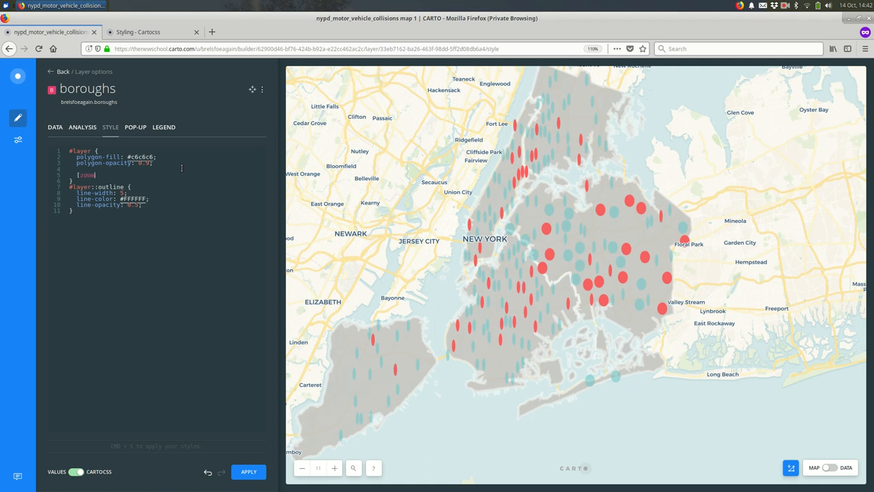
{"action": "type", "text": ">= 12] {"}
{"action": "type", "text": "polygon-opacity: 0;"}
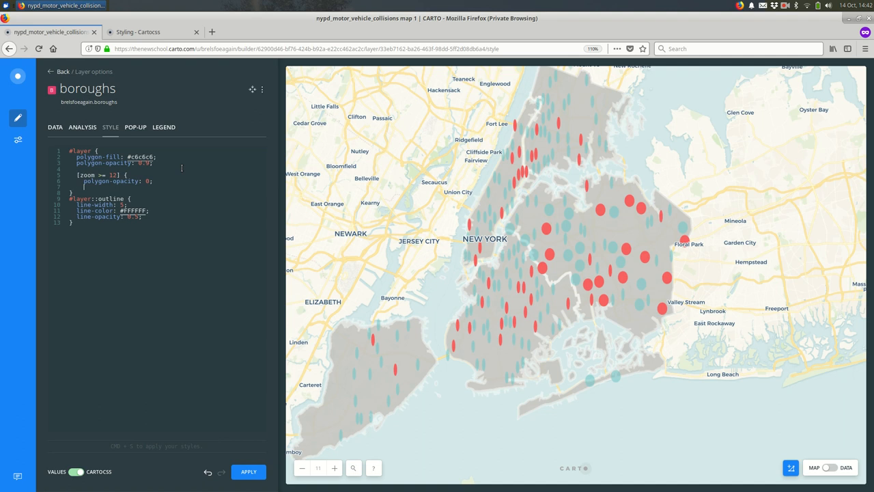
{"action": "left_click", "coordinate": [248, 471]}
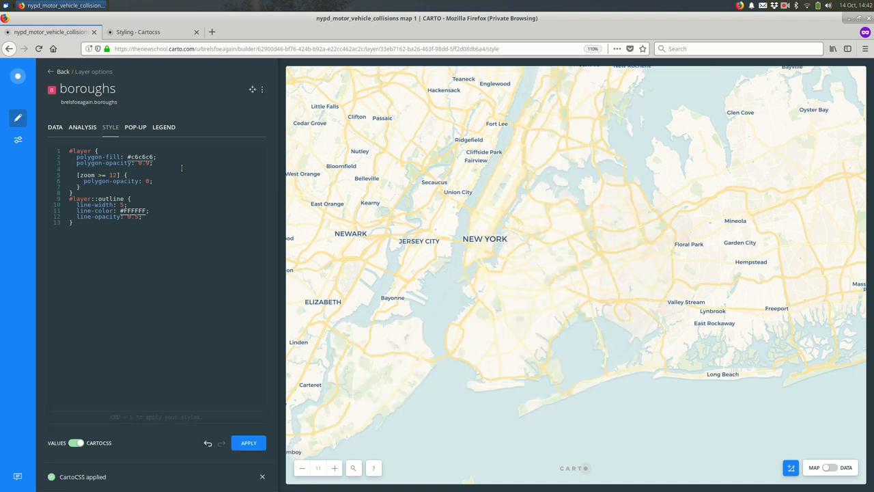
{"action": "left_click", "coordinate": [249, 442]}
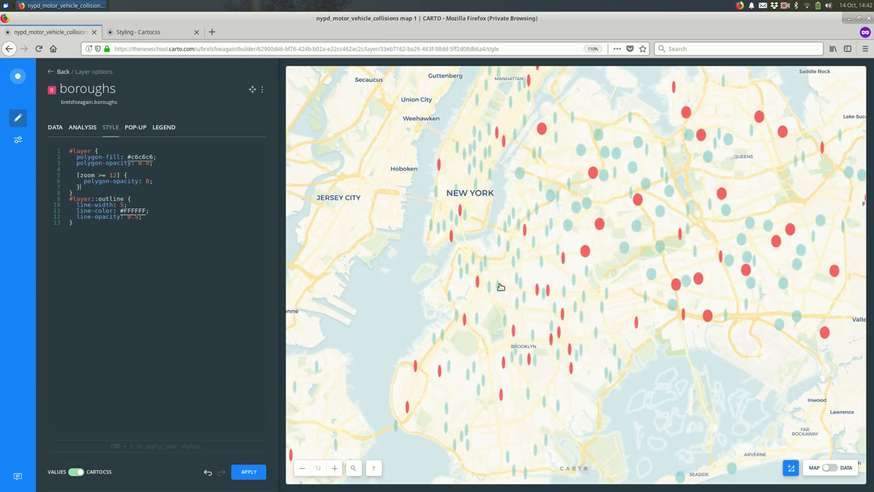
{"action": "left_click", "coordinate": [301, 467]}
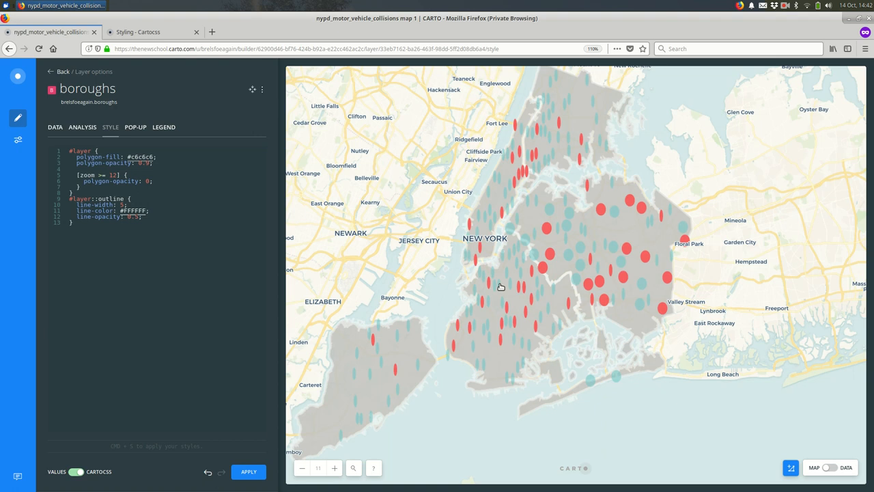
{"action": "mouse_move", "coordinate": [113, 463]}
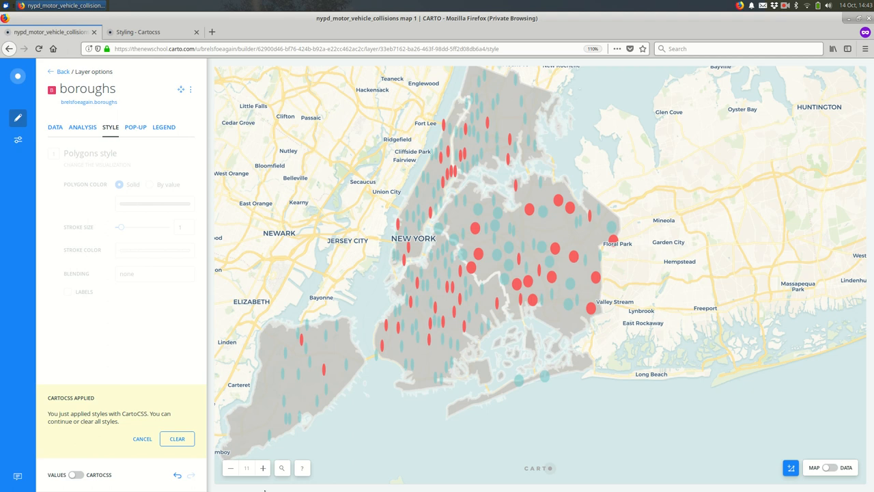
{"action": "mouse_move", "coordinate": [166, 309]}
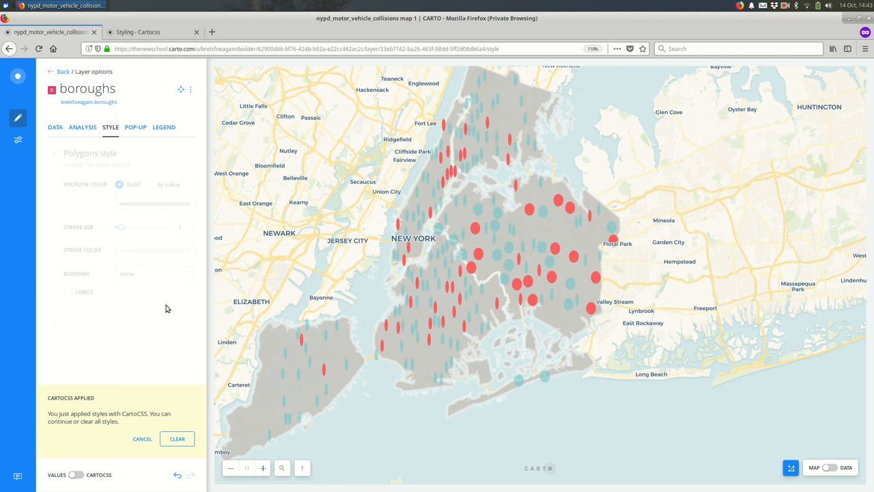
{"action": "mouse_move", "coordinate": [106, 234]}
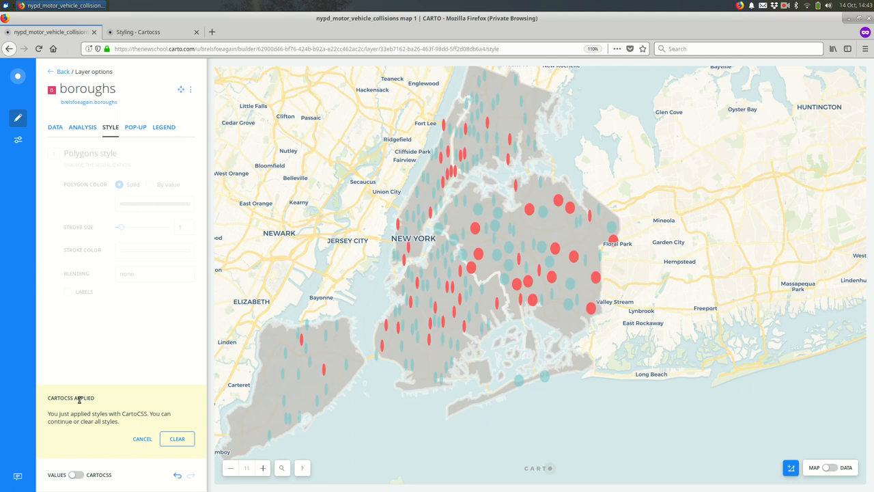
{"action": "mouse_move", "coordinate": [165, 462]}
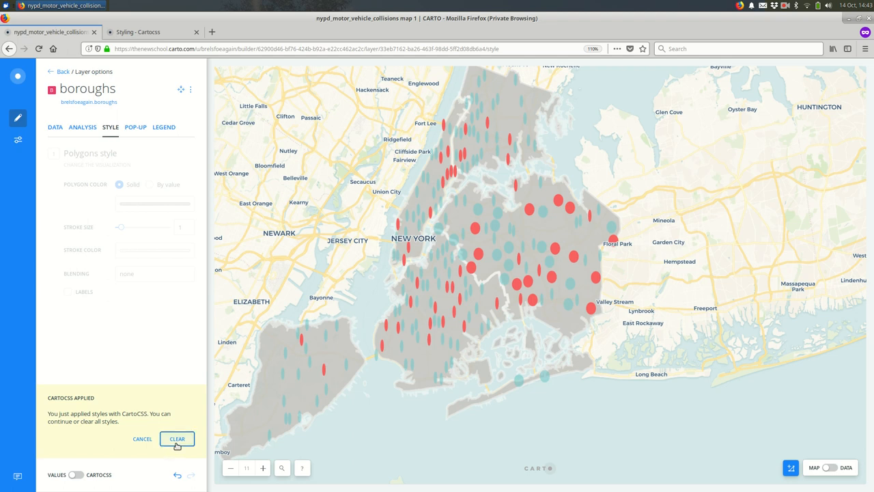
- Clear the custom CartoCSS and view the reset default style code
{"action": "left_click", "coordinate": [177, 438]}
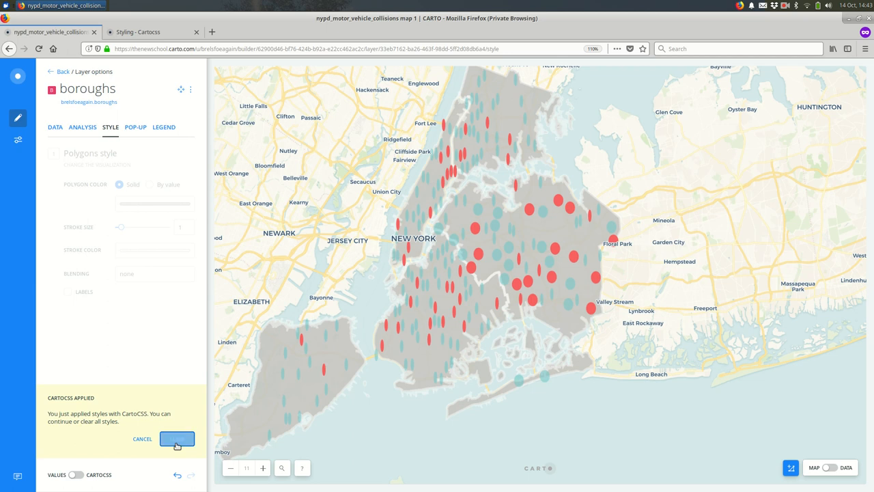
{"action": "left_click", "coordinate": [177, 439]}
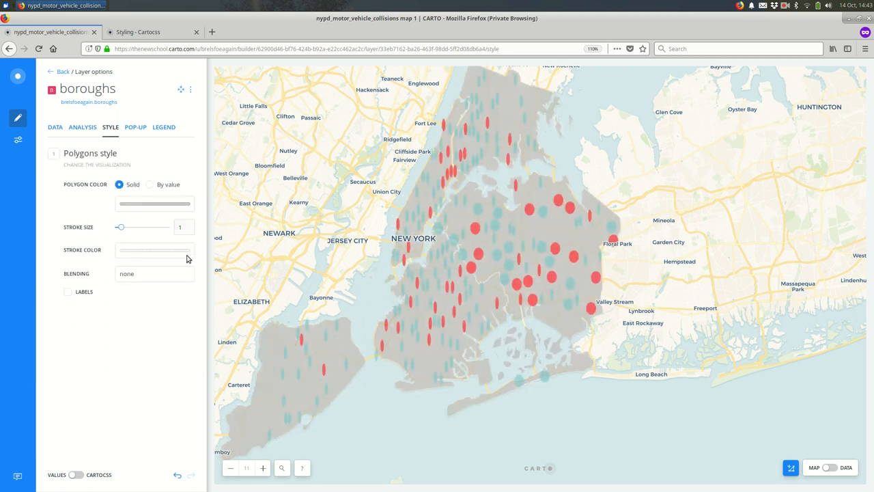
{"action": "mouse_move", "coordinate": [76, 475]}
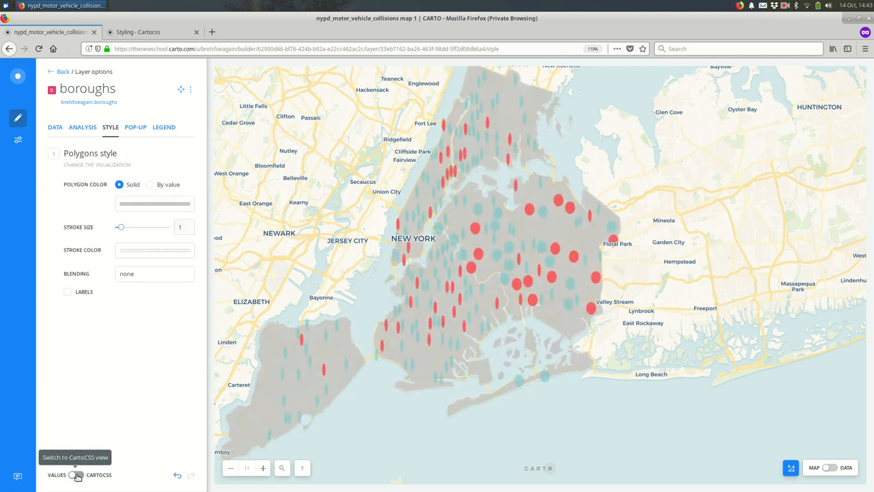
{"action": "left_click", "coordinate": [77, 471]}
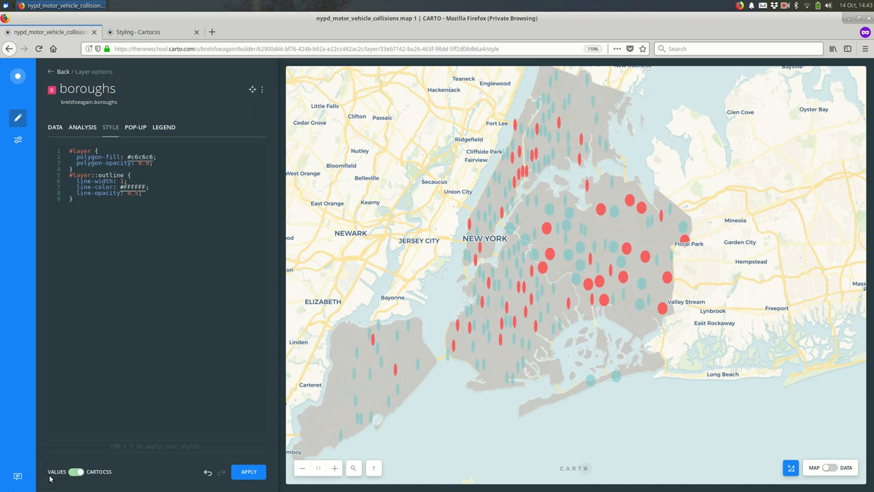
- Colour boroughs by borocode value with 2.5-wide pink outlines
{"action": "left_click", "coordinate": [76, 471]}
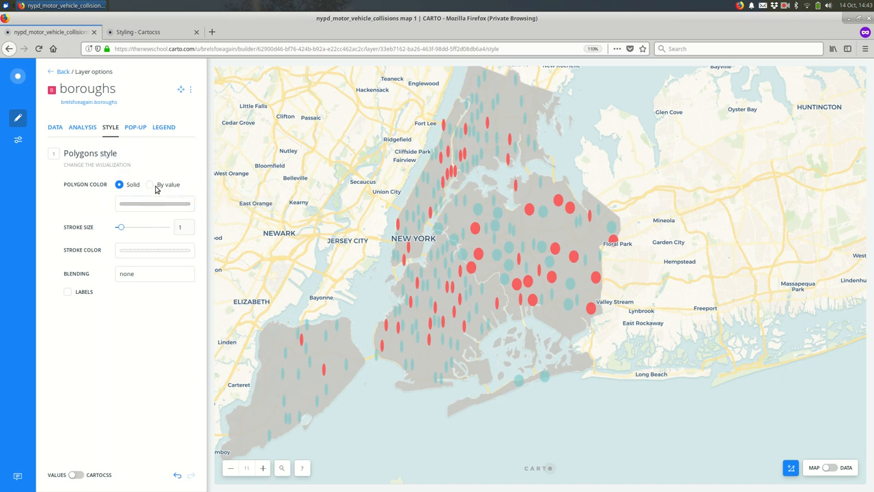
{"action": "left_click", "coordinate": [149, 184]}
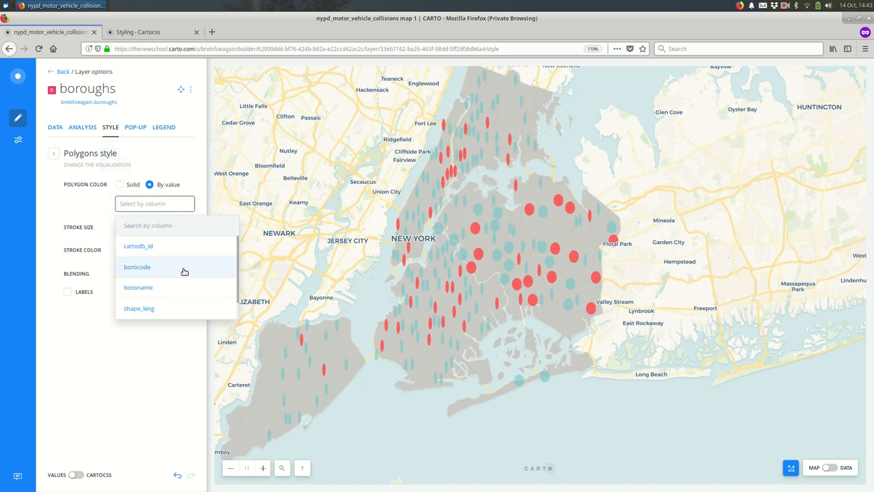
{"action": "left_click", "coordinate": [137, 266]}
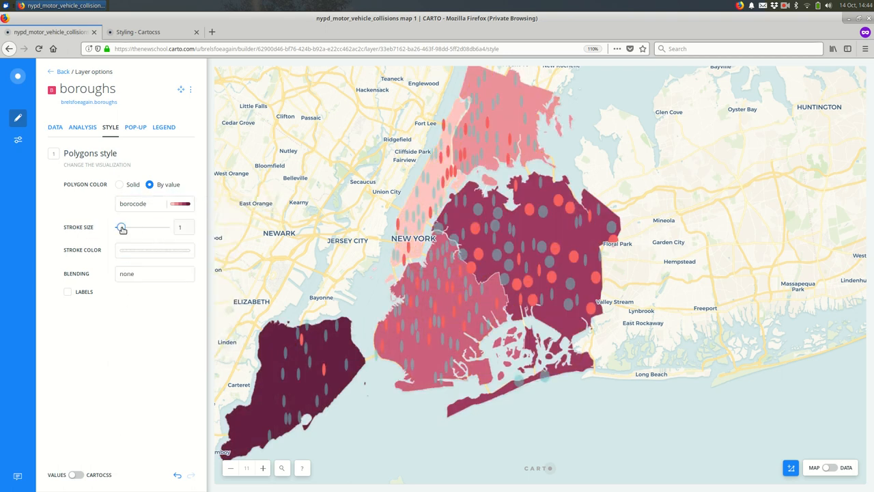
{"action": "left_click_drag", "start_coordinate": [121, 227], "coordinate": [129, 226]}
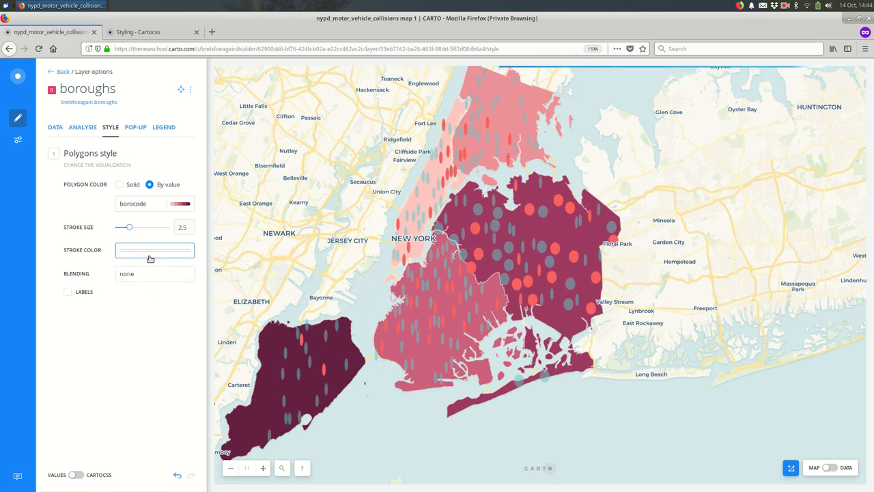
{"action": "left_click", "coordinate": [155, 250]}
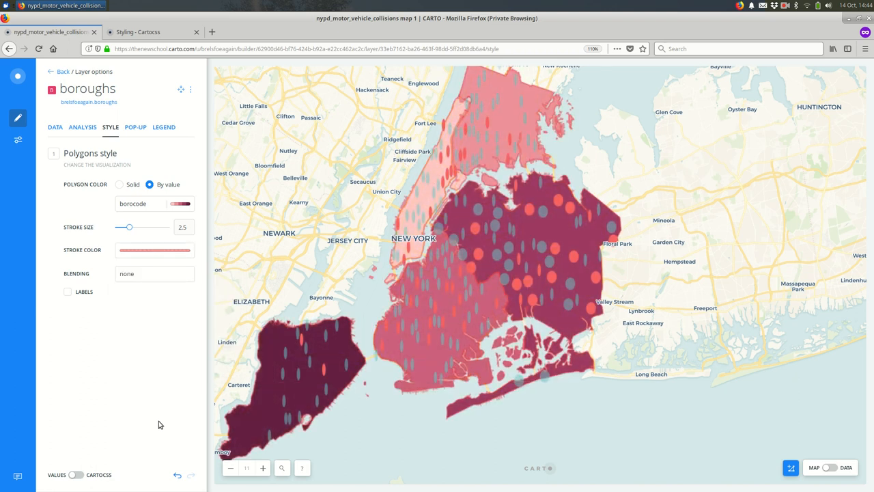
{"action": "mouse_move", "coordinate": [109, 278]}
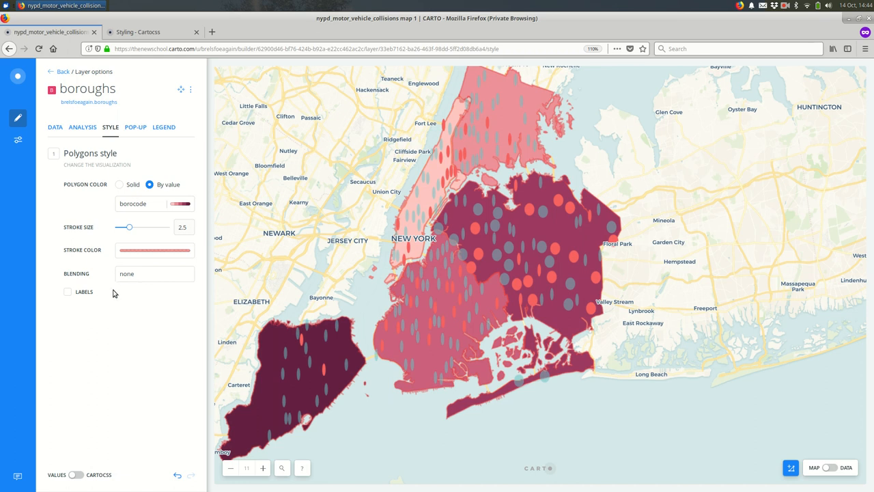
{"action": "mouse_move", "coordinate": [279, 219]}
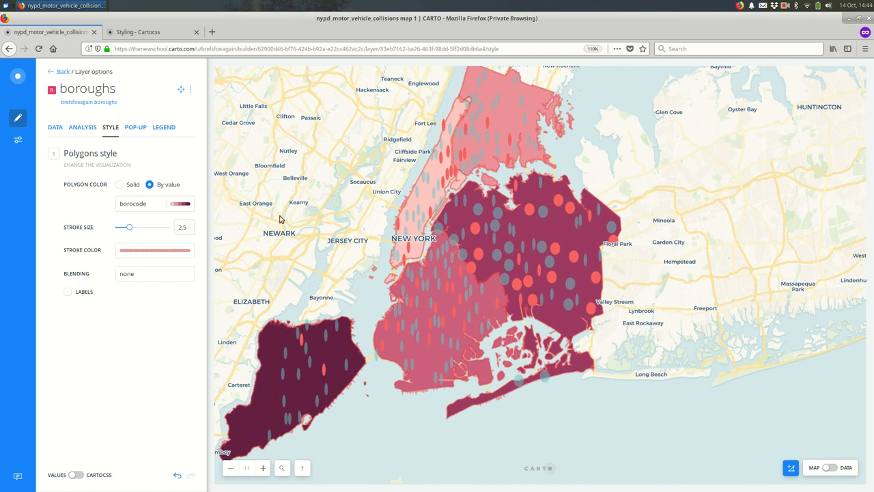
{"action": "left_click", "coordinate": [77, 471]}
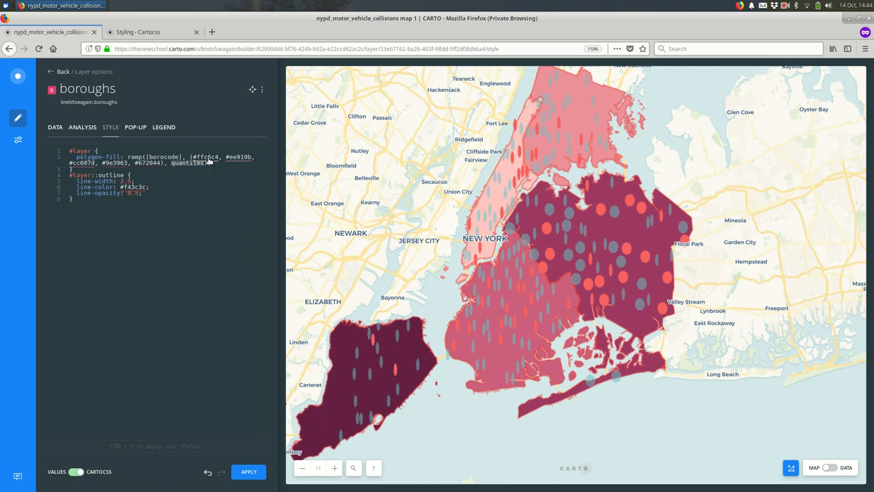
{"action": "mouse_move", "coordinate": [143, 163]}
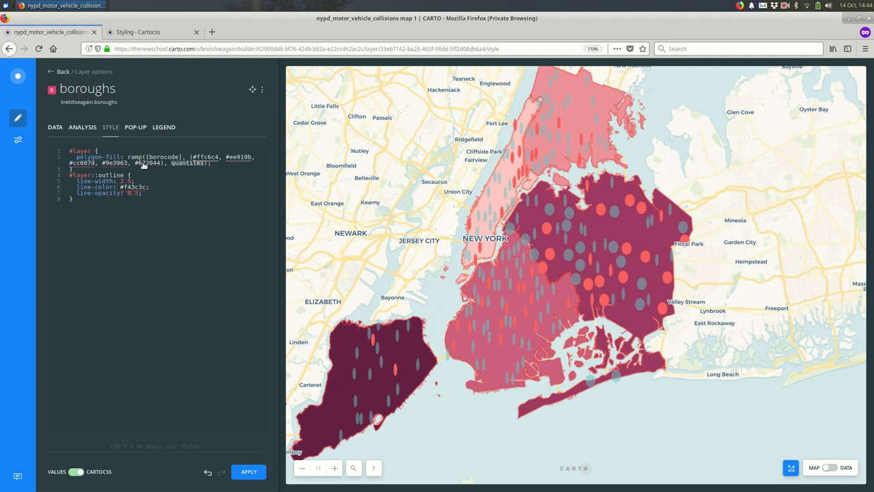
{"action": "mouse_move", "coordinate": [77, 471]}
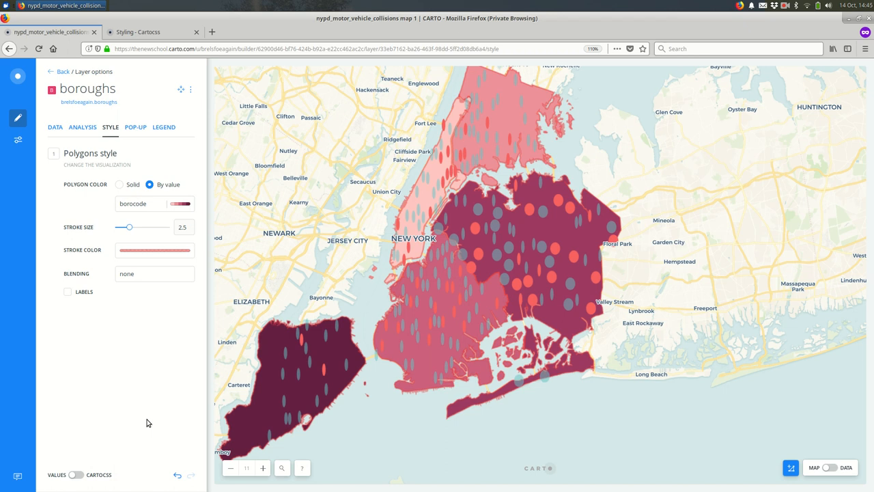
{"action": "mouse_move", "coordinate": [75, 323]}
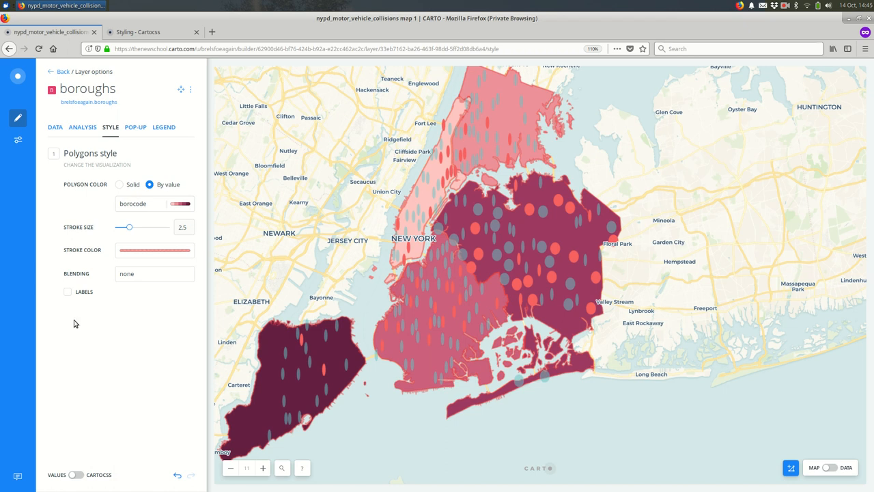
- Enable boroname labels on the boroughs and view the CartoCSS with its labels block
{"action": "left_click", "coordinate": [68, 292]}
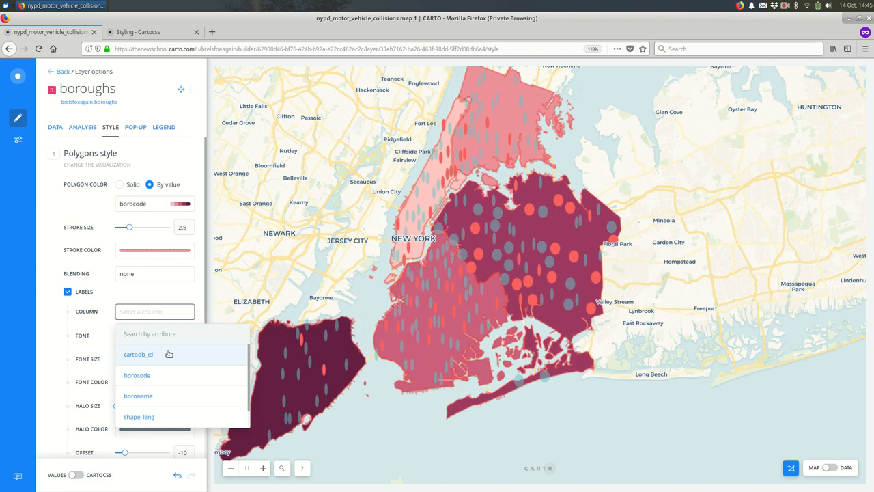
{"action": "left_click", "coordinate": [138, 395]}
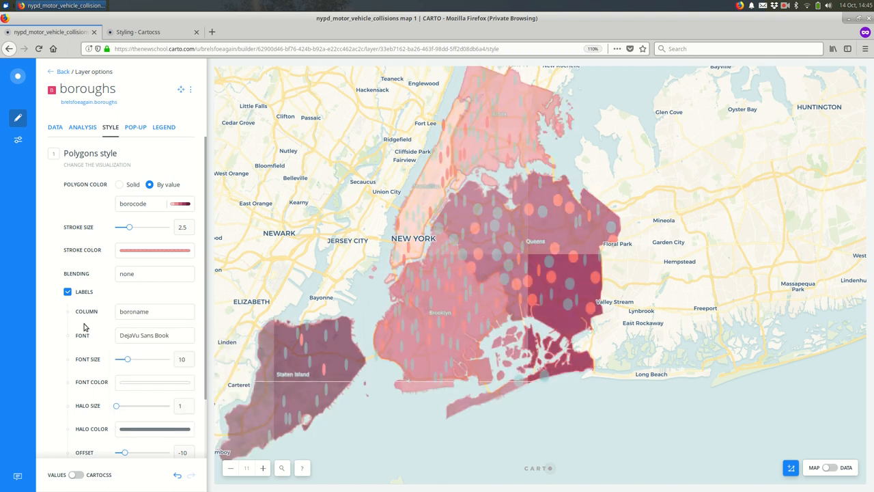
{"action": "left_click", "coordinate": [76, 475]}
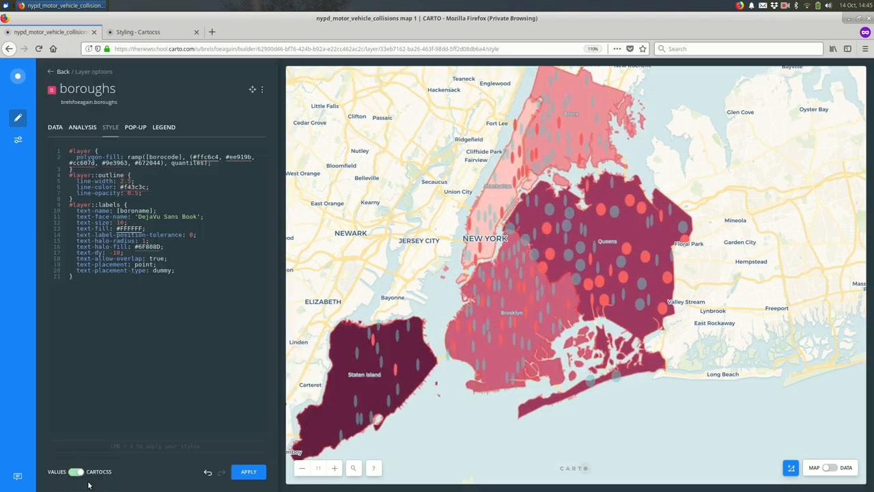